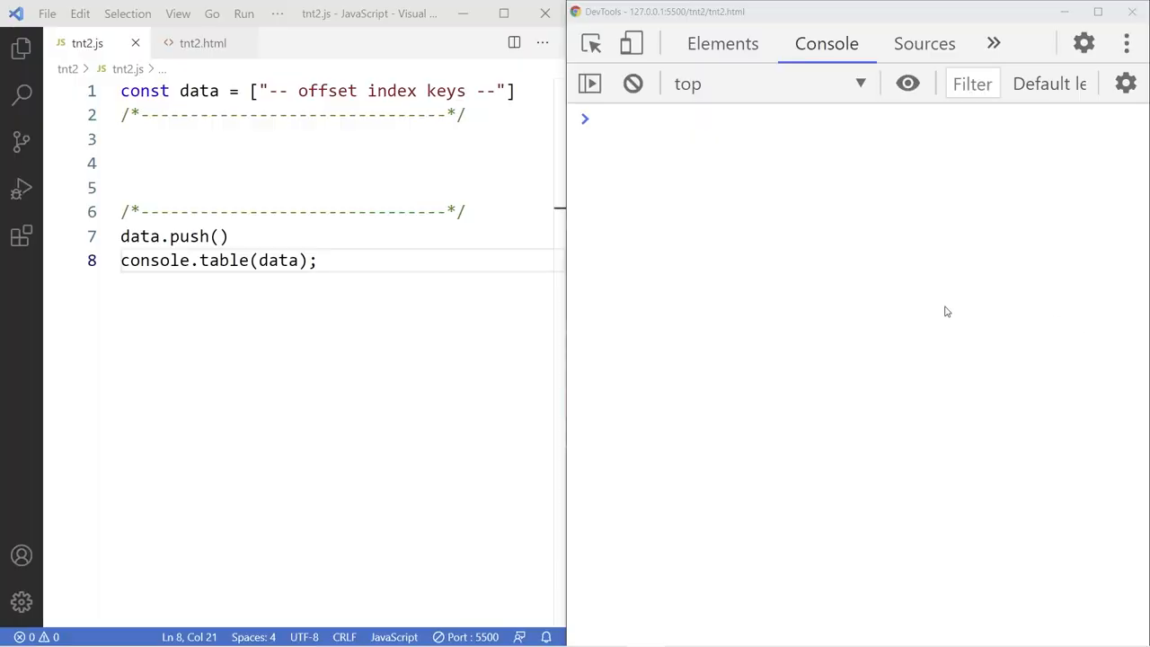
pyautogui.moveTo(651, 206)
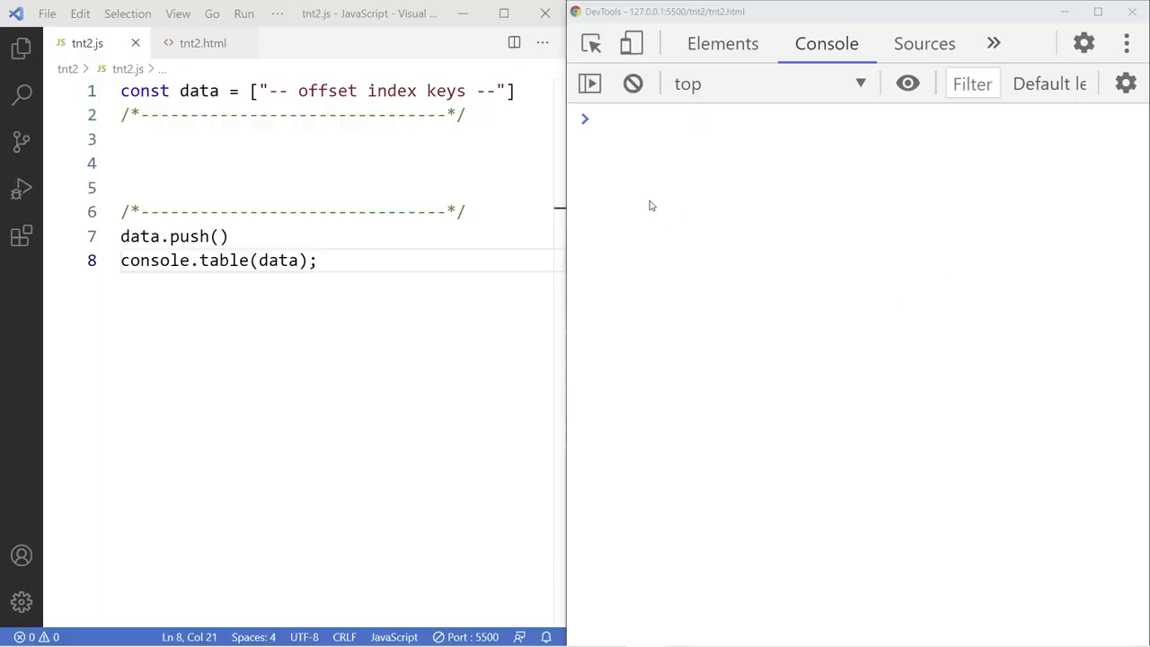
pyautogui.moveTo(773, 203)
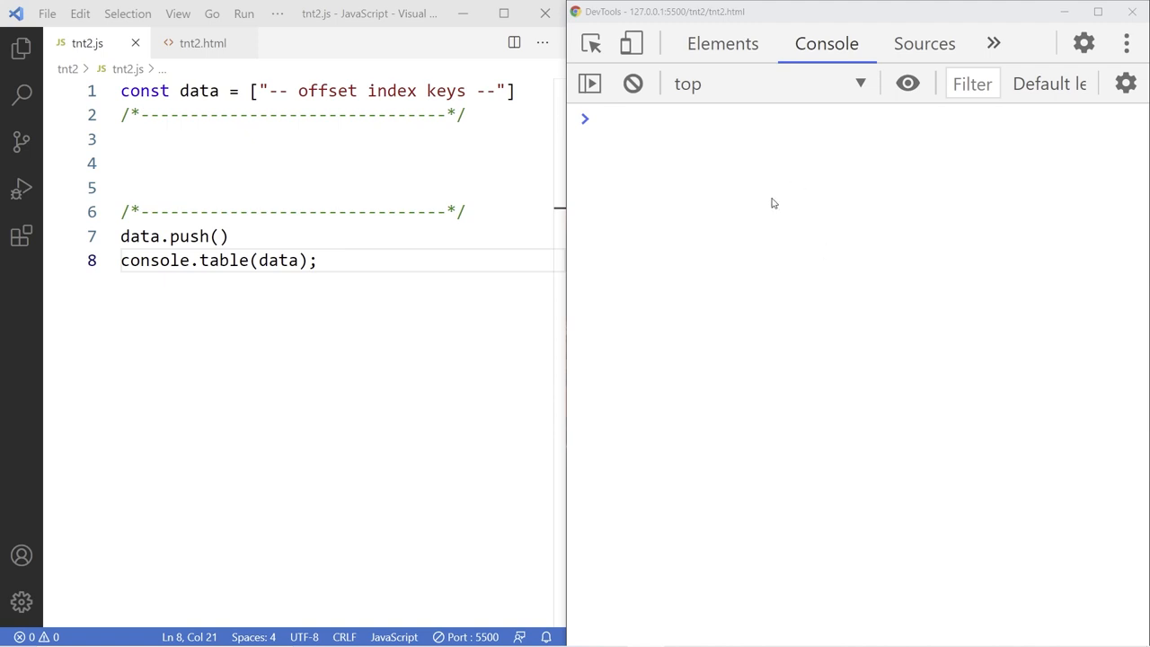
# Place the cursor on blank line 3 of tnt2.js to begin adding declarations
pyautogui.click(319, 139)
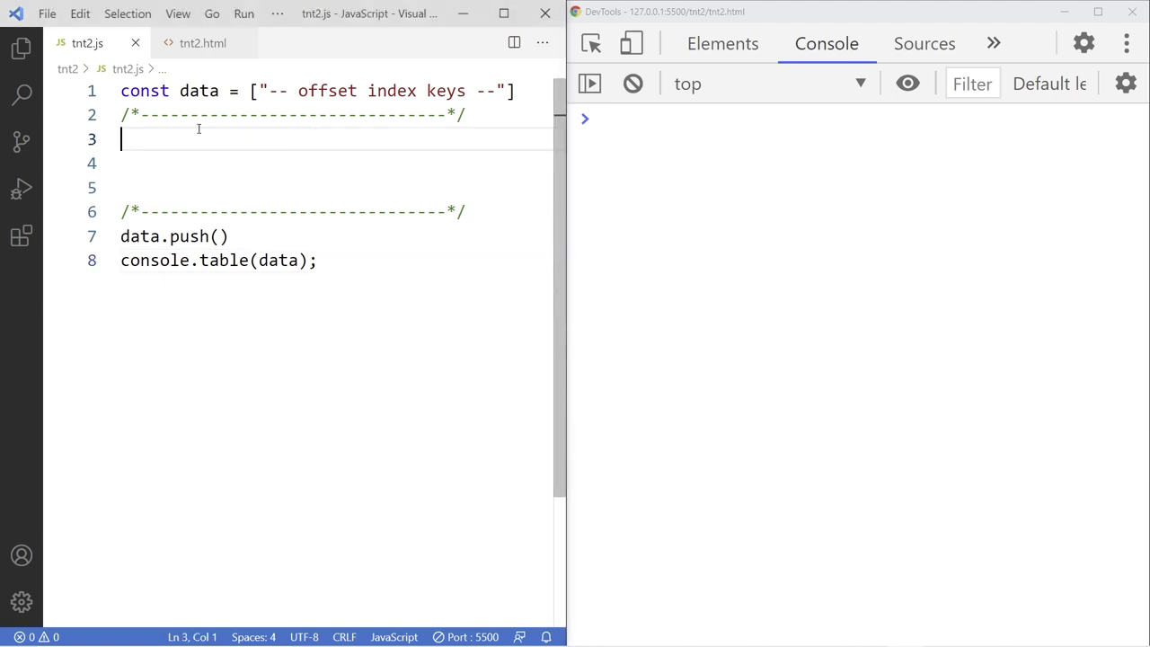
pyautogui.moveTo(198, 91)
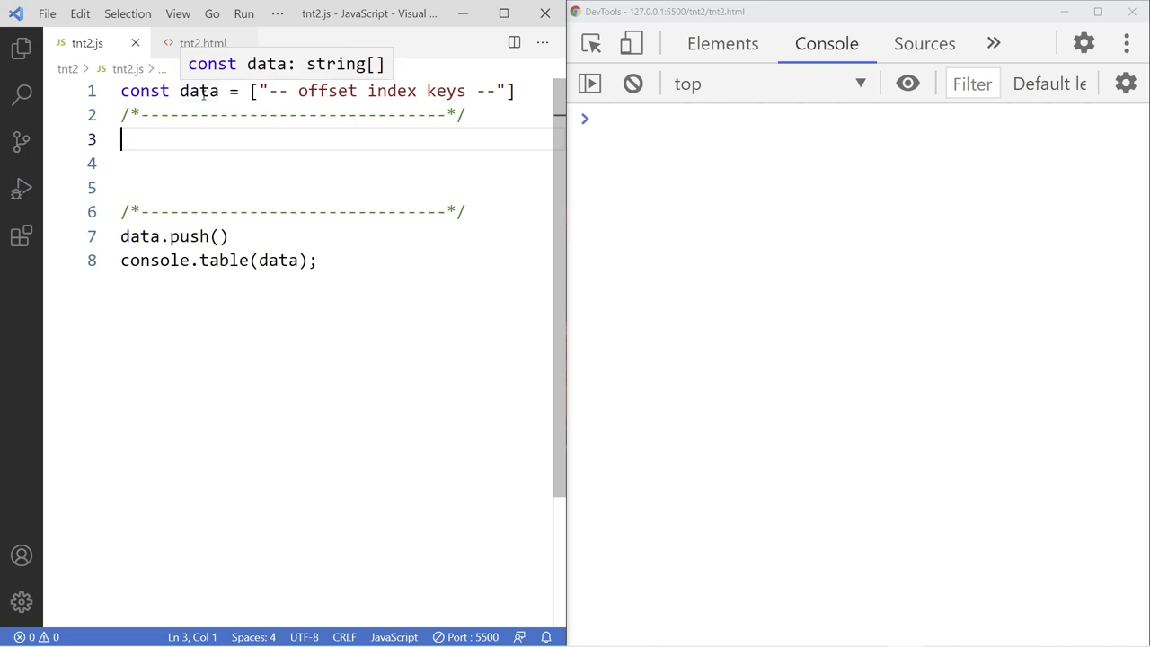
pyautogui.moveTo(206, 102)
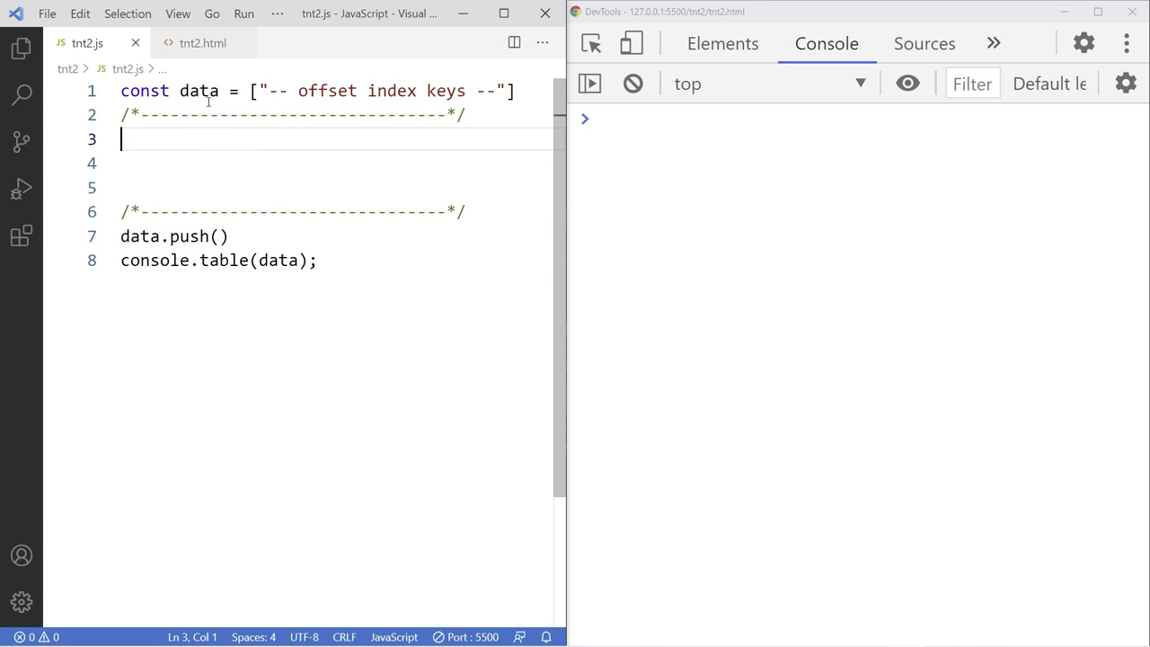
pyautogui.moveTo(238, 150)
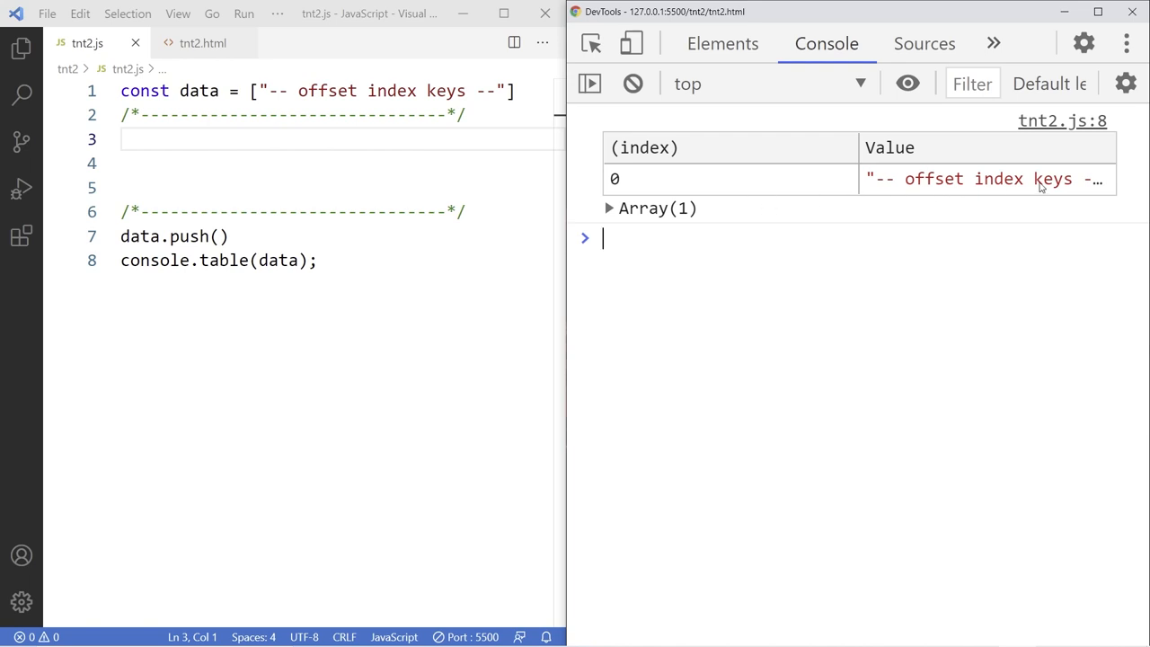
pyautogui.moveTo(758, 444)
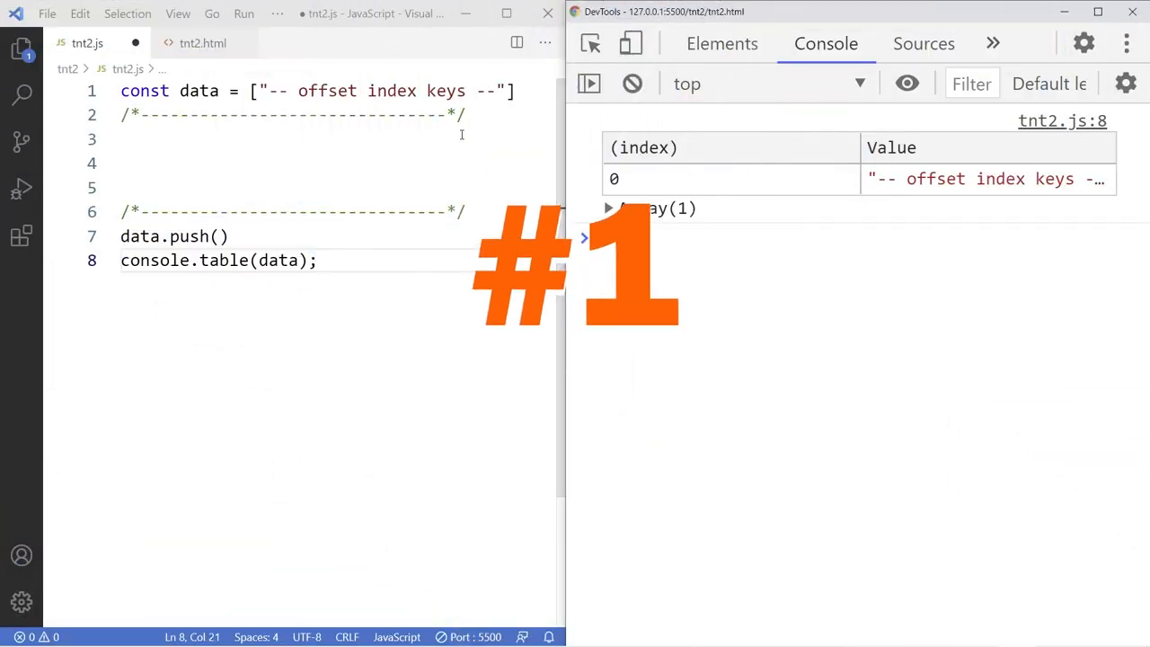
# Add the //#1: let comment, declare let a = "Aiden"; and push a into data
pyautogui.press('Enter')
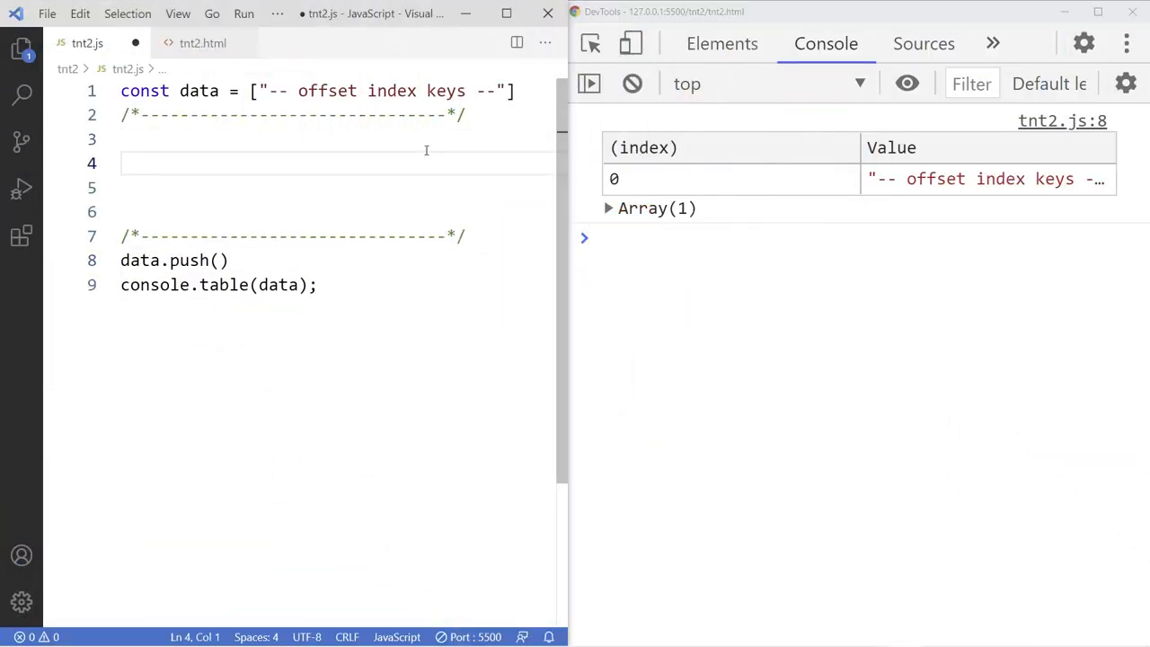
pyautogui.write('//#')
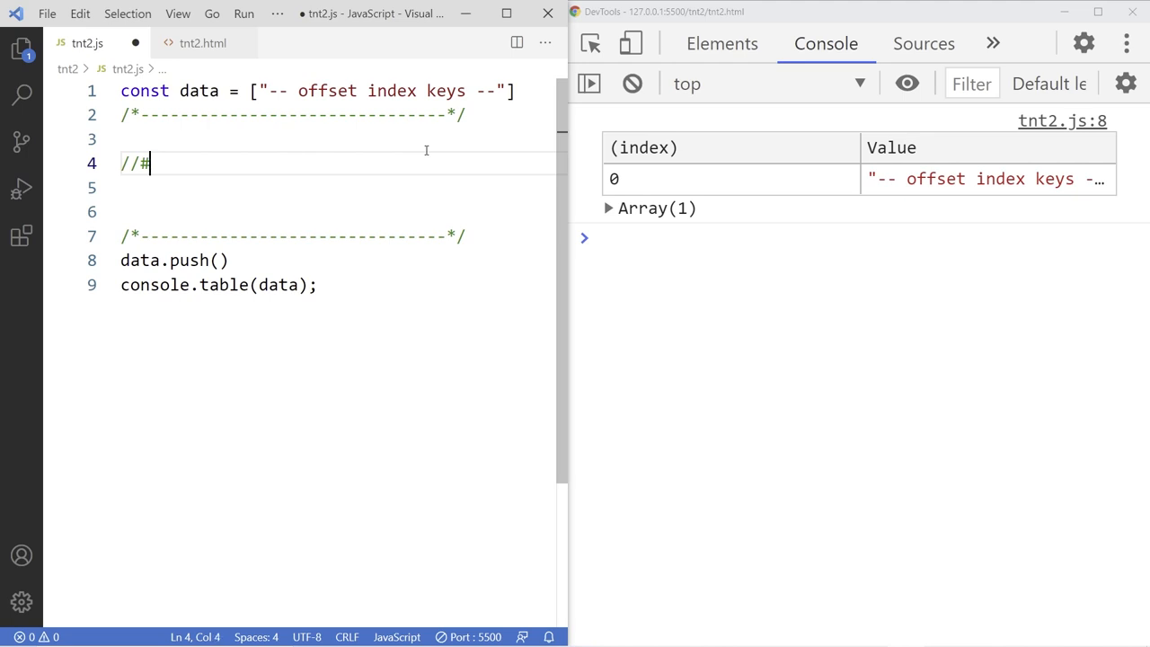
pyautogui.write('1:  let')
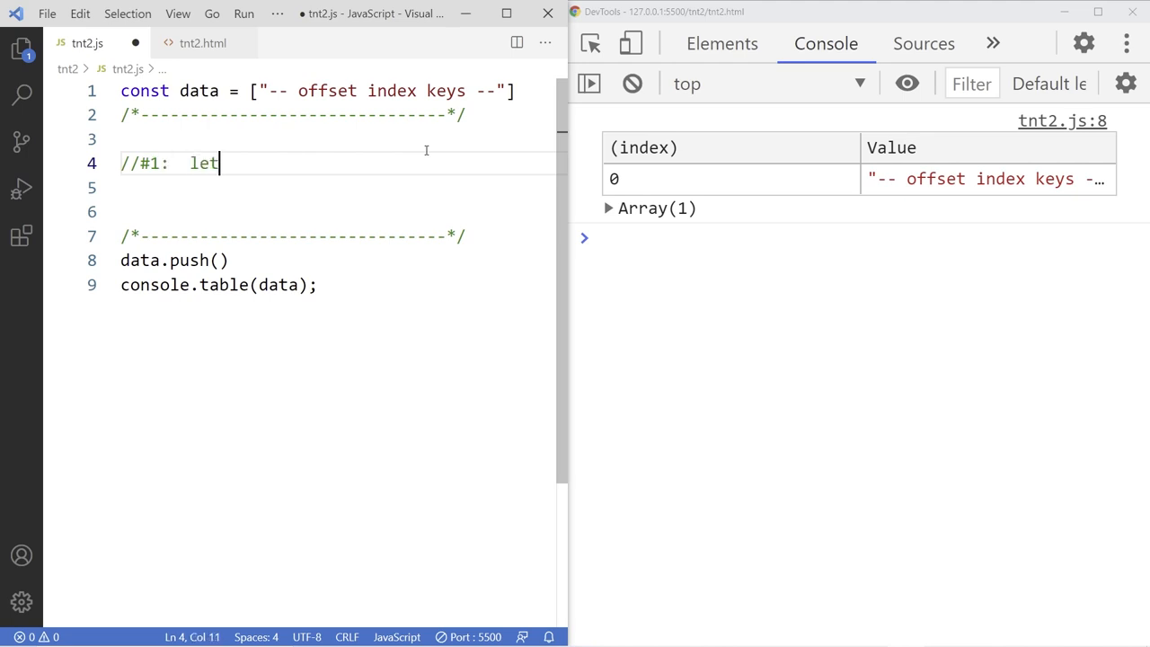
pyautogui.press('Enter')
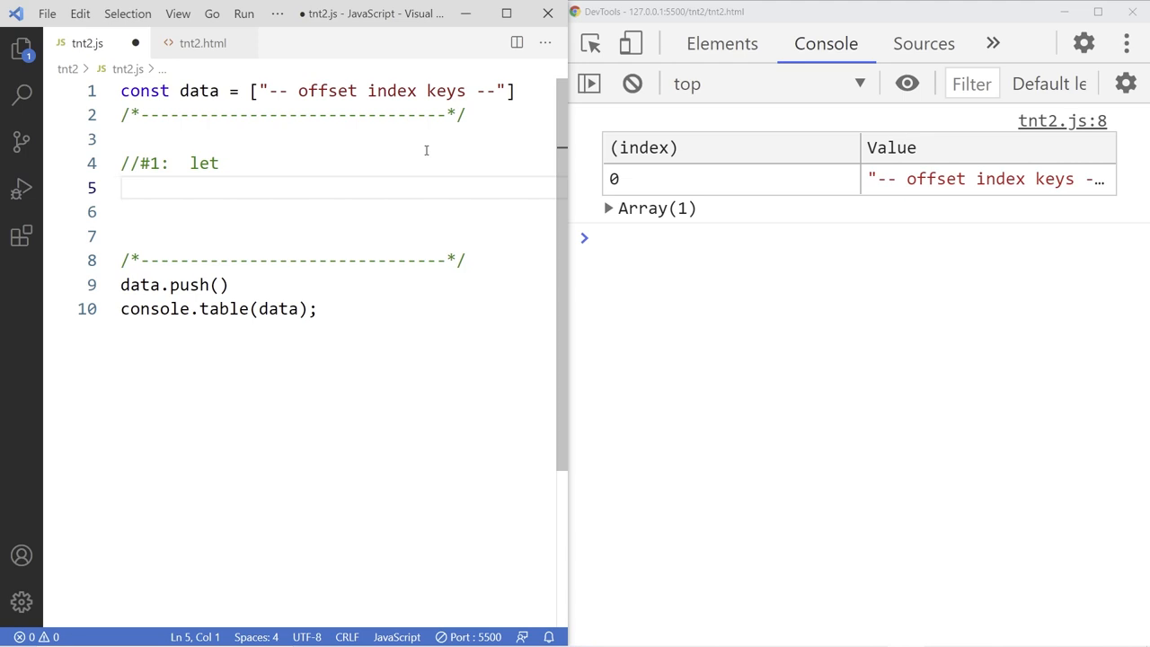
pyautogui.write('let a')
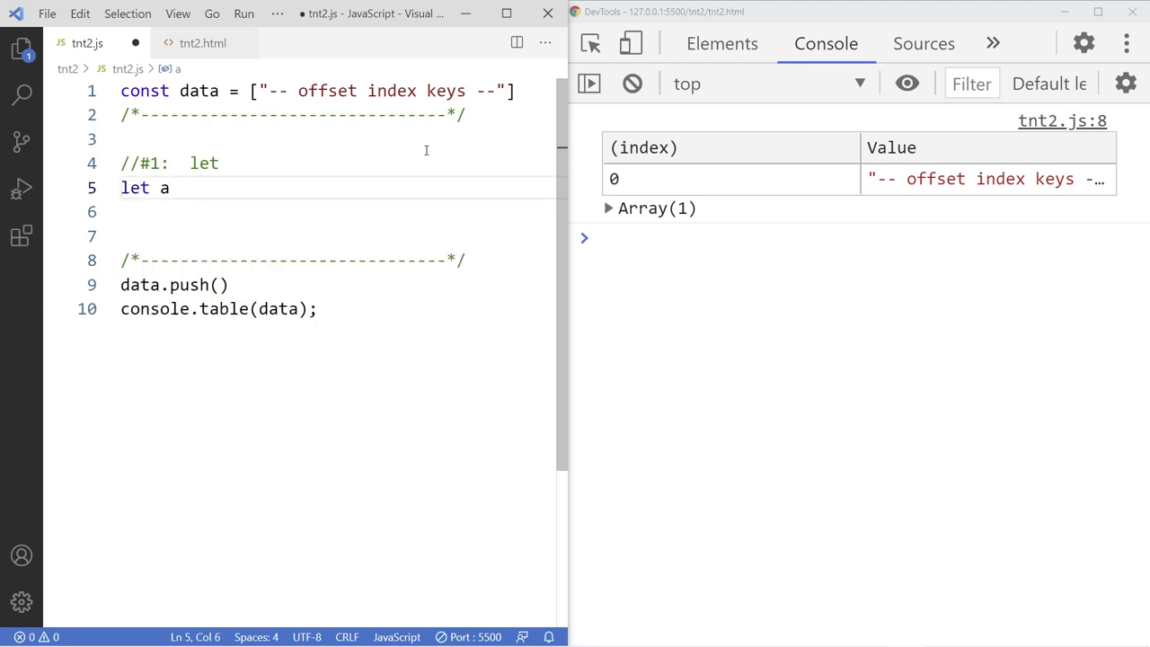
pyautogui.write('= "Aiden";')
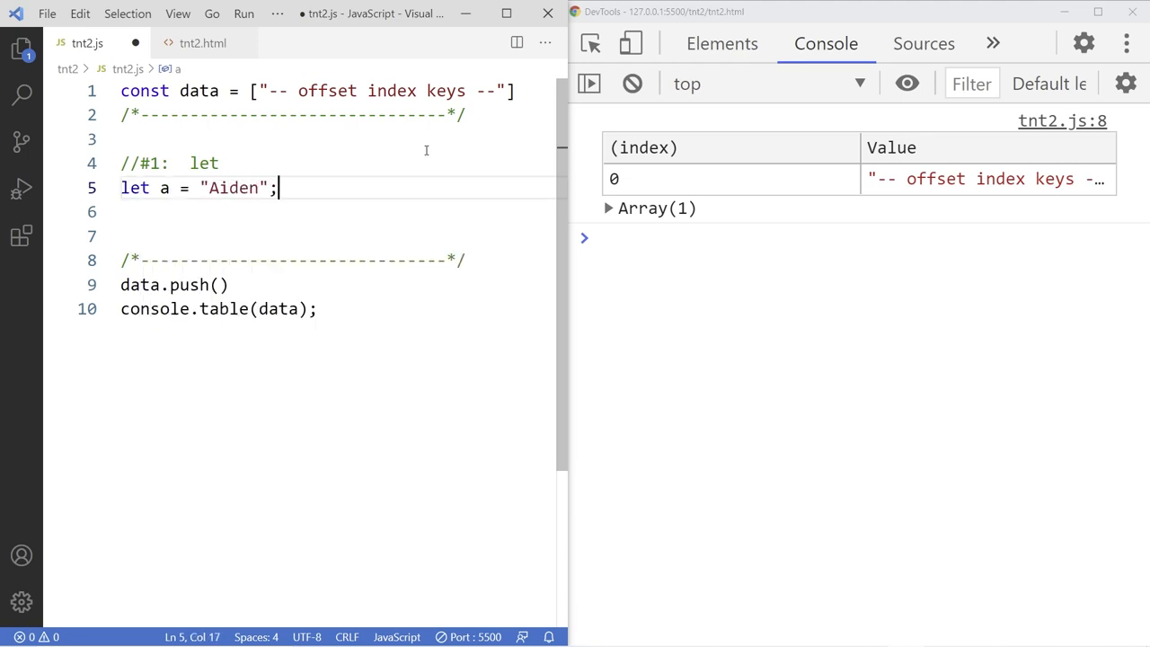
pyautogui.write('a')
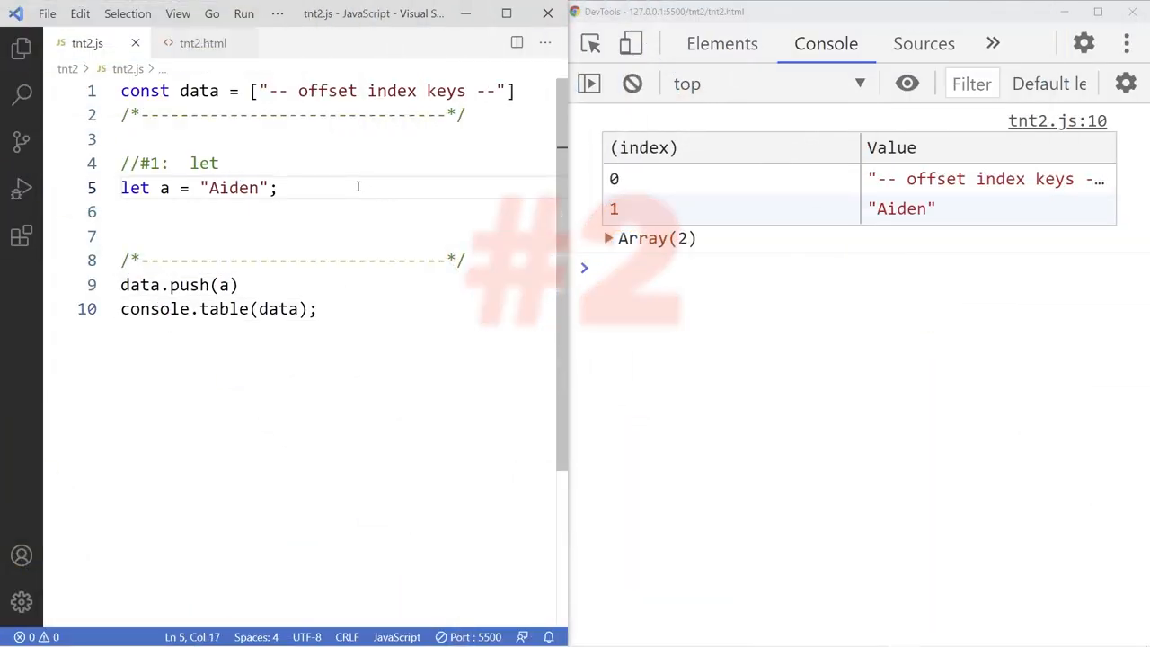
# Add the //#2: const comment, declare const b = "Bailey"; push b, and begin the //#3: comment
pyautogui.write('//#2:')
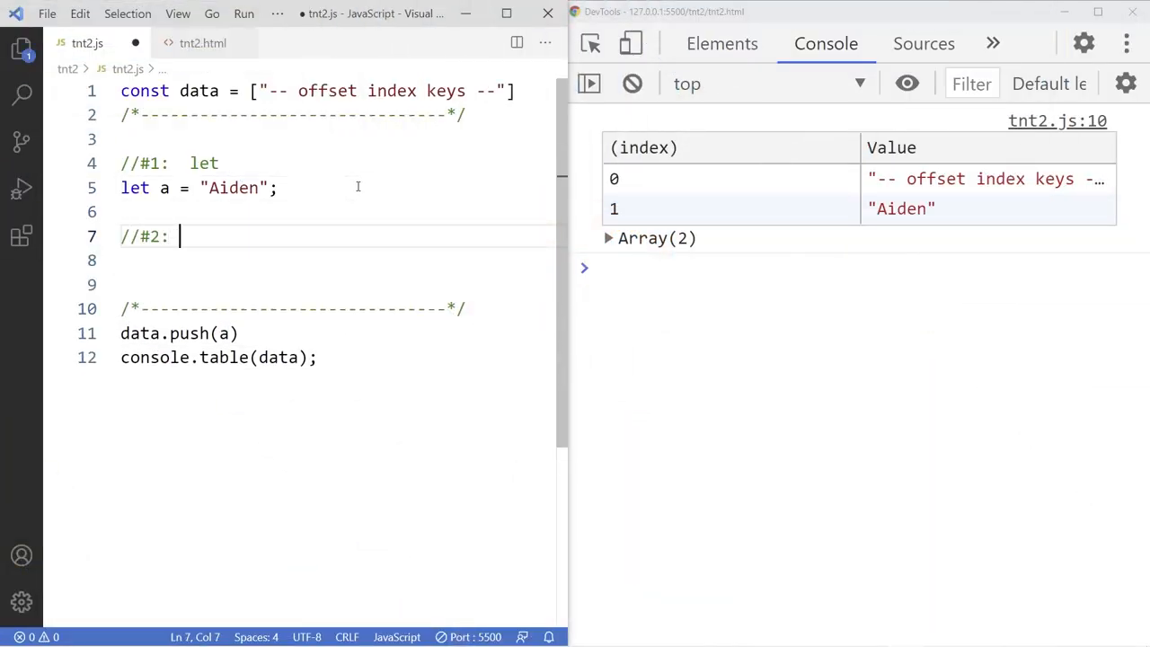
pyautogui.write('const')
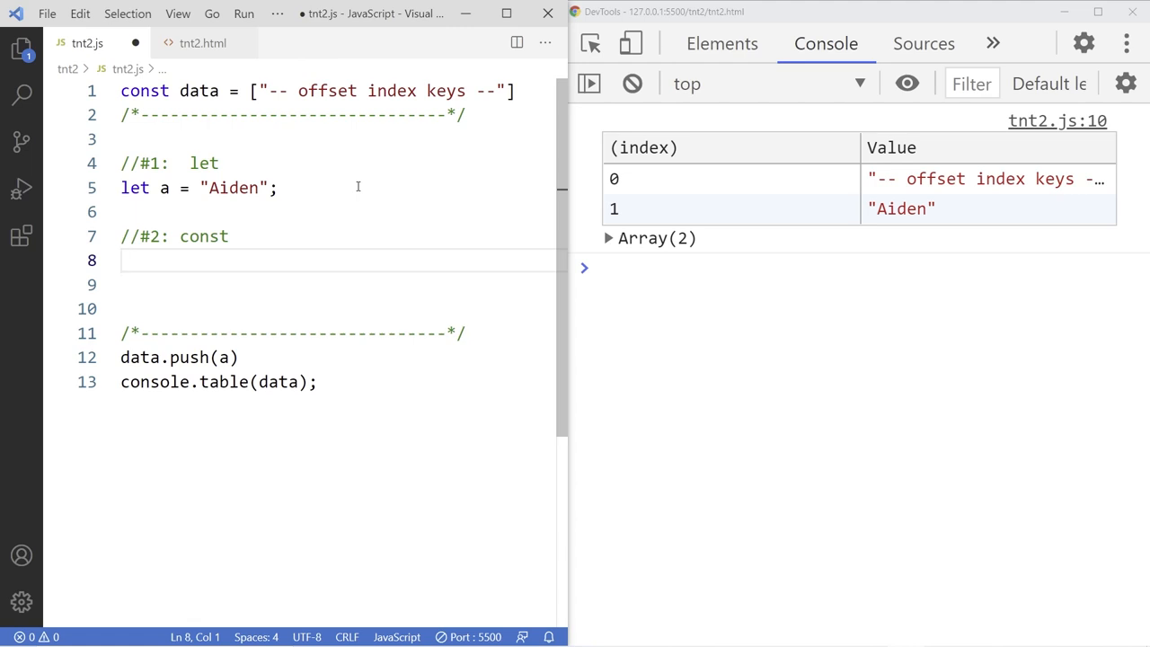
pyautogui.write('const')
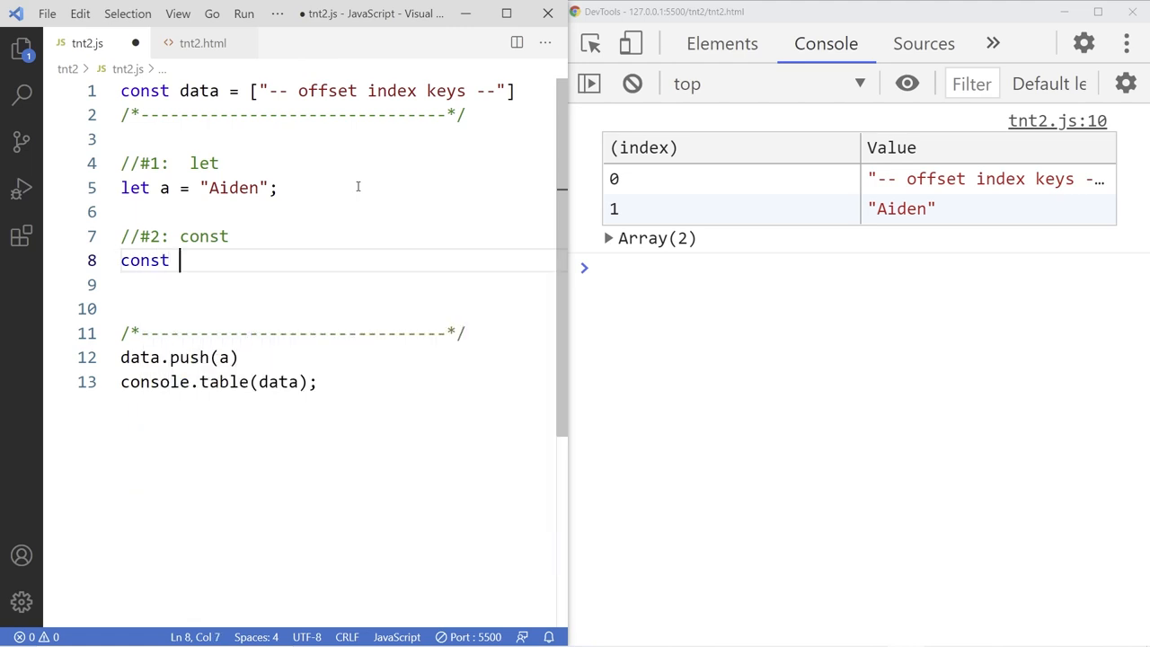
pyautogui.write('b = "Bai')
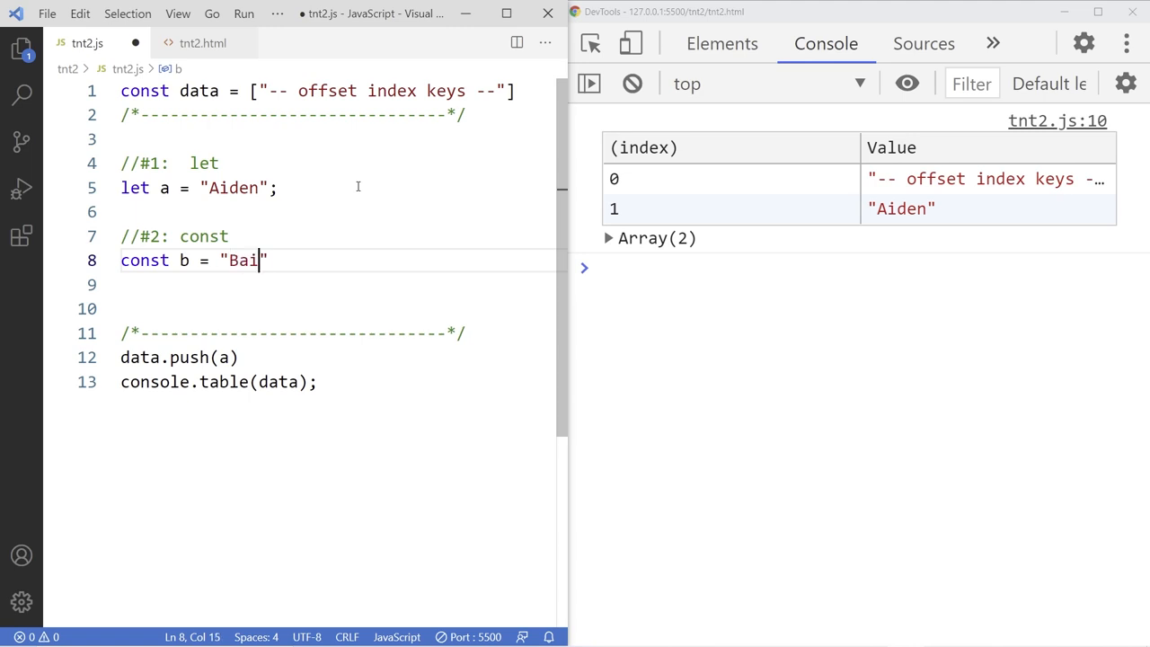
pyautogui.write('ley";')
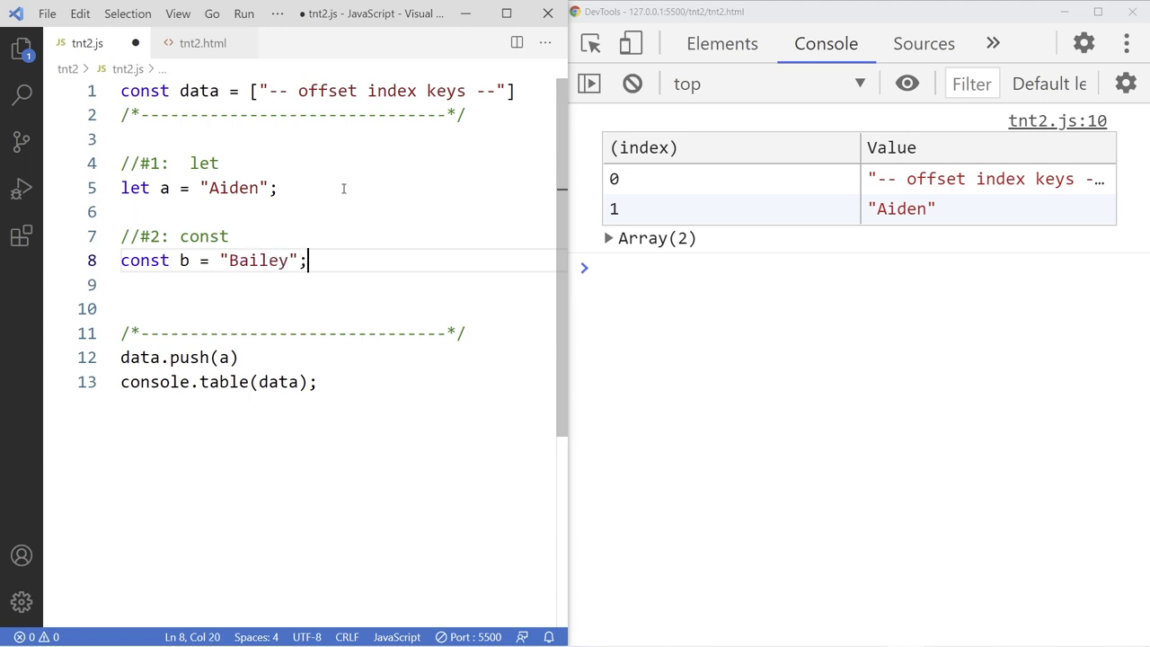
pyautogui.write('b')
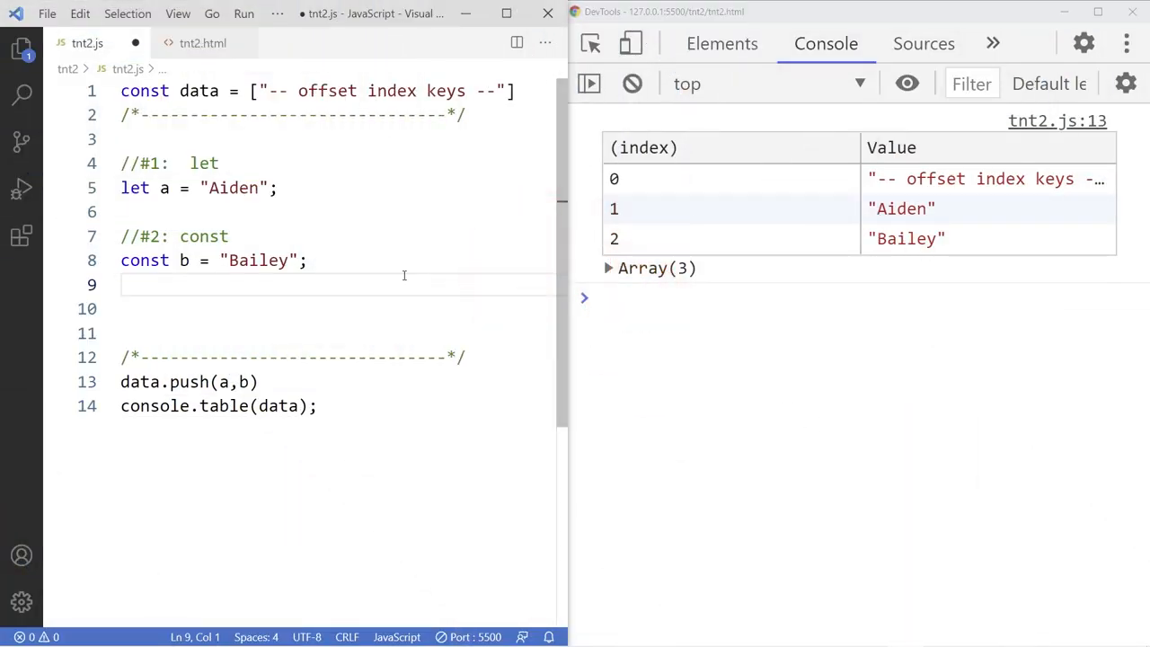
pyautogui.write('//#3:')
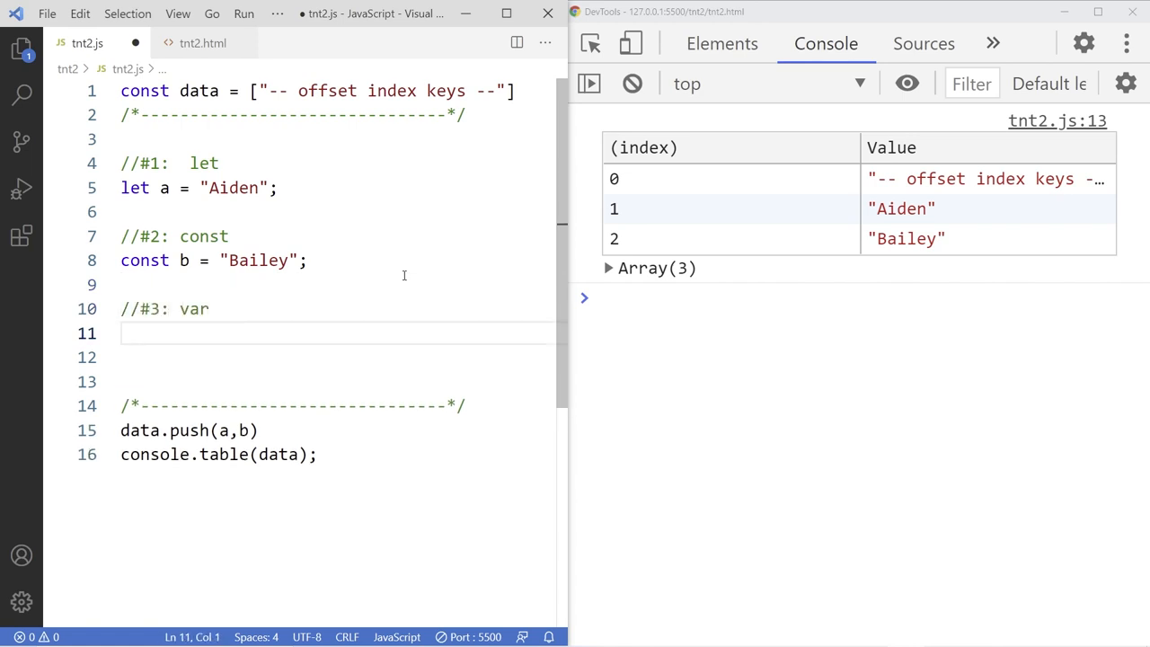
# Complete the #3 var comment and declare var c = "Charlie"; for the data push
pyautogui.write('v')
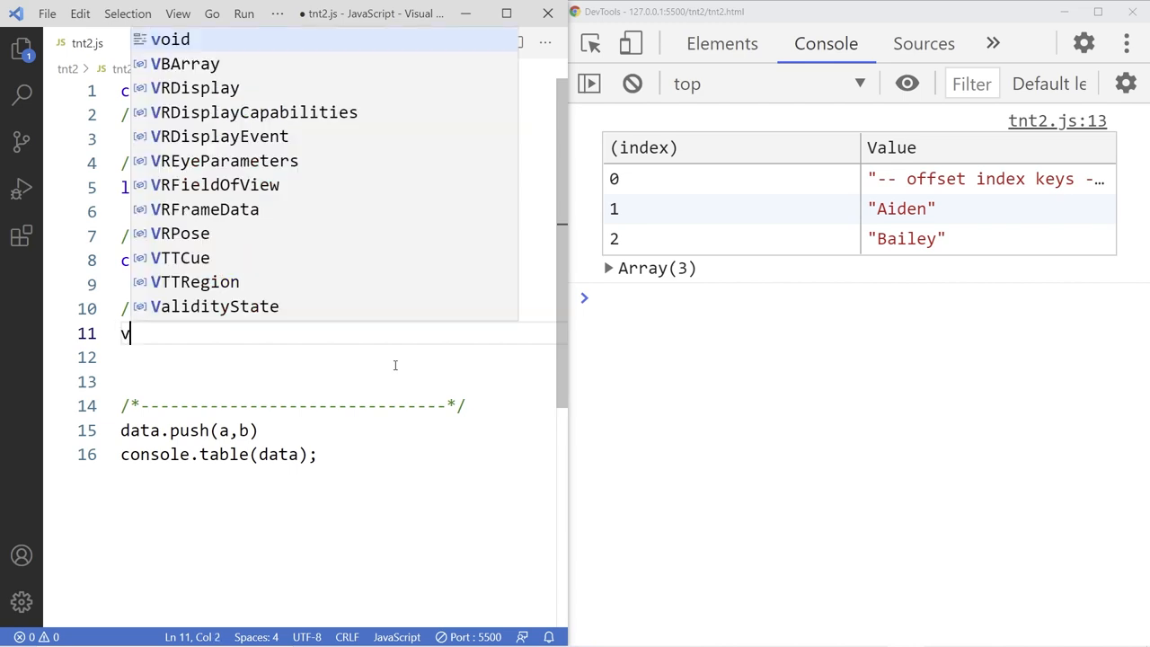
pyautogui.write('ar c =')
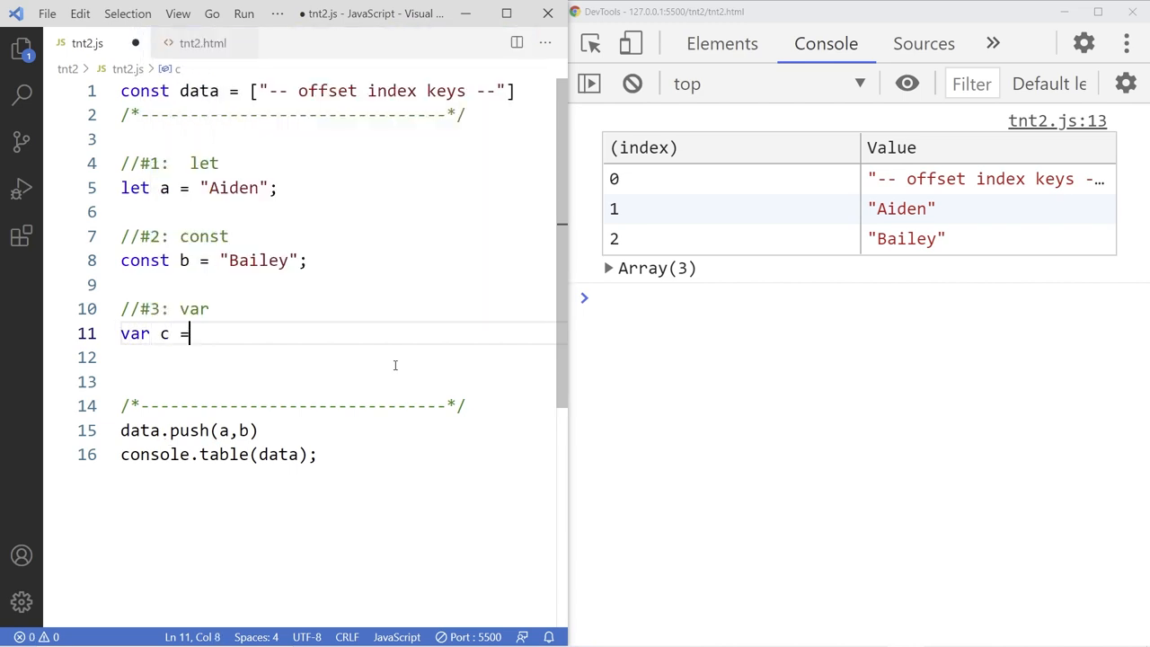
pyautogui.write('"Charlie"')
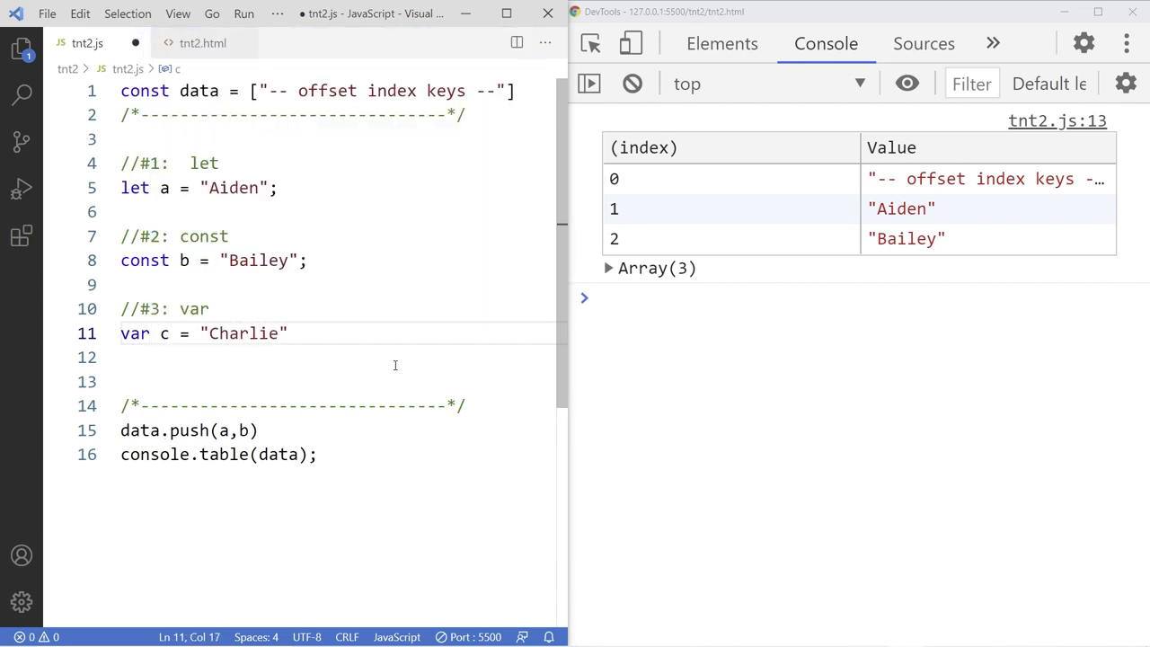
pyautogui.write(';')
pyautogui.click(344, 430)
pyautogui.write(',c')
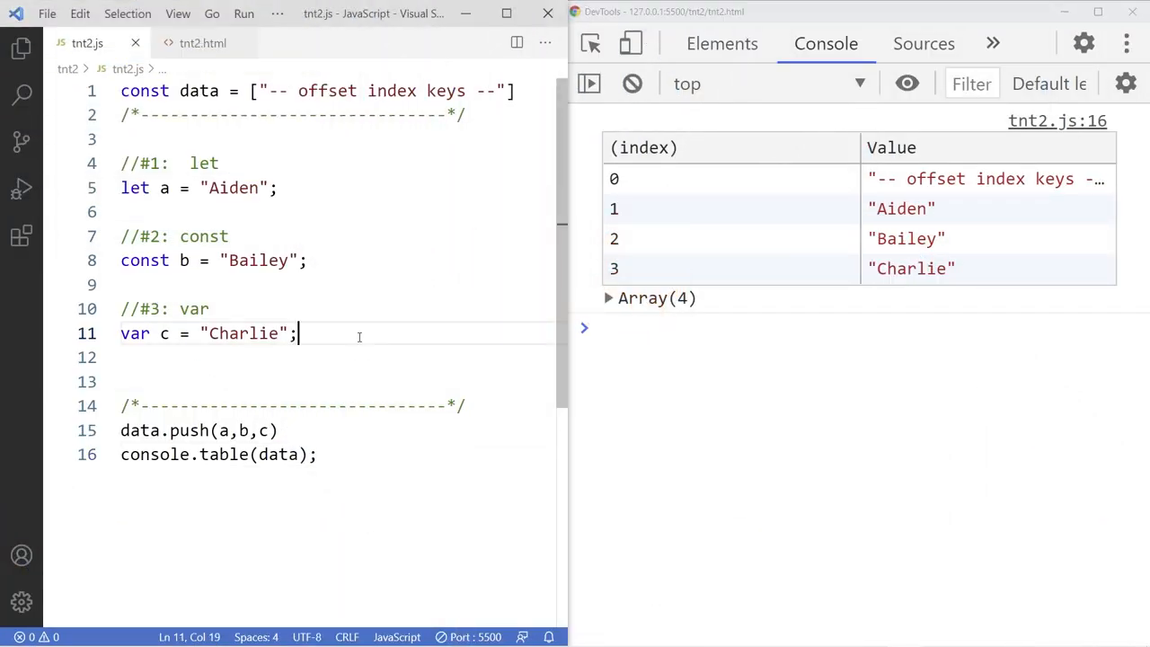
# Add the //#4: <global> comment, assign keyword-less d = "Dawn" and push d into data
pyautogui.write('//#4')
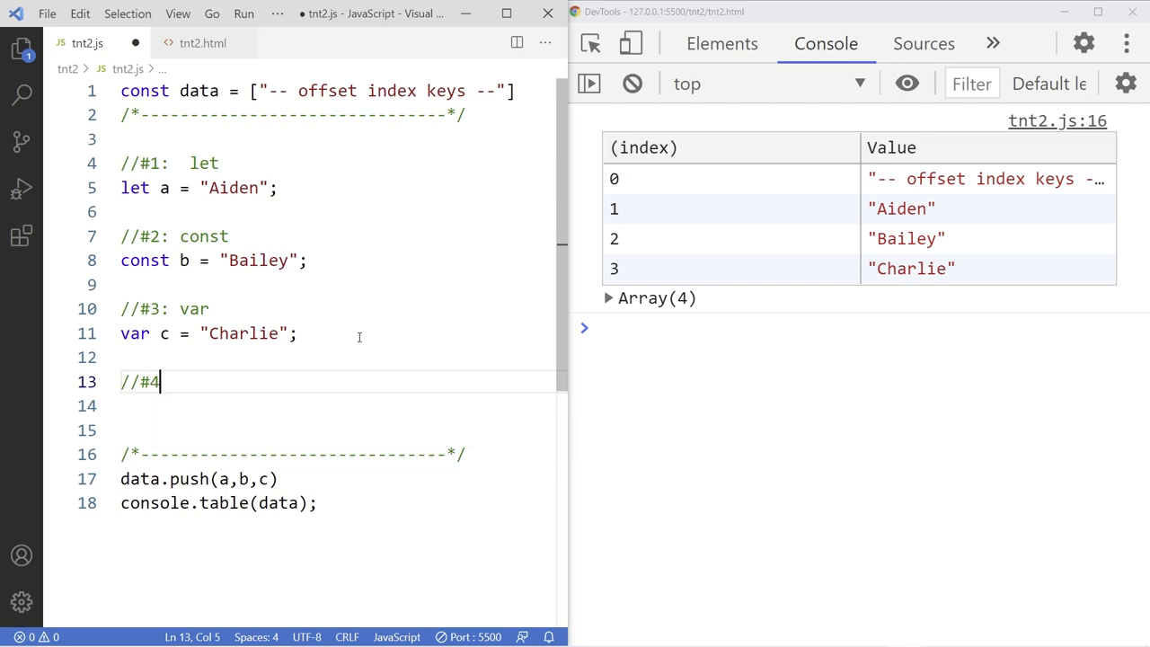
pyautogui.write(': <')
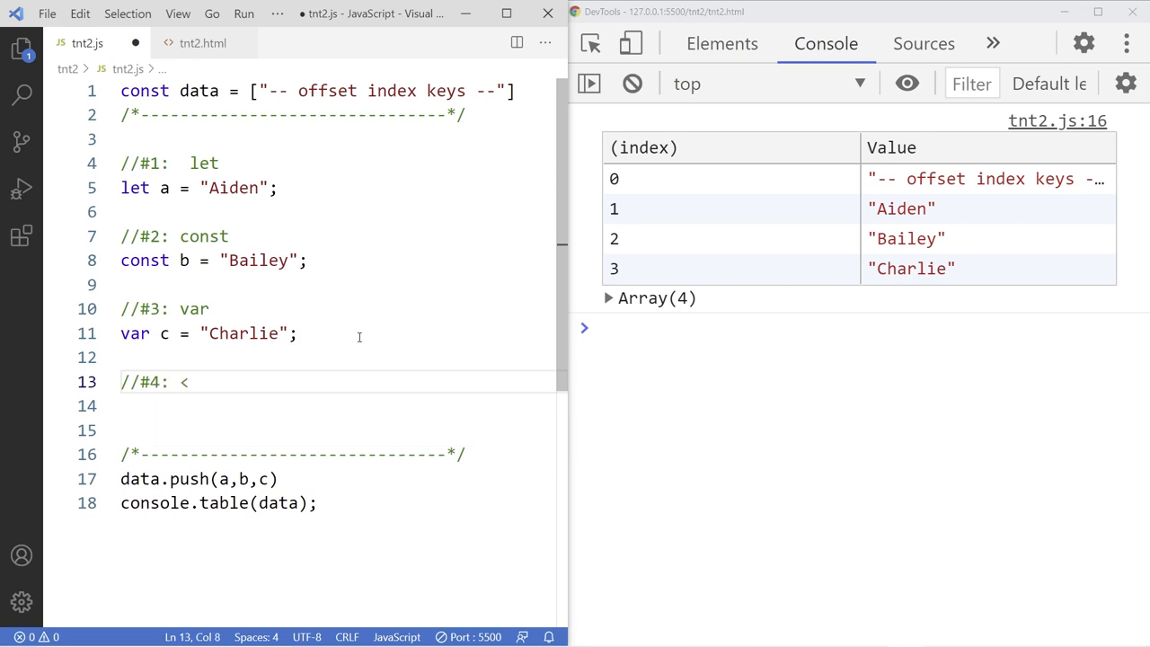
pyautogui.write('gloa')
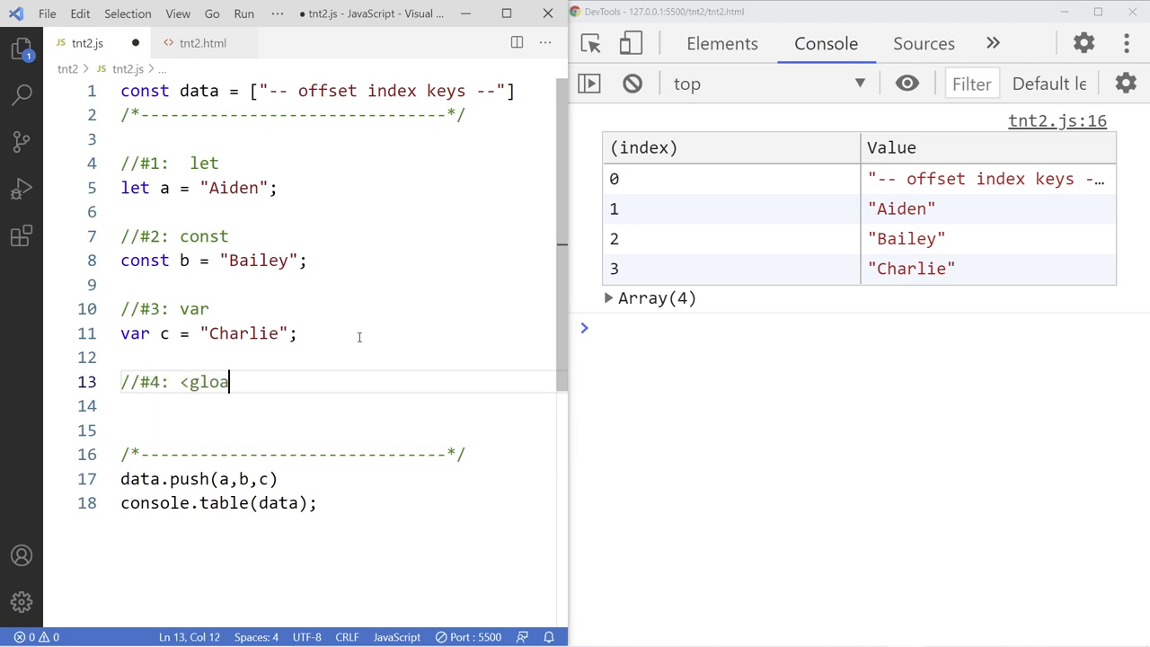
pyautogui.write('bal>')
pyautogui.click(337, 406)
pyautogui.write('d')
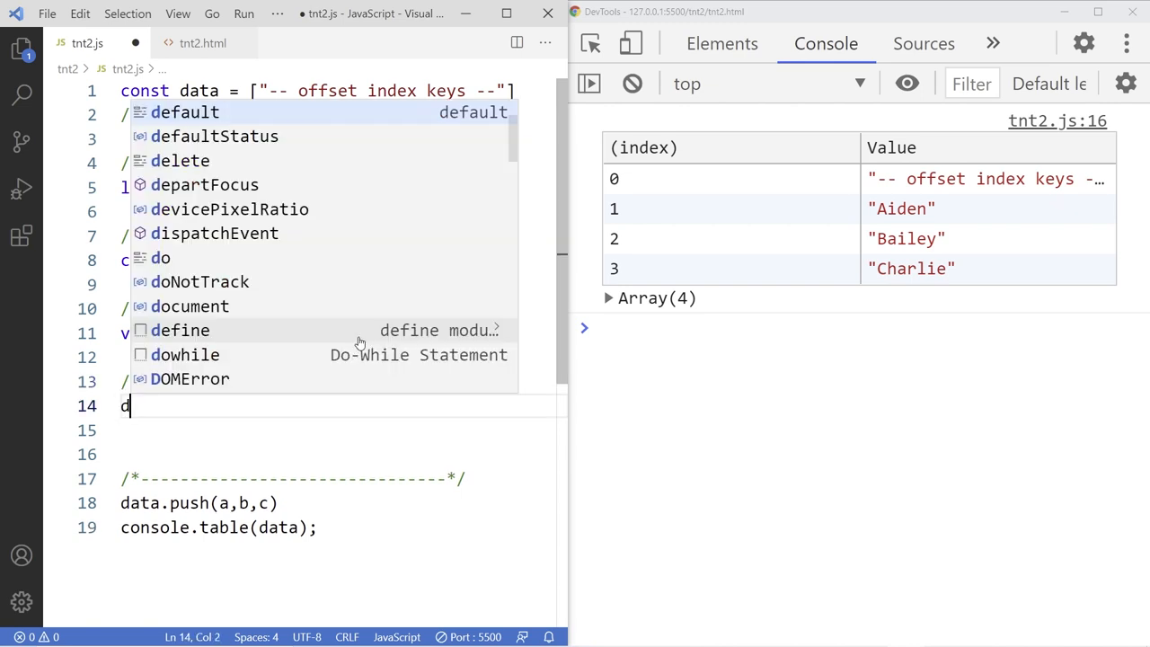
pyautogui.write('= "Dawn";')
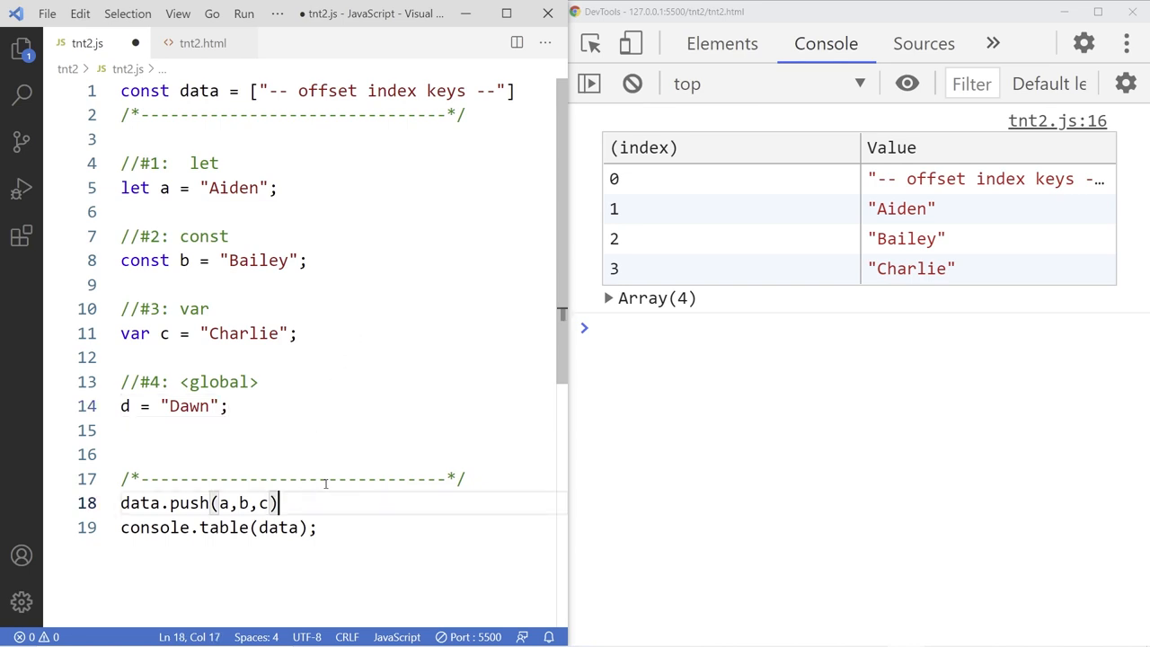
pyautogui.write('d')
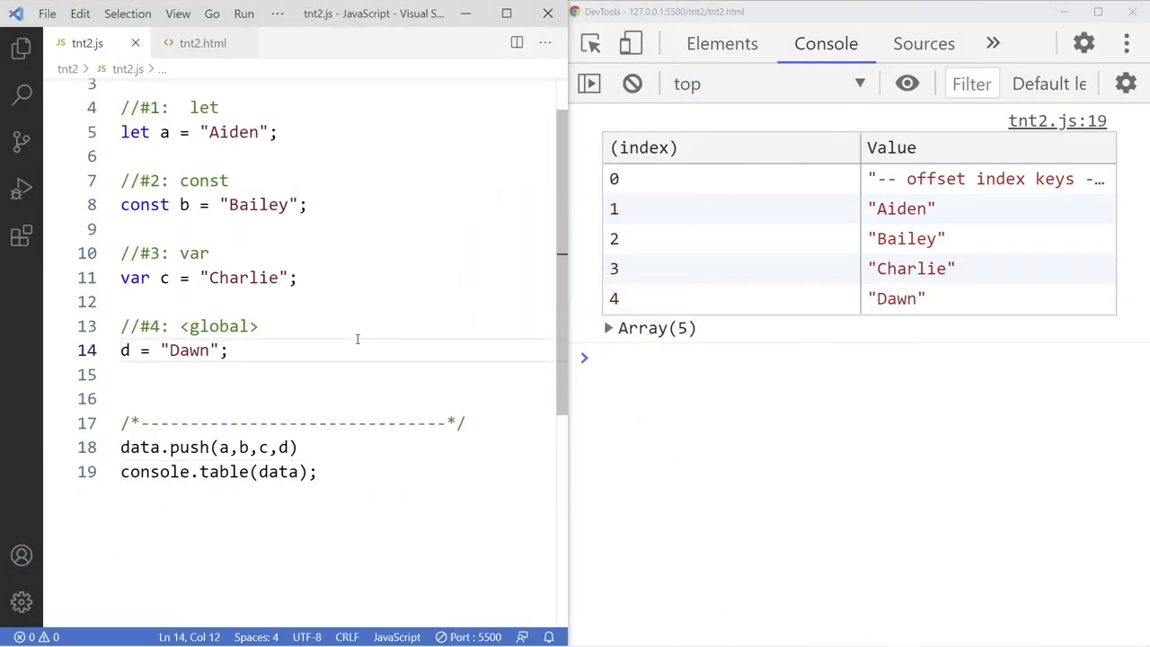
# Add the //#5: globalThis comment, set globalThis.e = "Eli"; and push e into data
pyautogui.write('//#5:')
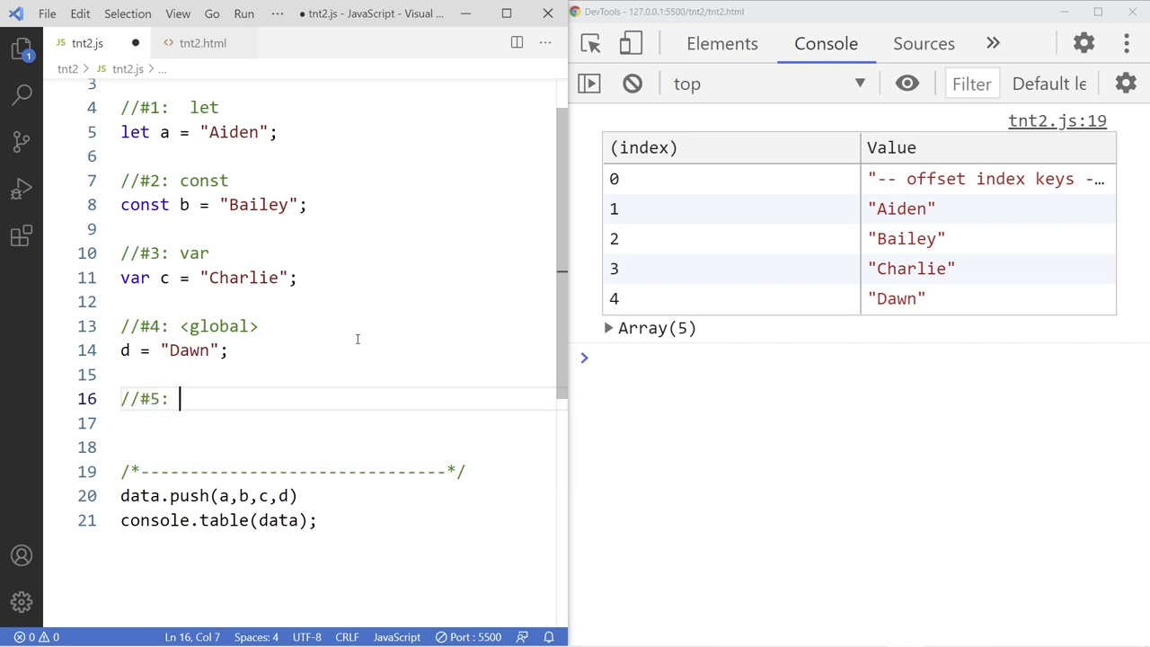
pyautogui.write('glo')
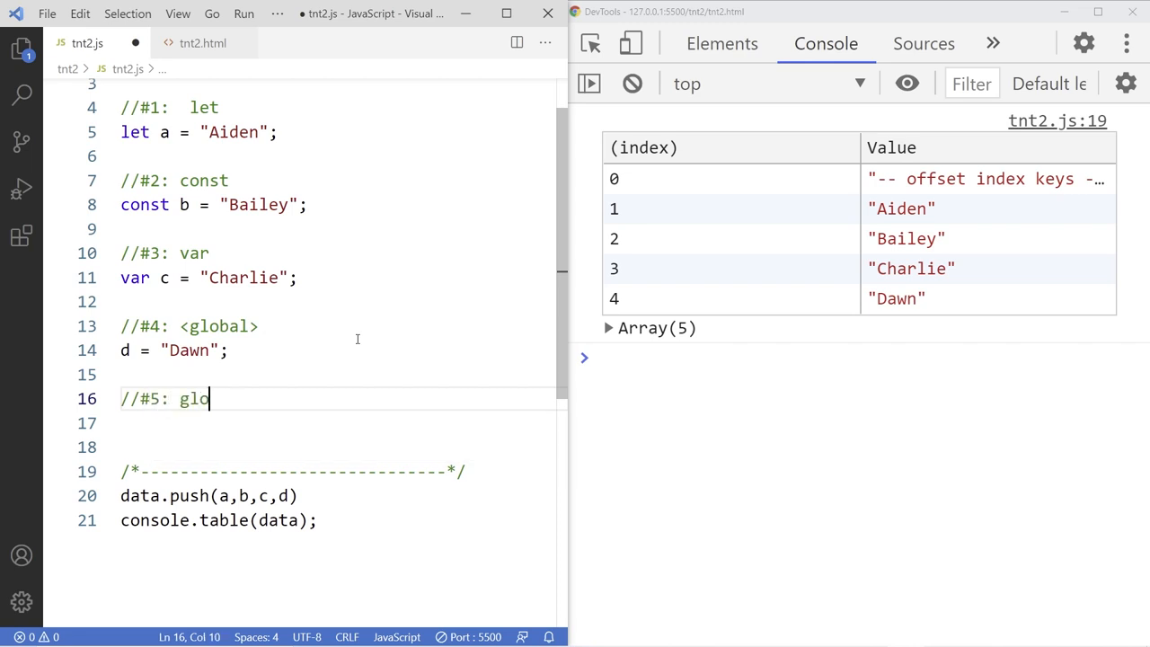
pyautogui.write('balThis')
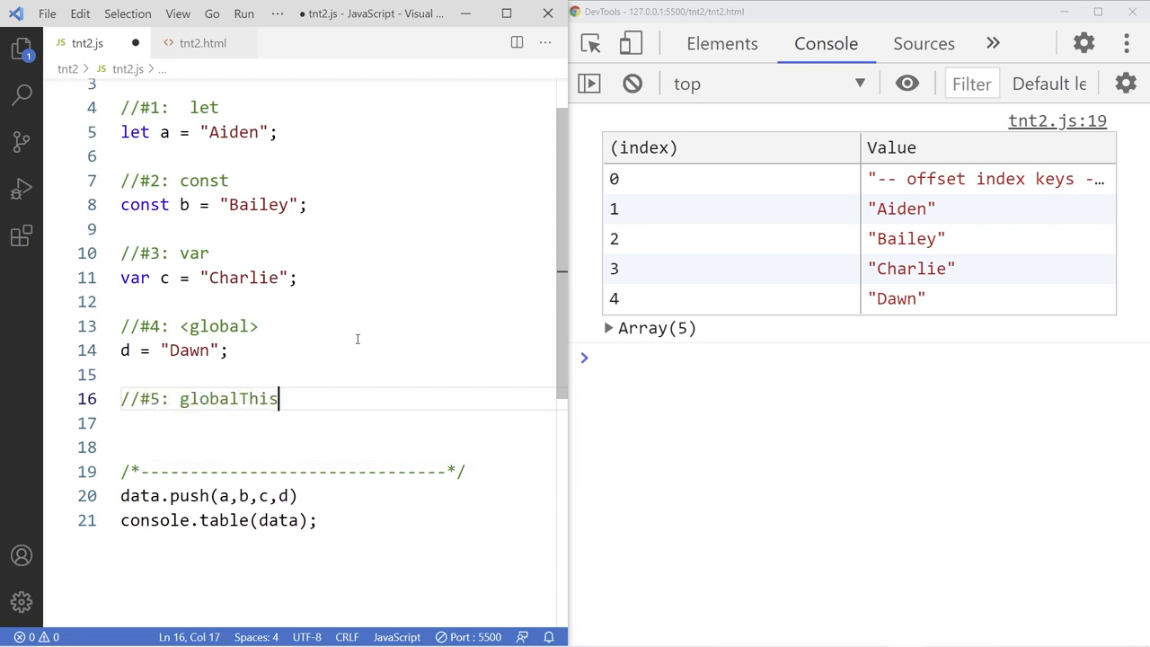
pyautogui.write('global')
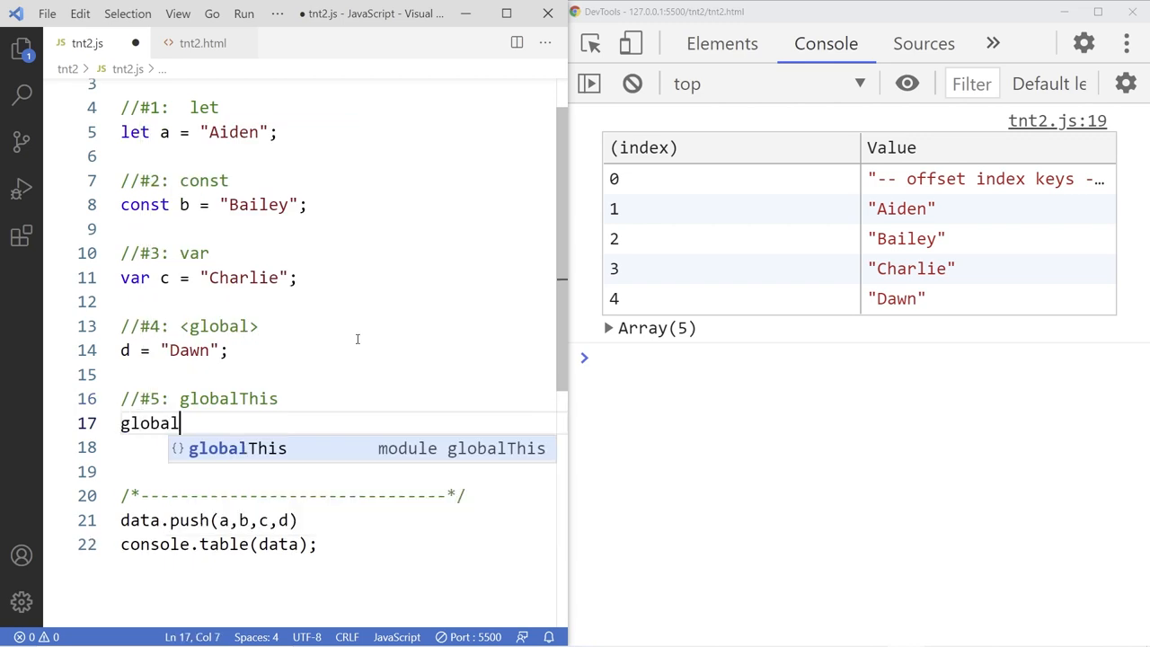
pyautogui.write('This')
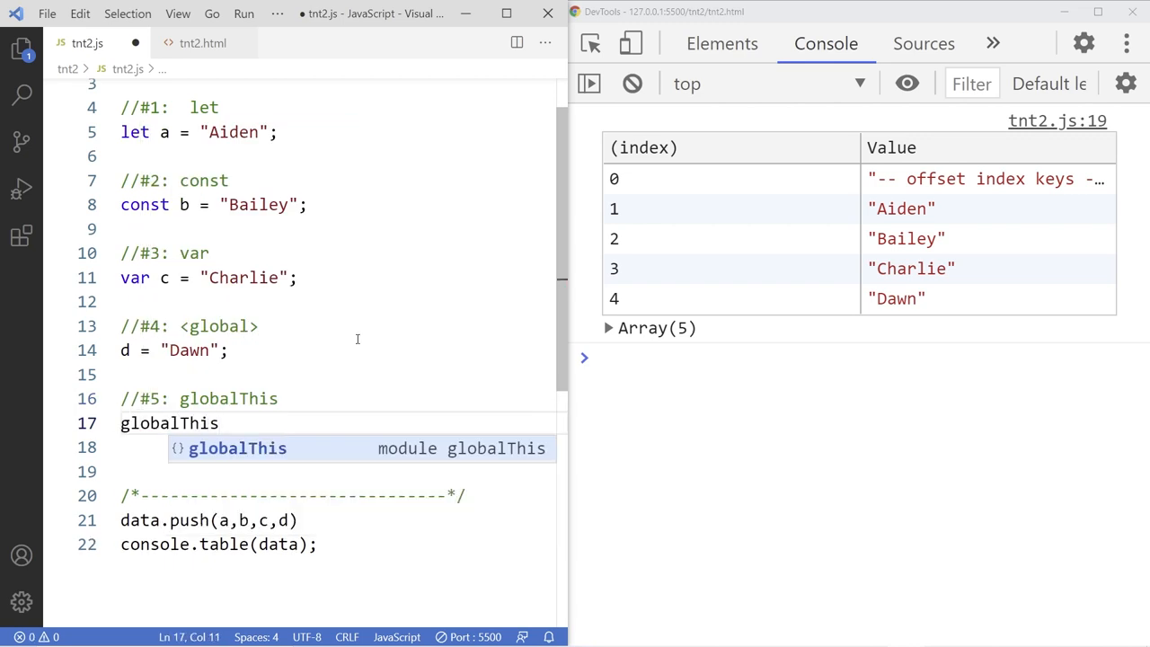
pyautogui.write('.e = "Eli";')
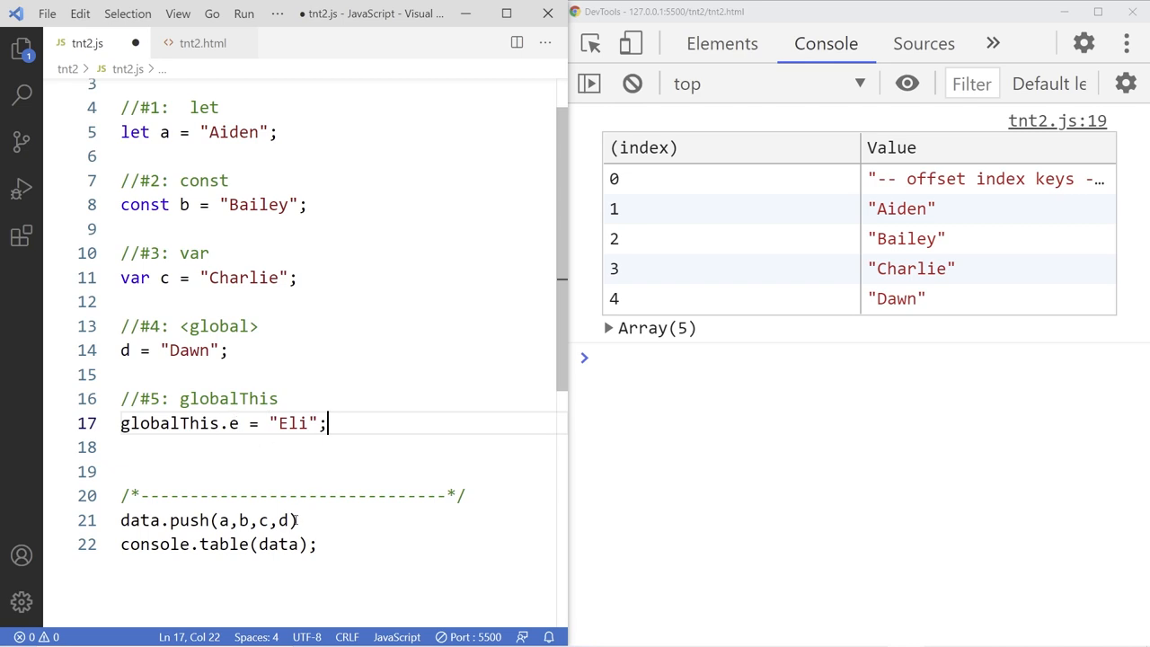
pyautogui.write('e')
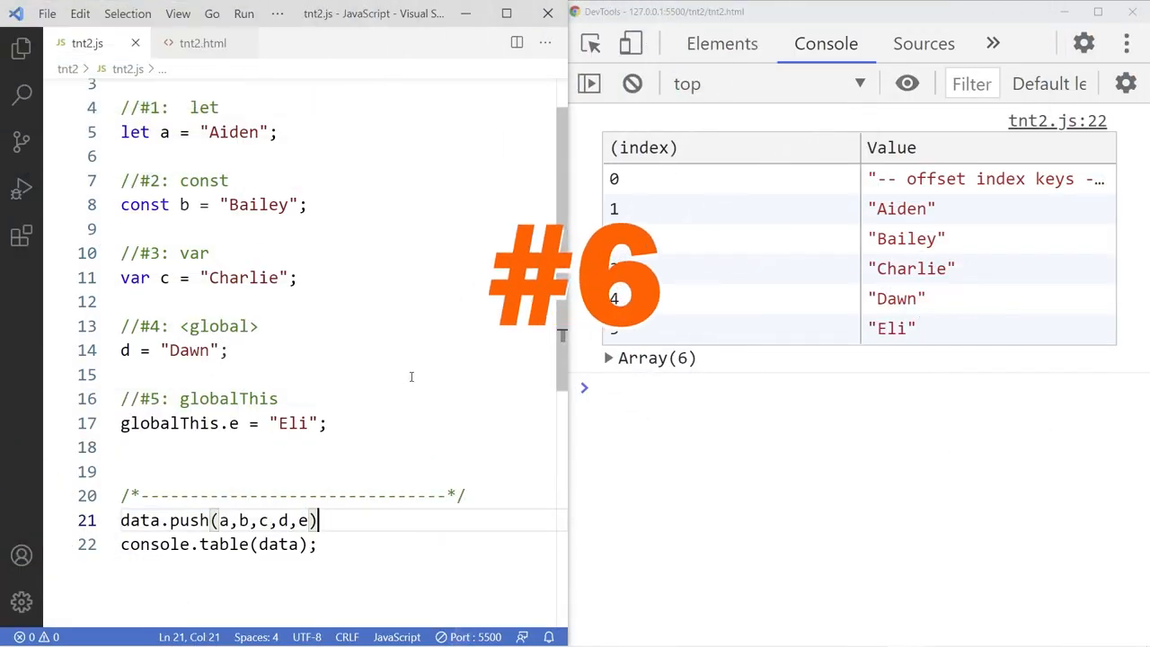
# Add the //#6: this comment, set this.f = "Fiona"; and append f to data.push
pyautogui.write('//')
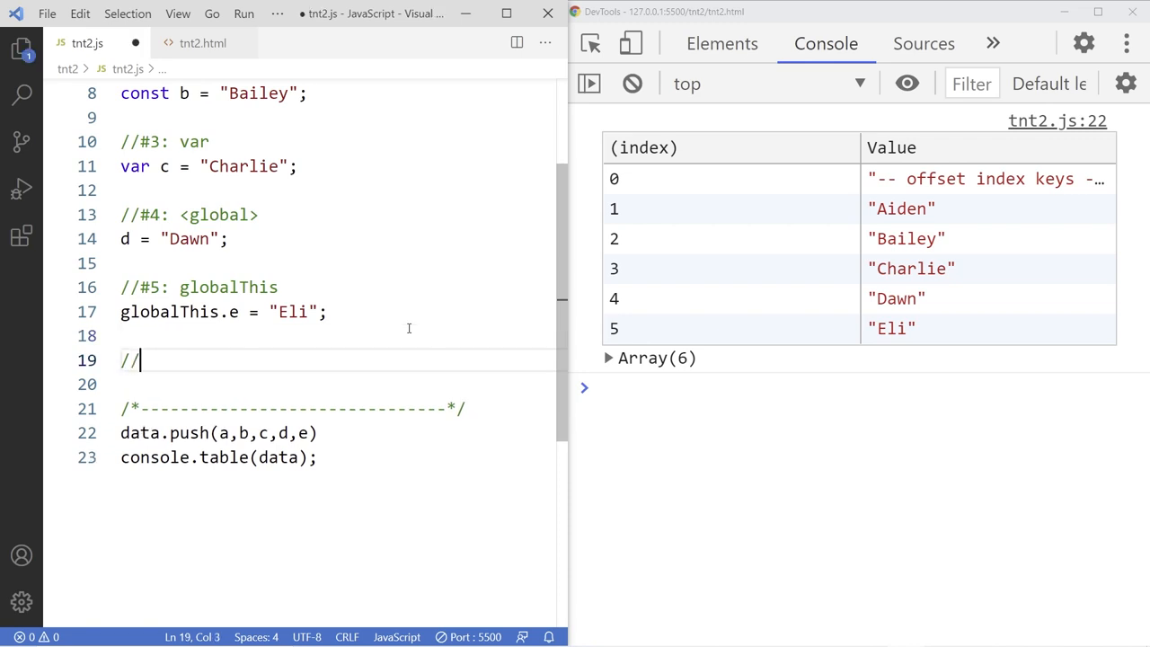
pyautogui.write('#6:')
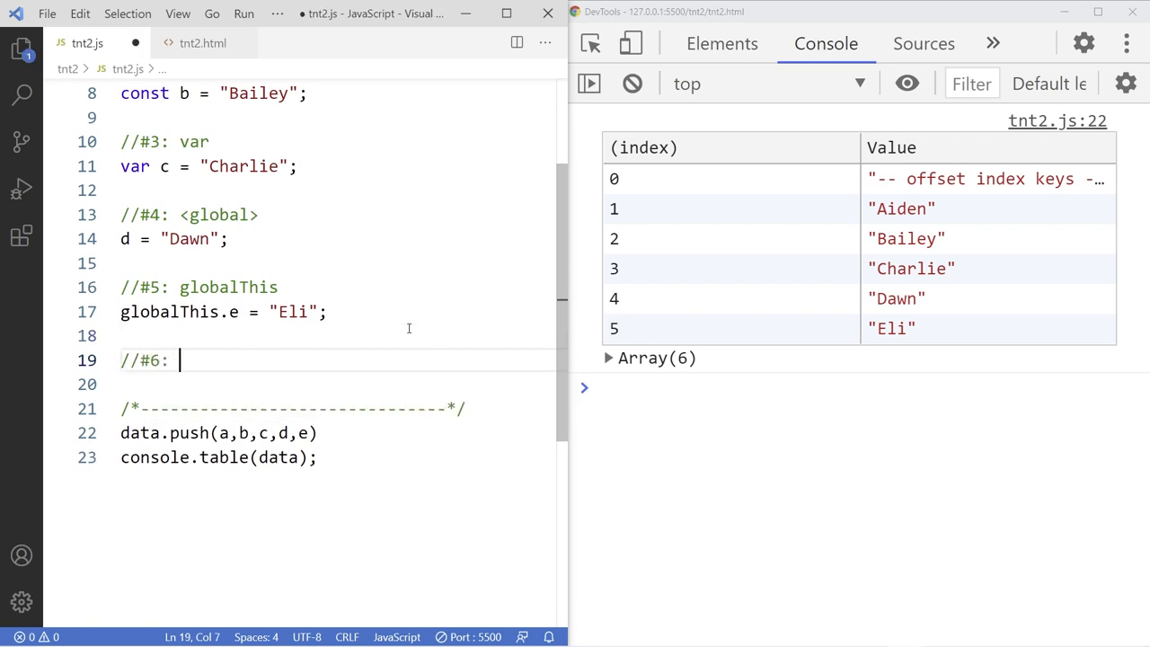
pyautogui.write('this')
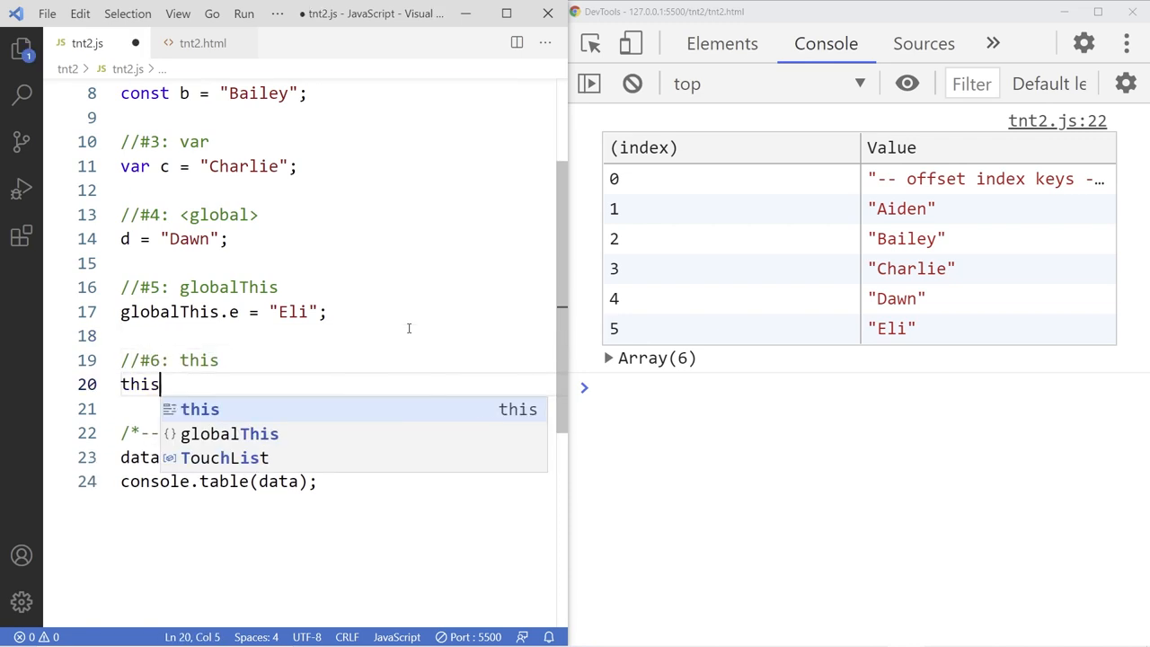
pyautogui.write('.f = "Fiona";')
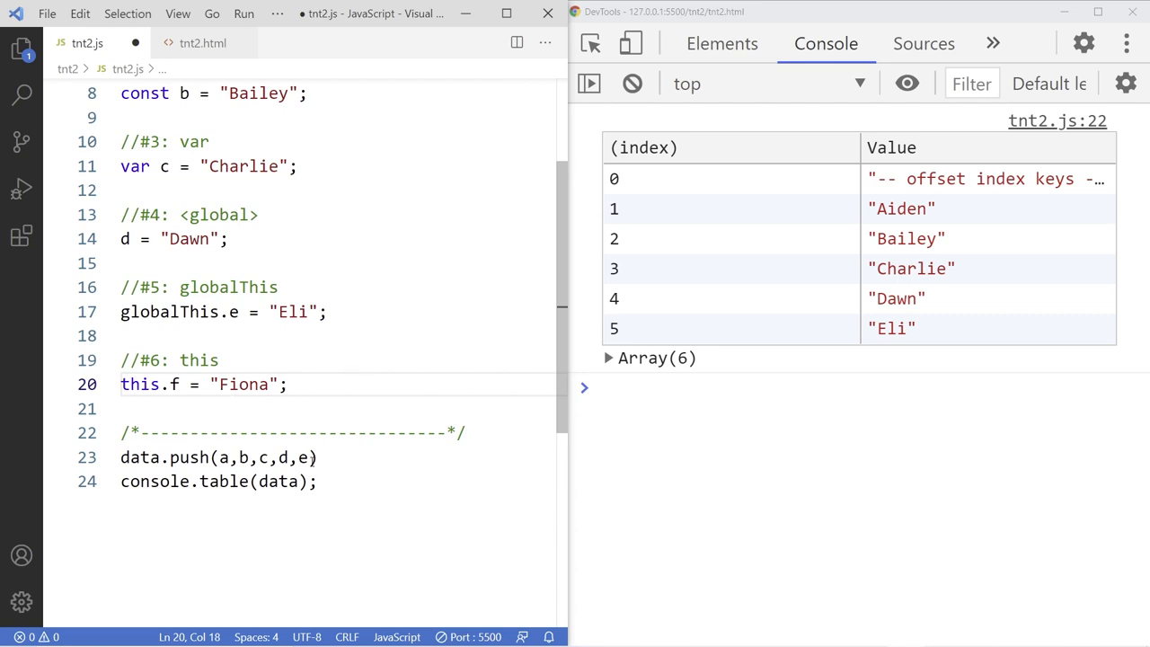
pyautogui.write(',f')
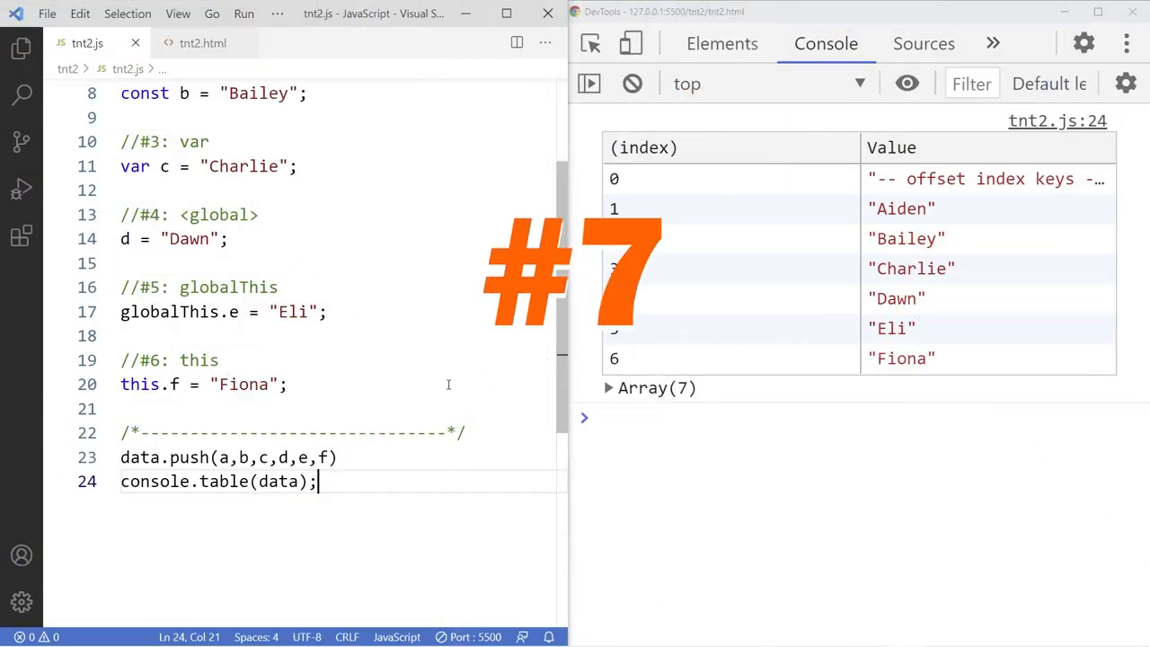
# Add the //#7: window comment, set window.g = "Gaius"; and append g to data.push
pyautogui.write('/')
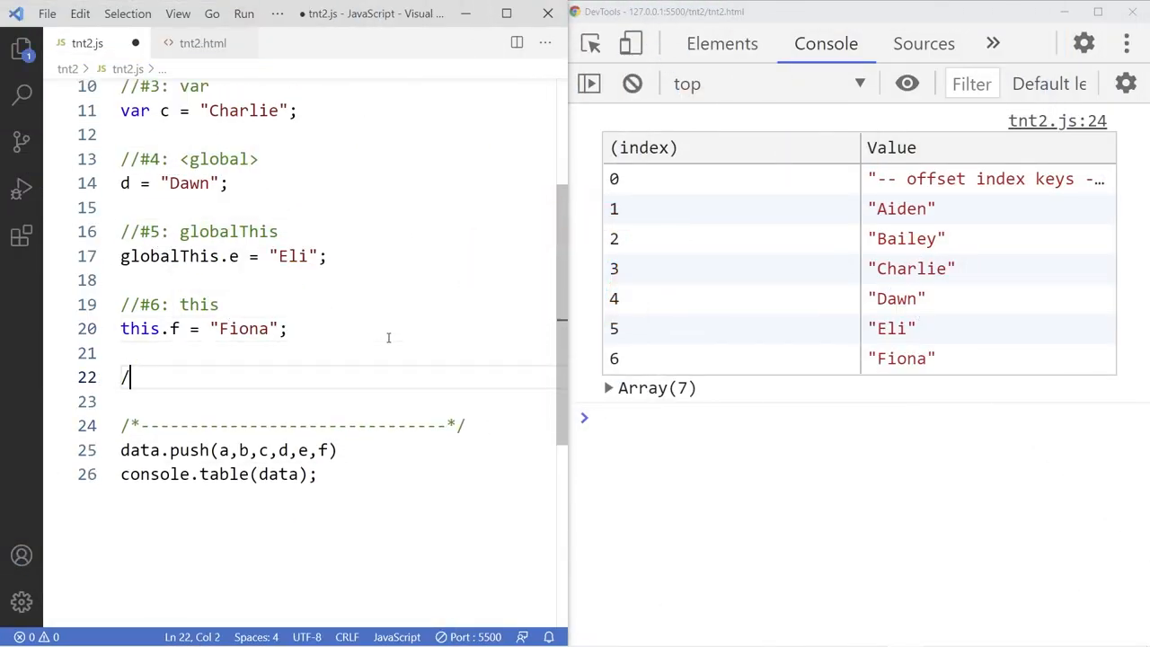
pyautogui.write('/#7:')
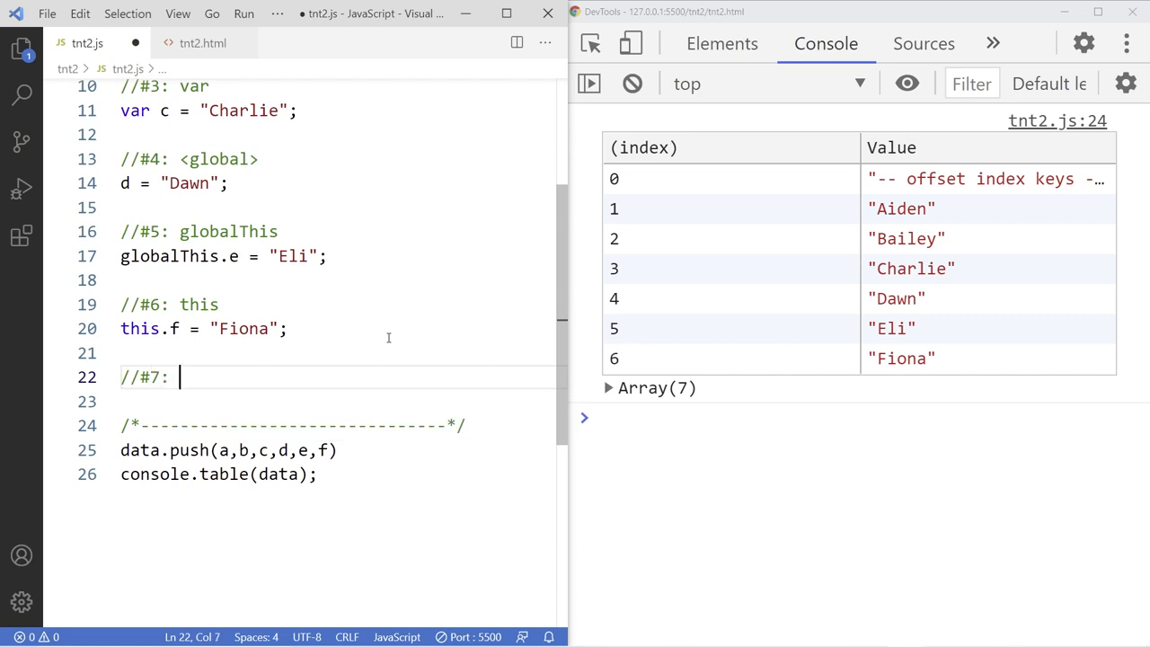
pyautogui.write('window')
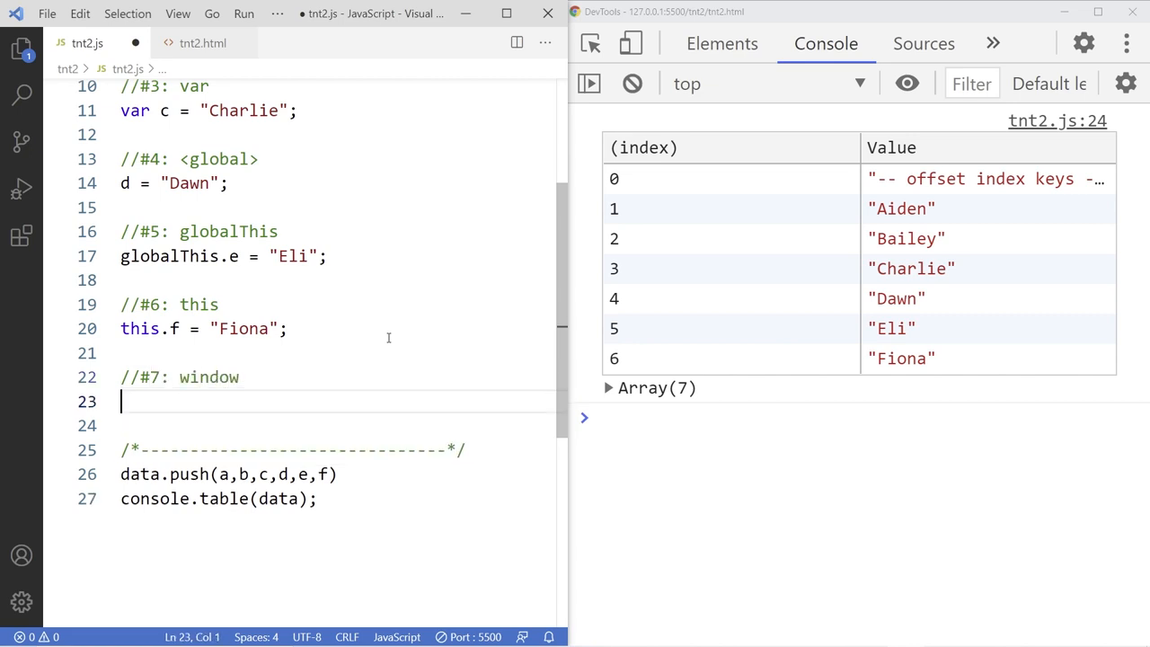
pyautogui.write('window.g = "Gaiu')
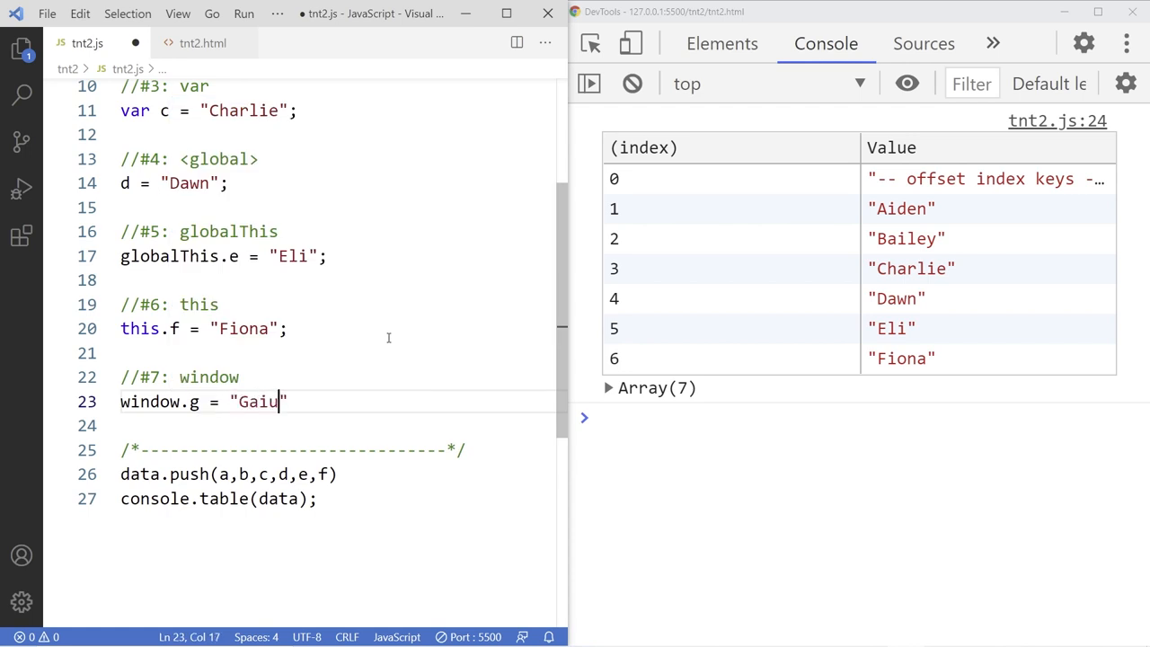
pyautogui.write('s";')
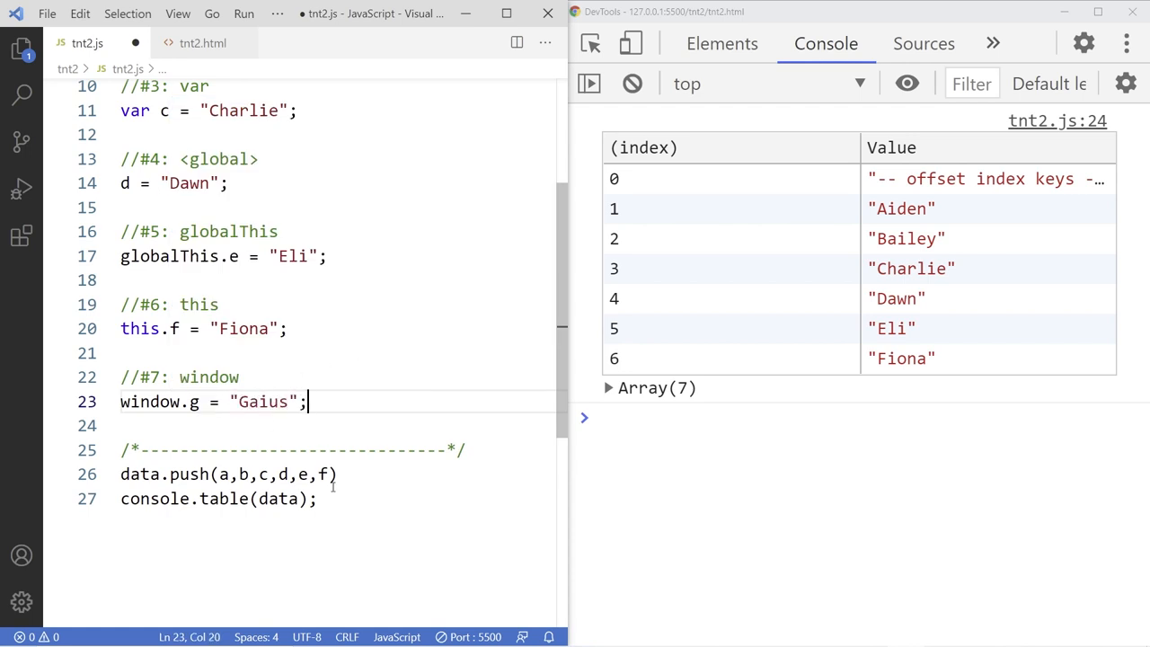
pyautogui.write('g')
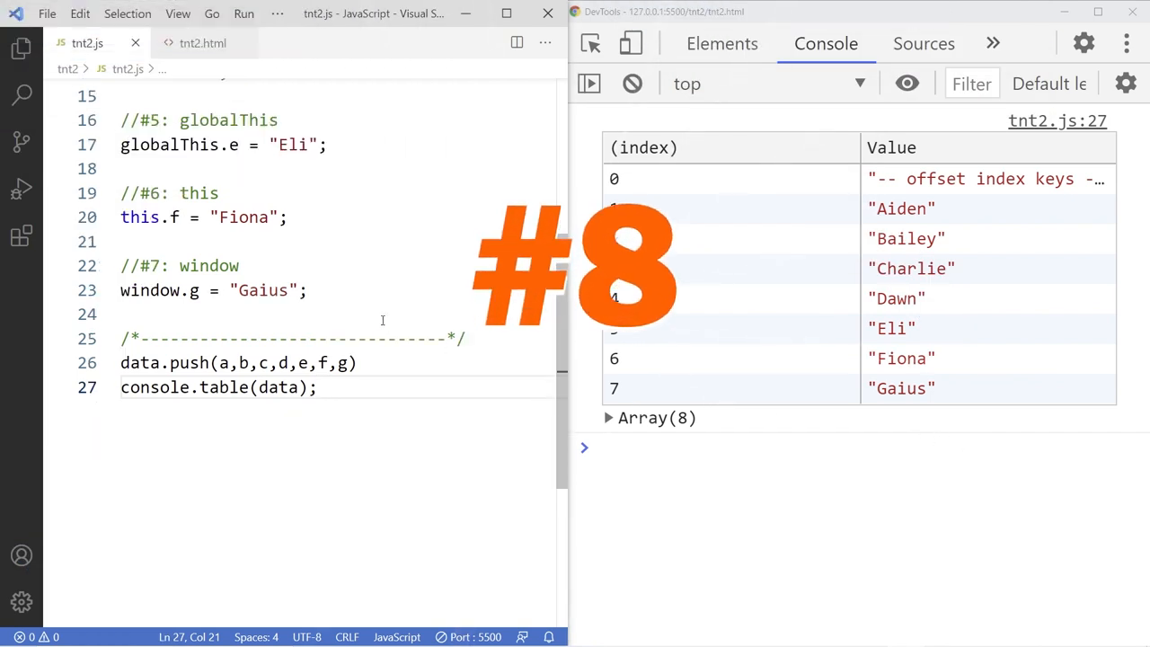
# Write the //#8: window's constructor's prototype comment for the next case
pyautogui.write('//#')
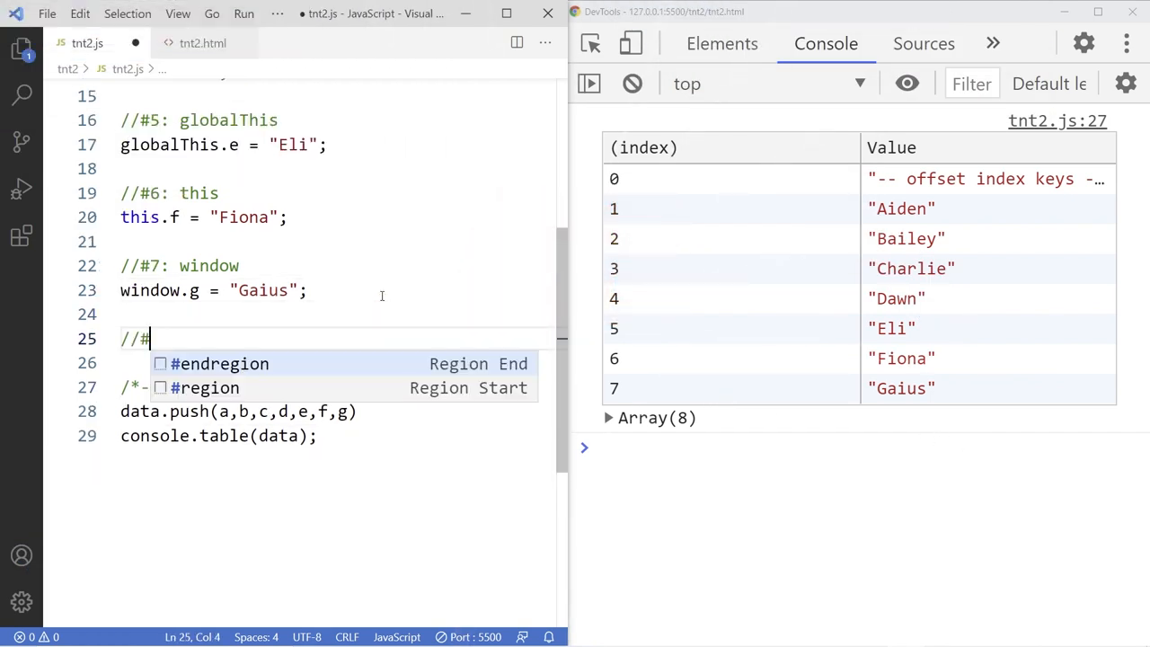
pyautogui.write('8: wind')
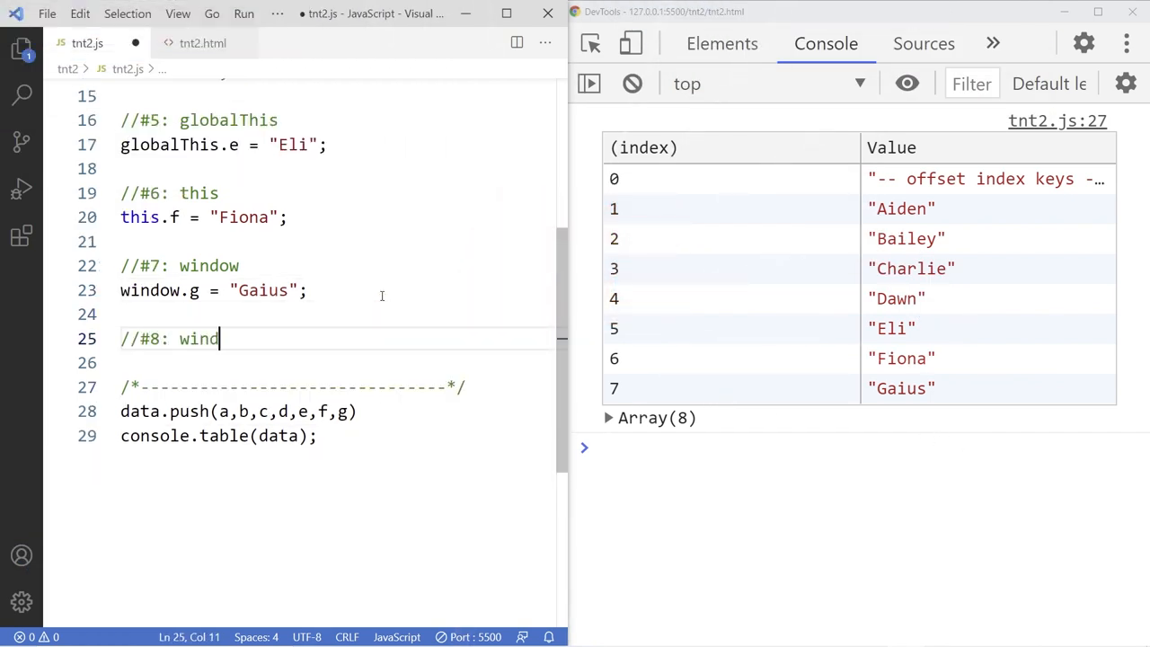
pyautogui.write("ow's const")
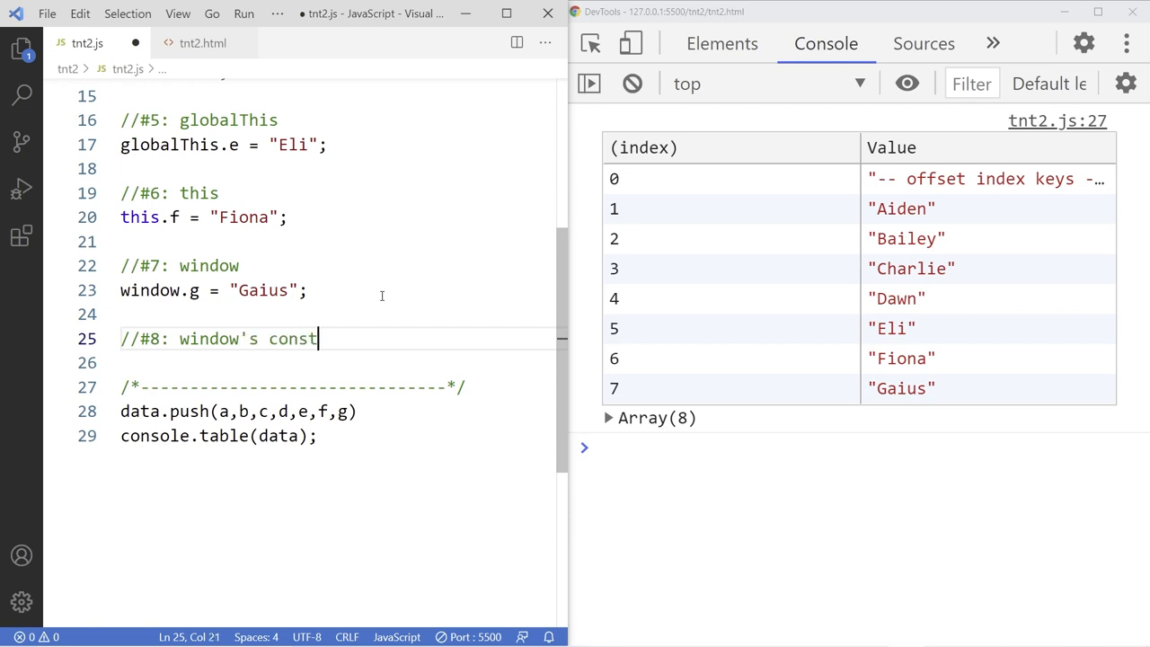
pyautogui.write('t')
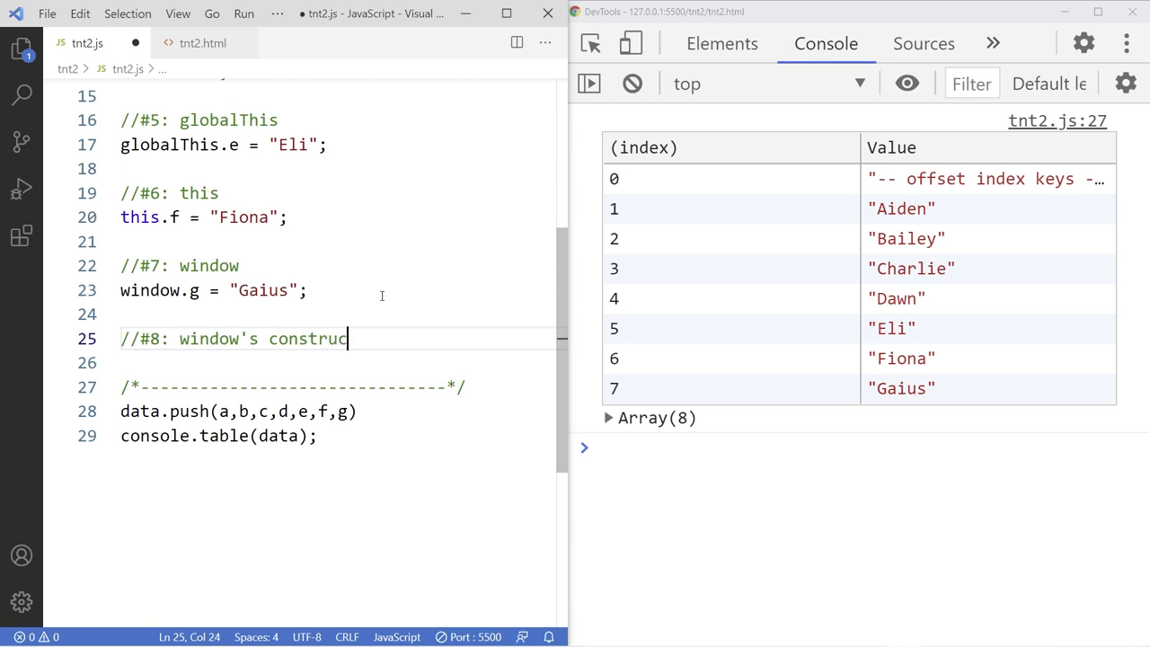
pyautogui.write("tor's prototype")
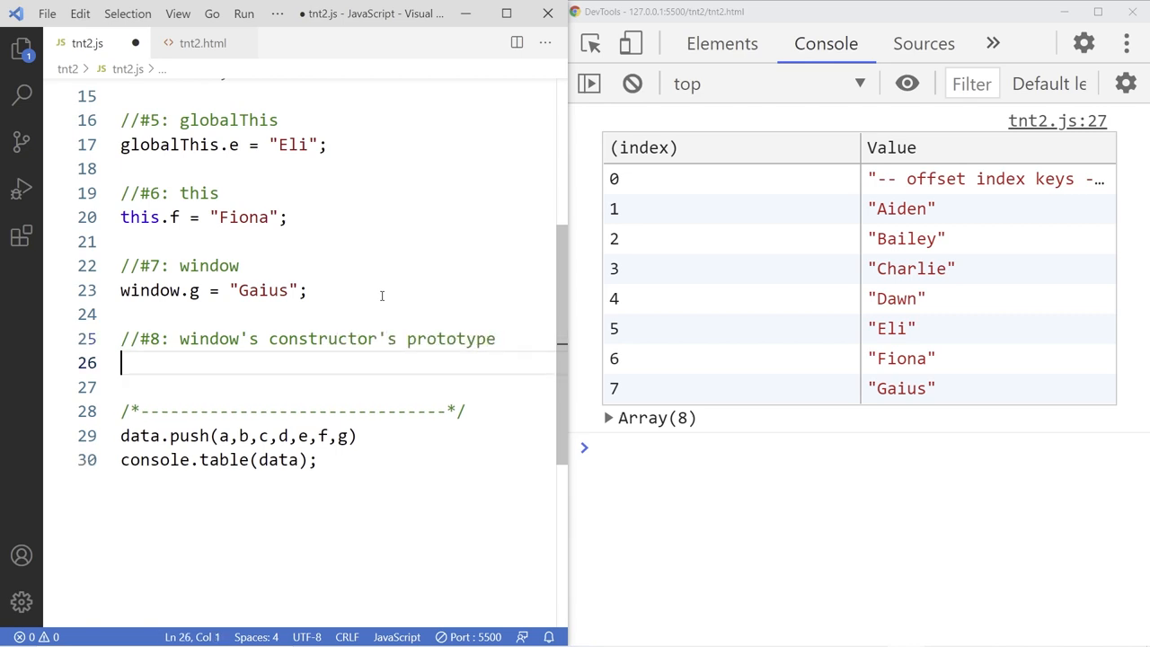
# Set window.constructor.prototype.h = "Helen"; and append h to data.push
pyautogui.write('window.')
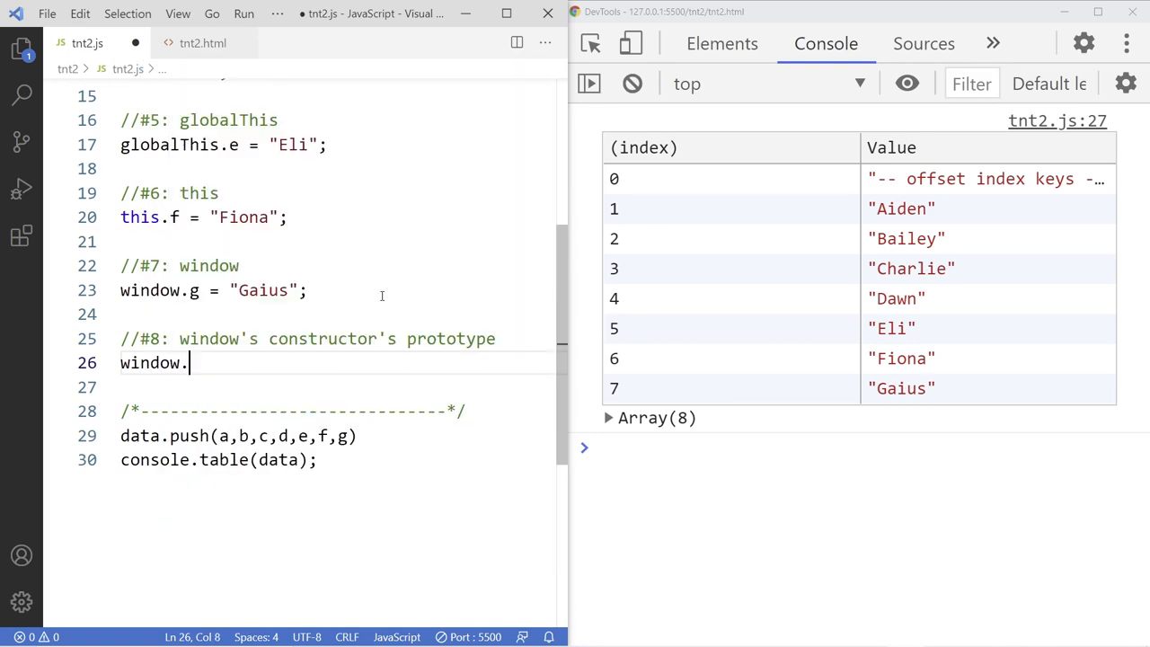
pyautogui.write('constru')
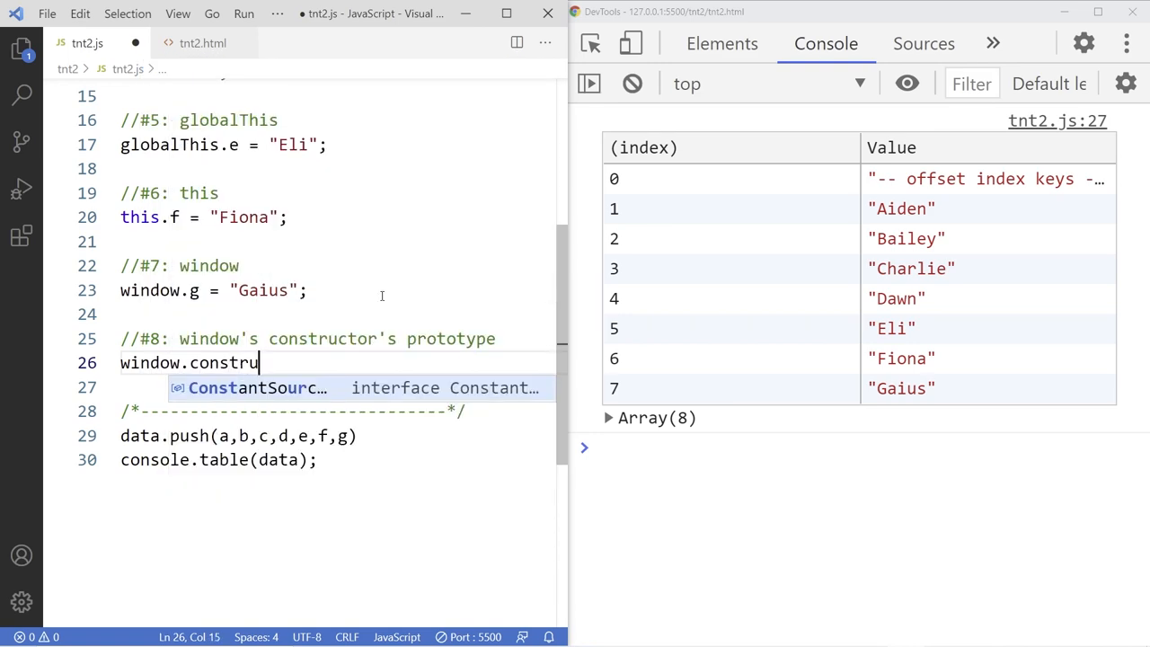
pyautogui.write('ctor')
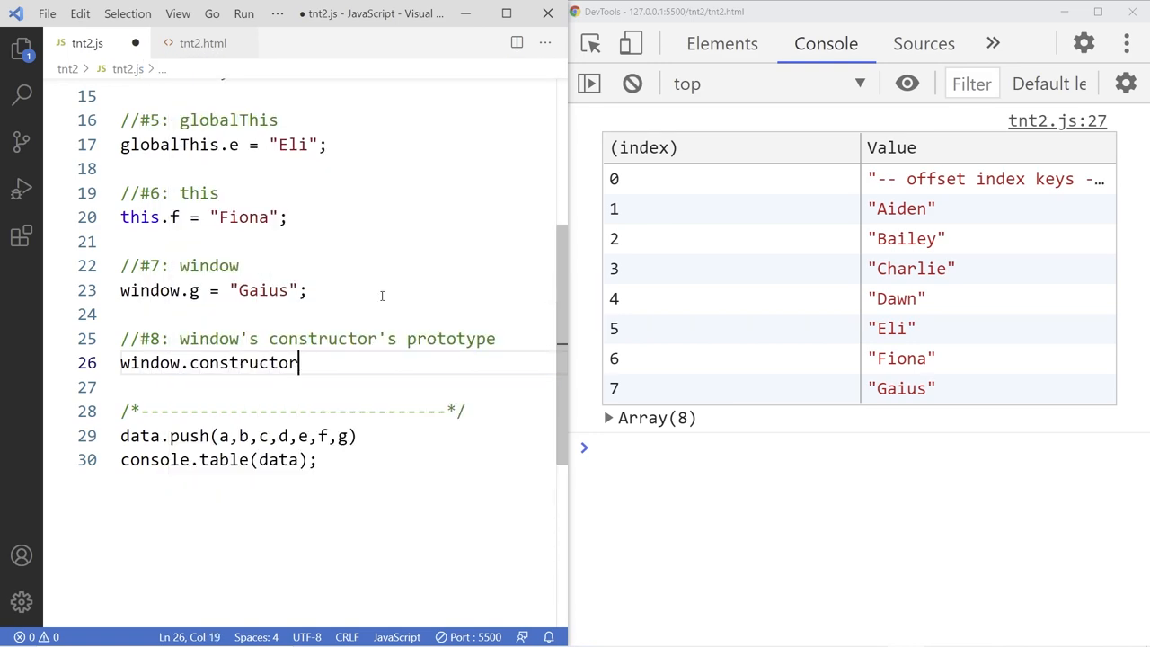
pyautogui.write('.pro')
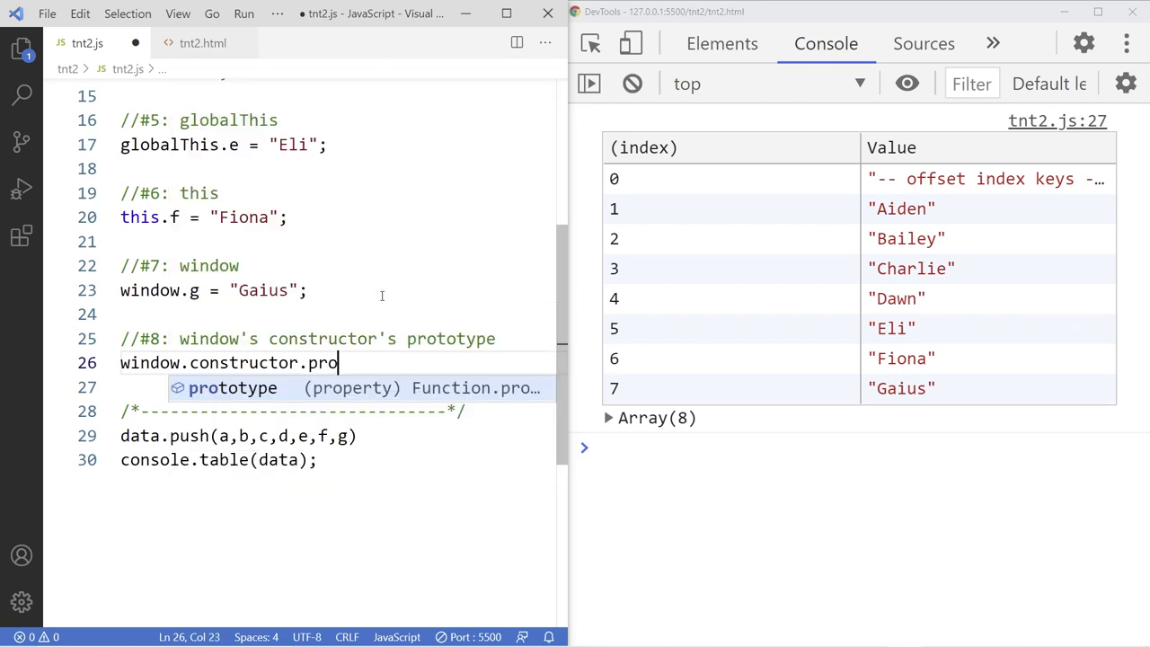
pyautogui.press('Tab')
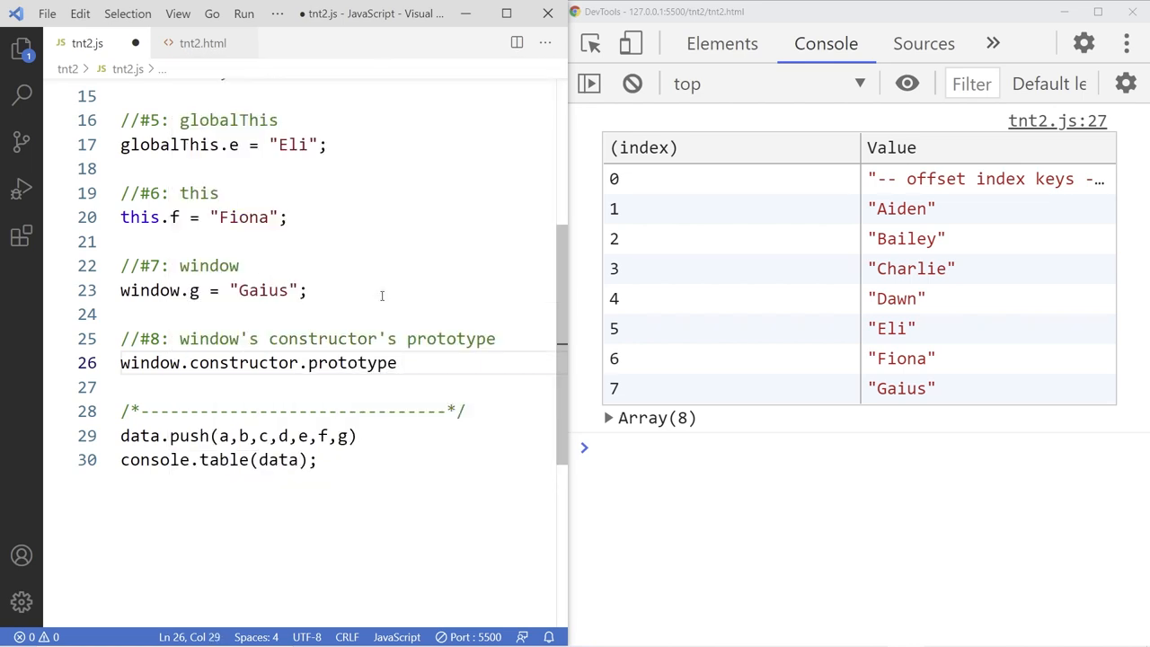
pyautogui.write('.h=')
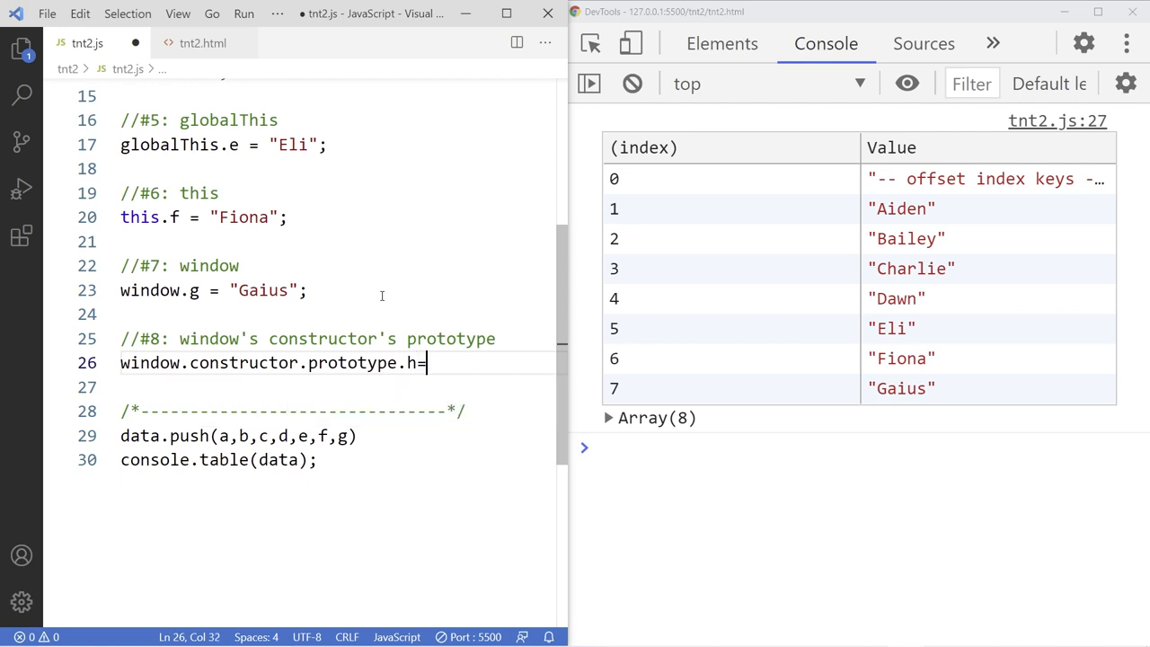
pyautogui.write('= ""')
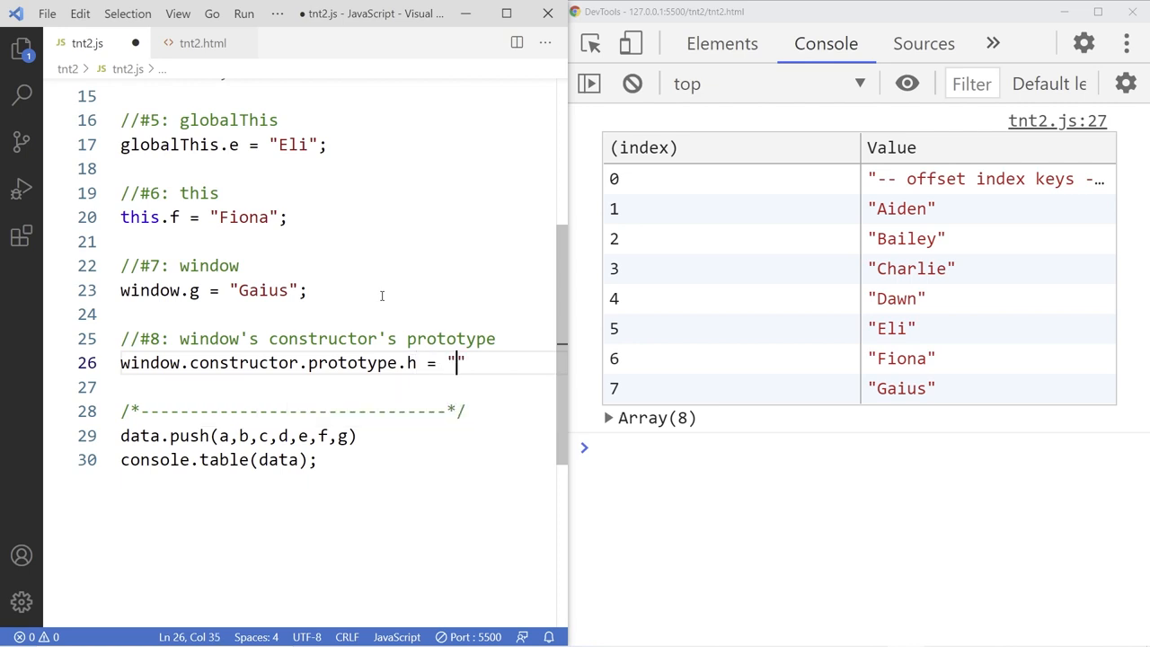
pyautogui.write('Helen')
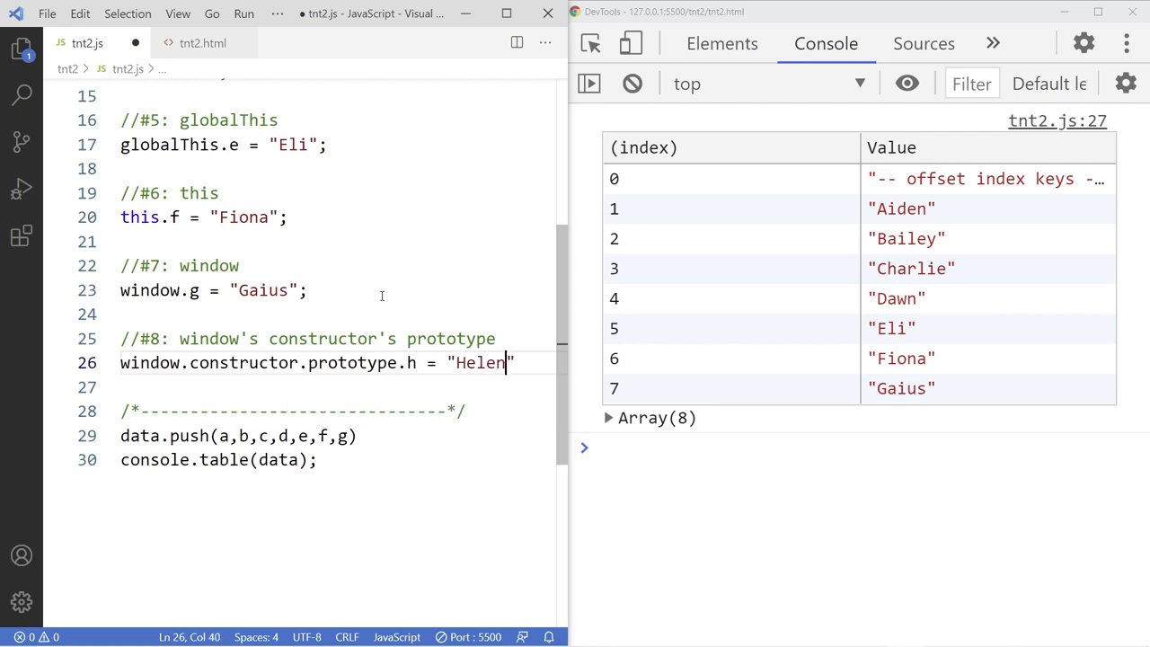
pyautogui.write(';')
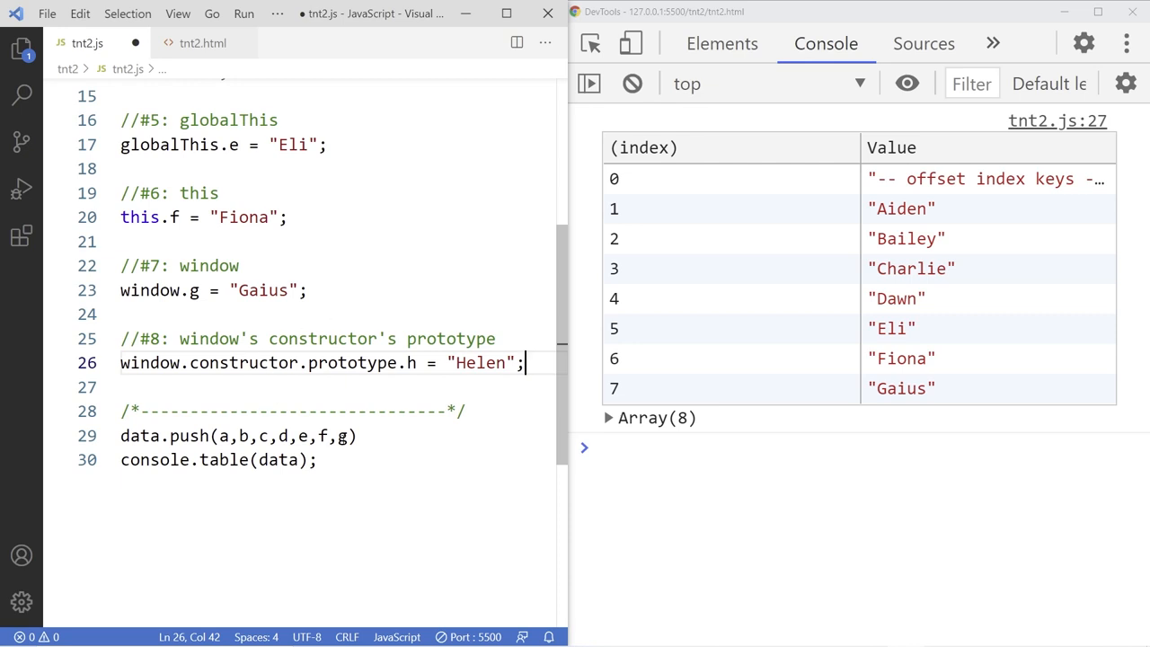
pyautogui.write(',h')
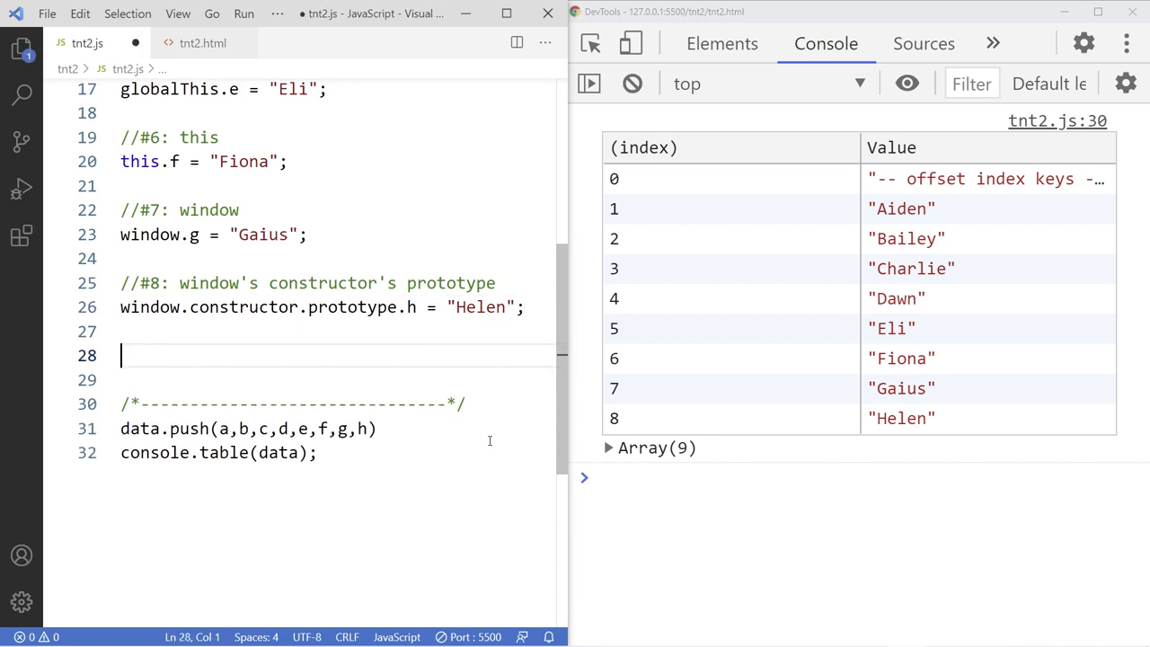
# Add the //#9: this as in #8 comment, set this.constructor.prototype.i = "Ichiro"; and push i
pyautogui.write('//#9: this')
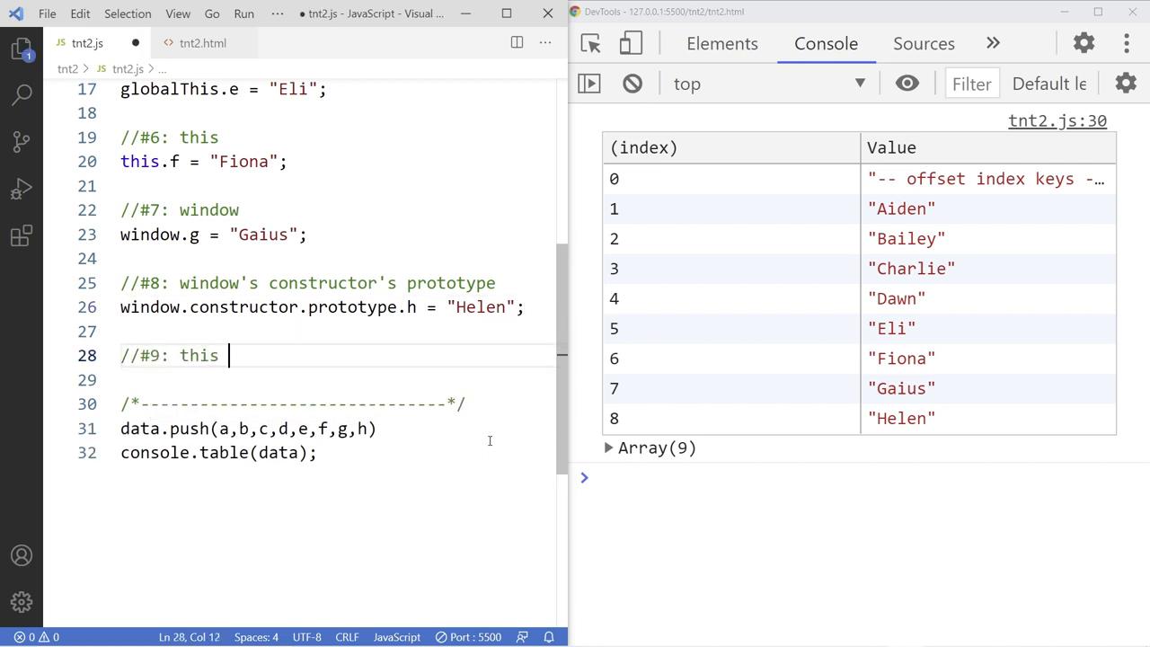
pyautogui.write('as in #8')
pyautogui.write('thi')
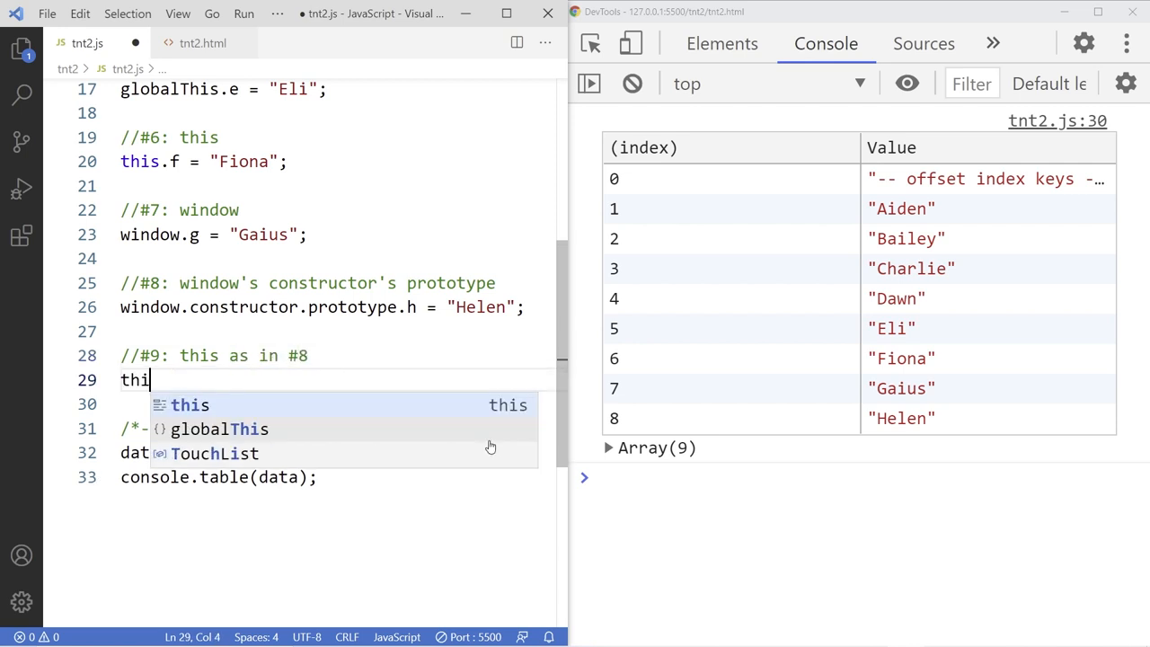
pyautogui.write('s.constr')
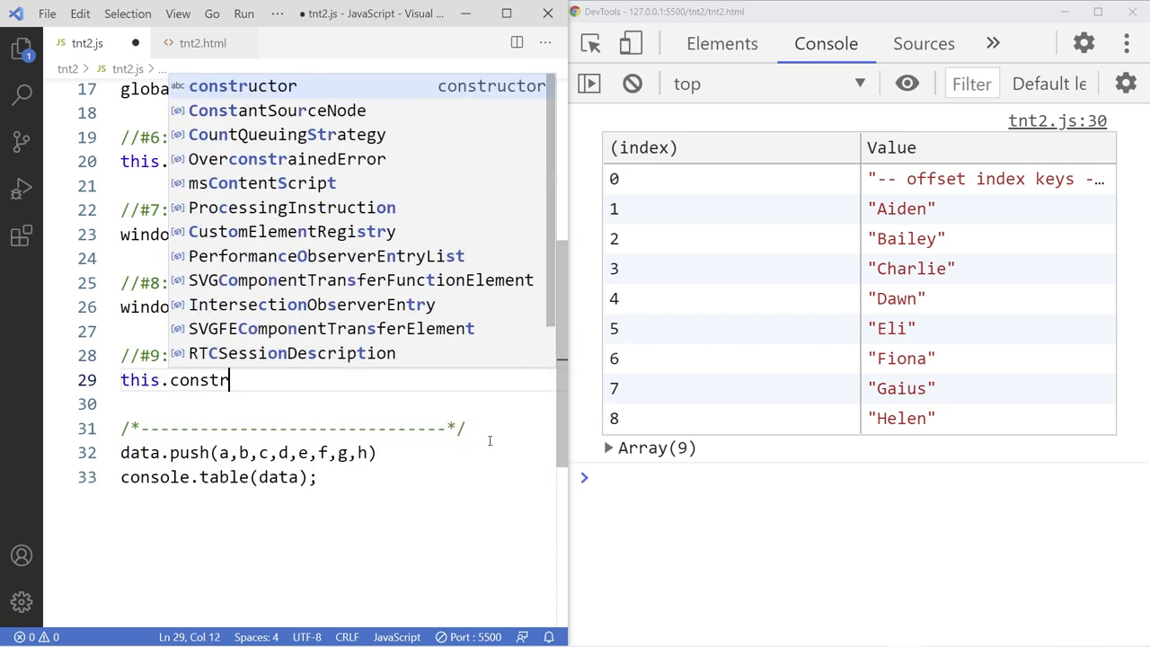
pyautogui.write('uctor.prototype.i = "')
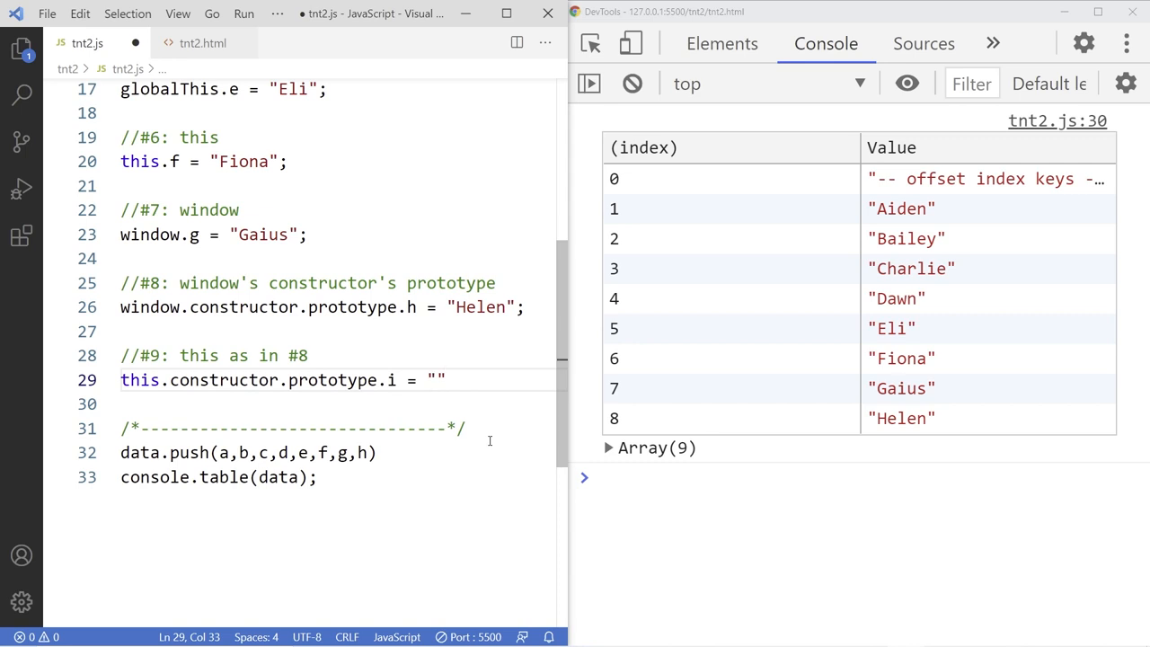
pyautogui.write('Ichiro')
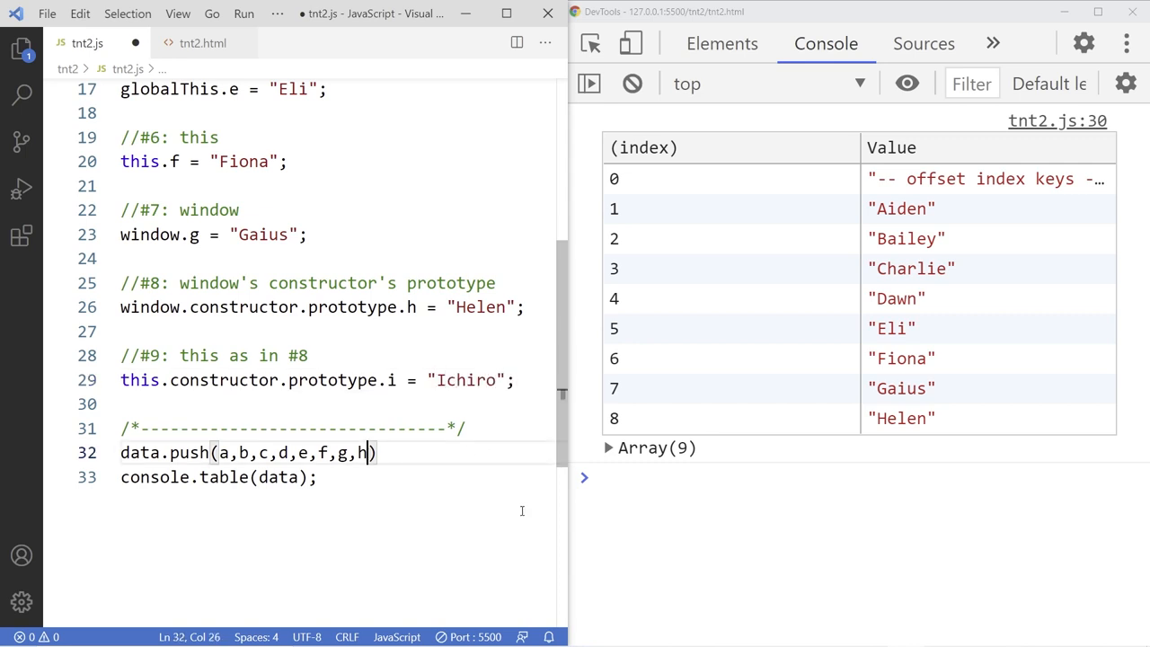
pyautogui.write('h')
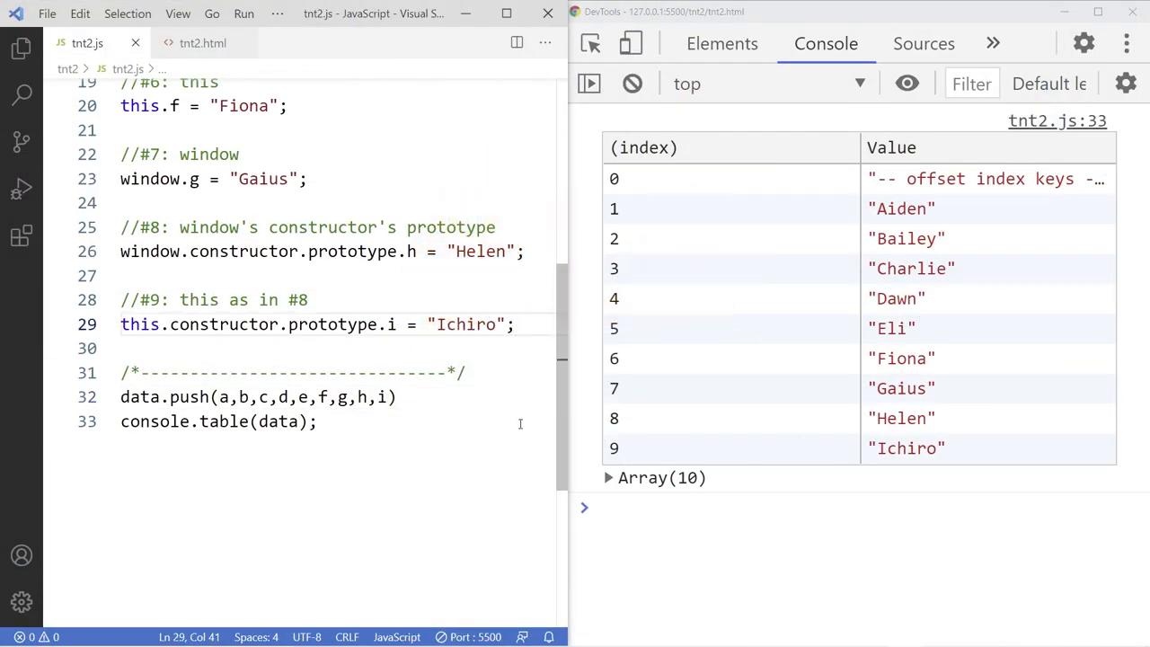
# Add the comment //#10: Object's prototype, correcting the mistyped letter
pyautogui.write('//#10: BO')
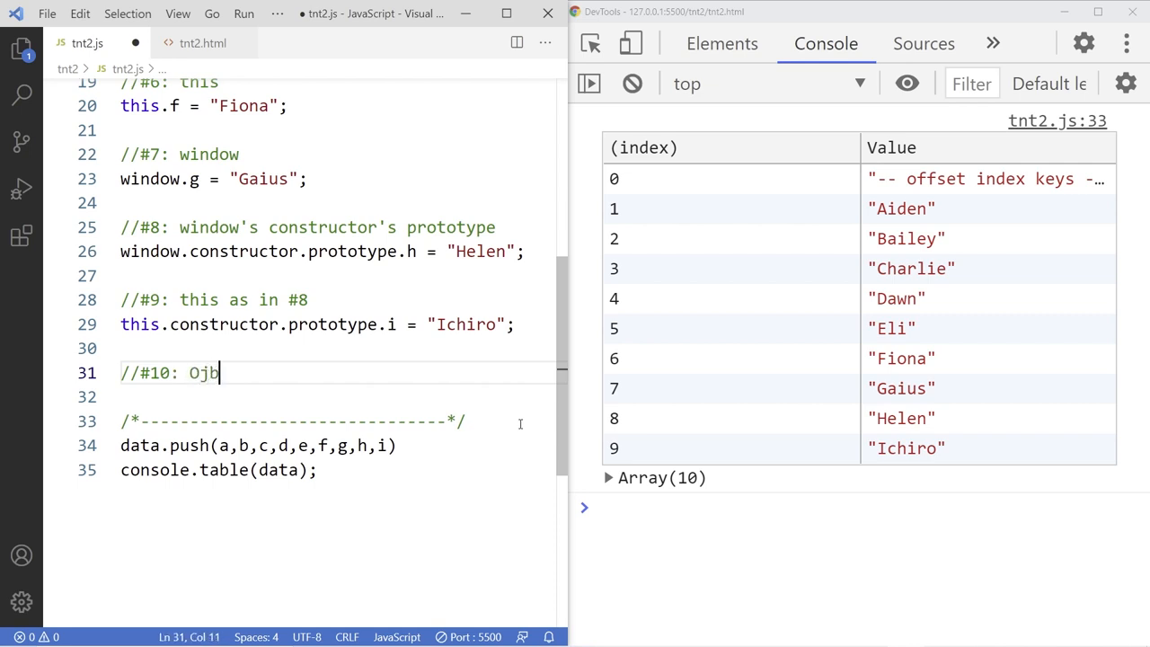
pyautogui.press('Backspace')
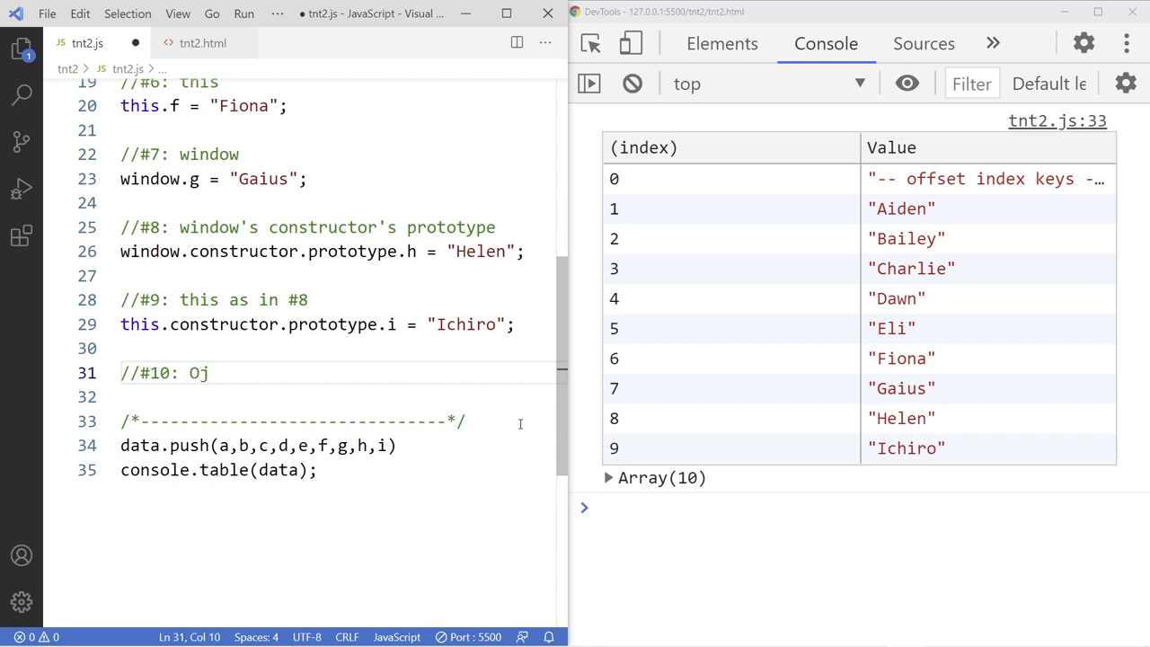
pyautogui.write('bject')
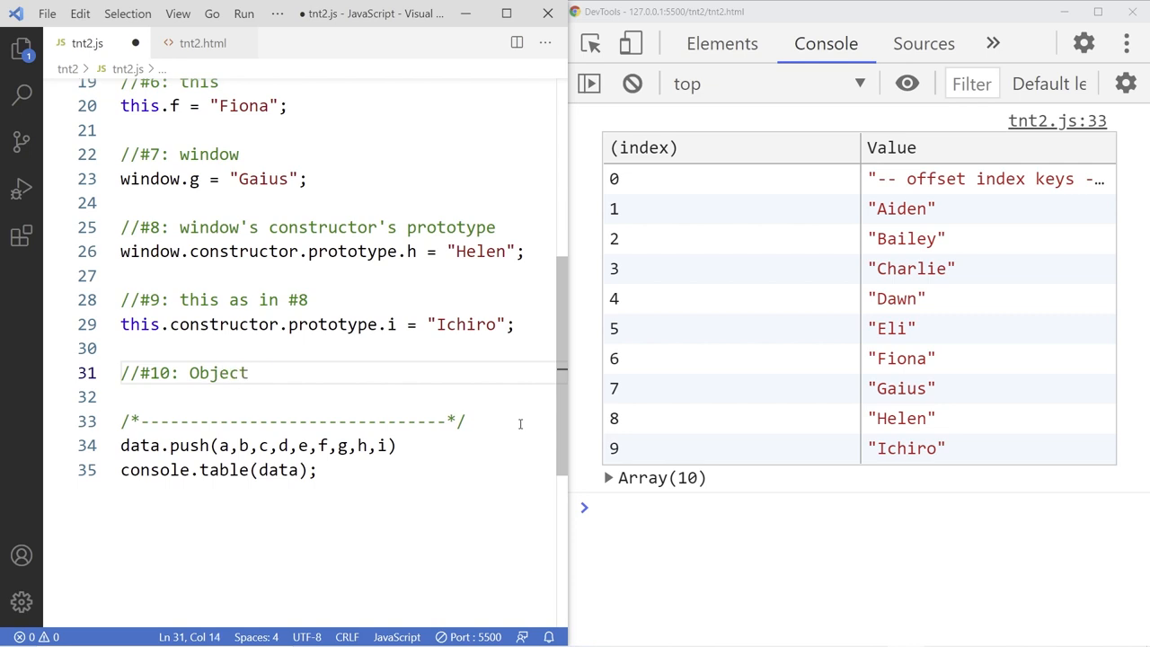
pyautogui.write("'s prototype")
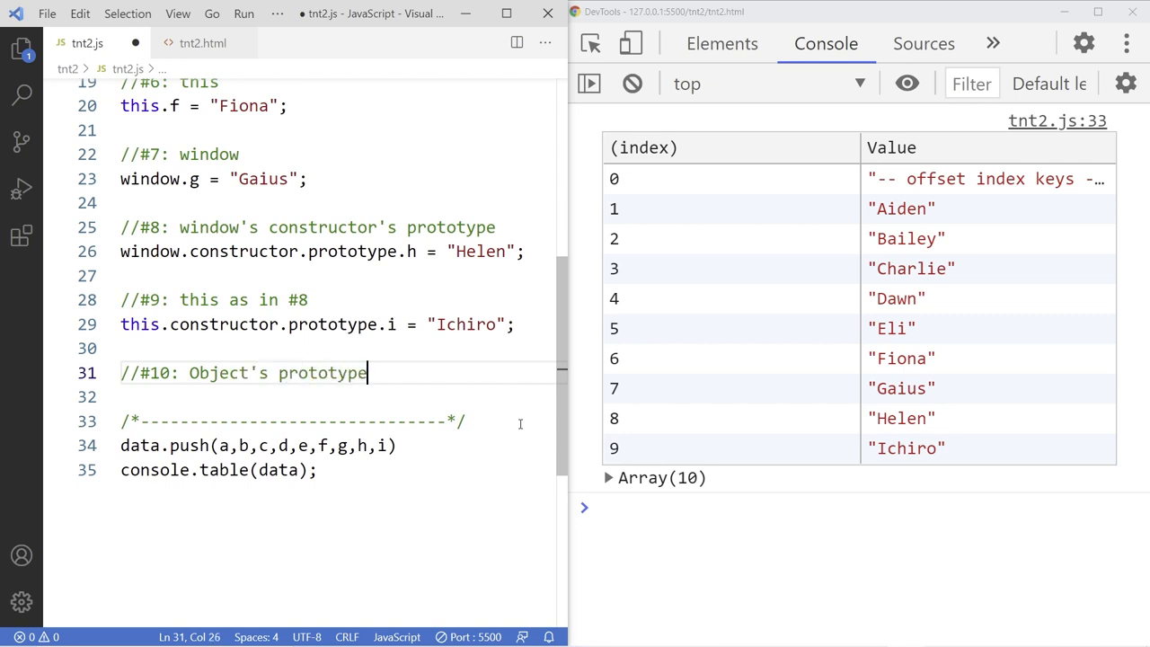
# Write Object.prototype.j = "Jasmine"; and append j to data.push
pyautogui.write('Object')
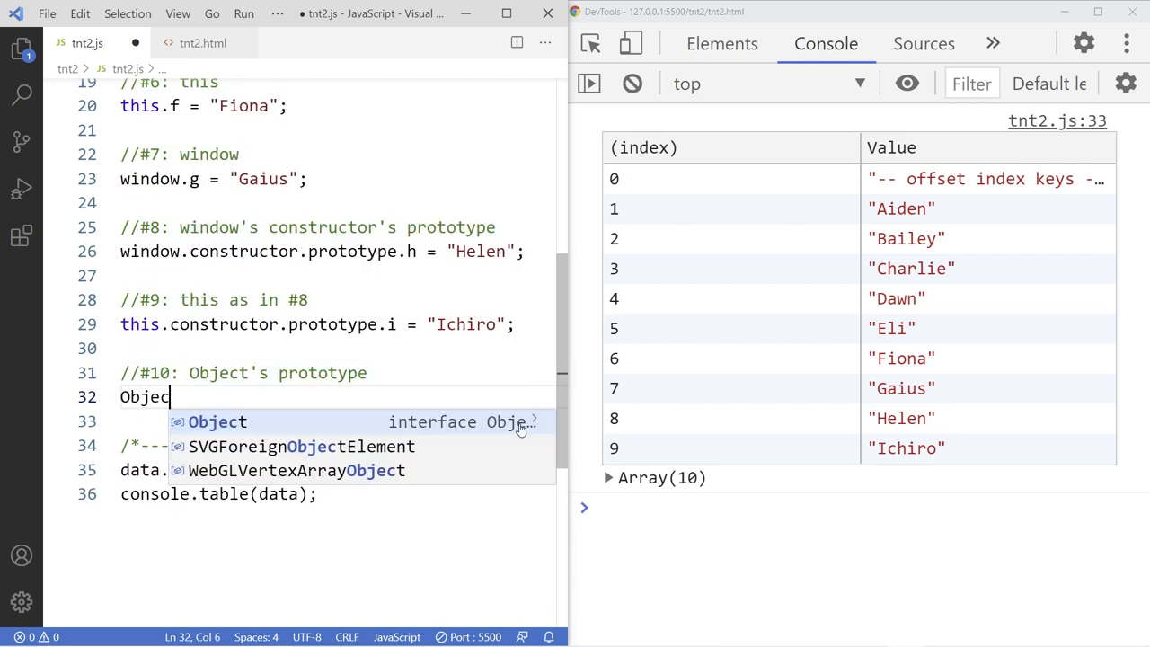
pyautogui.write('.prototype.j =')
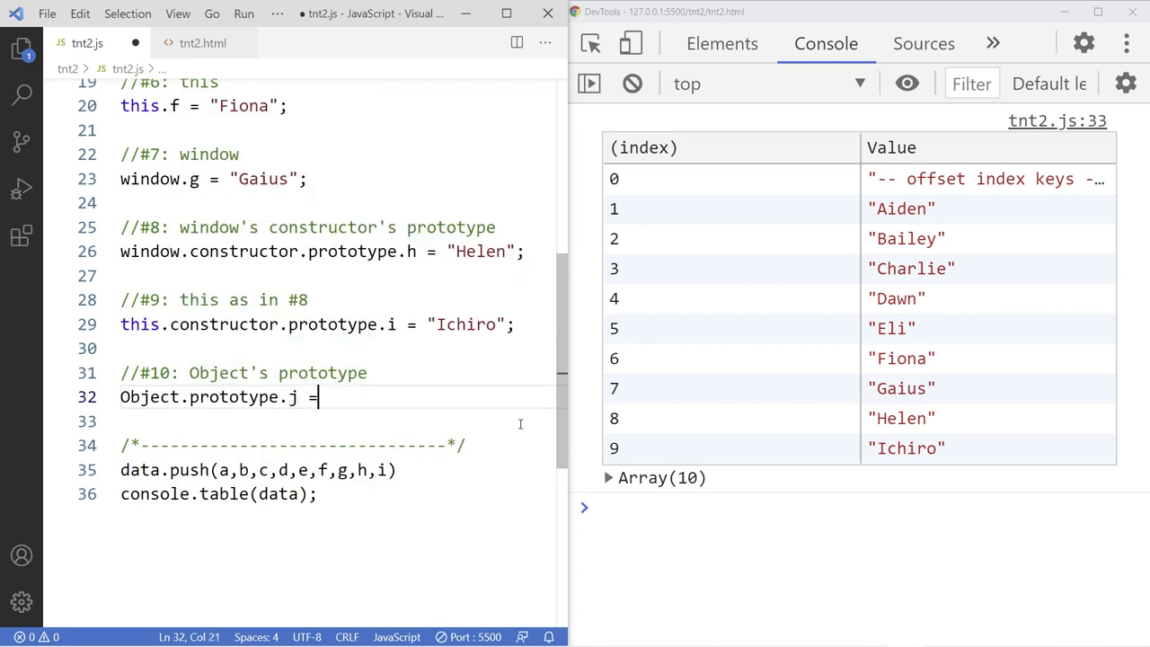
pyautogui.write('"Ja')
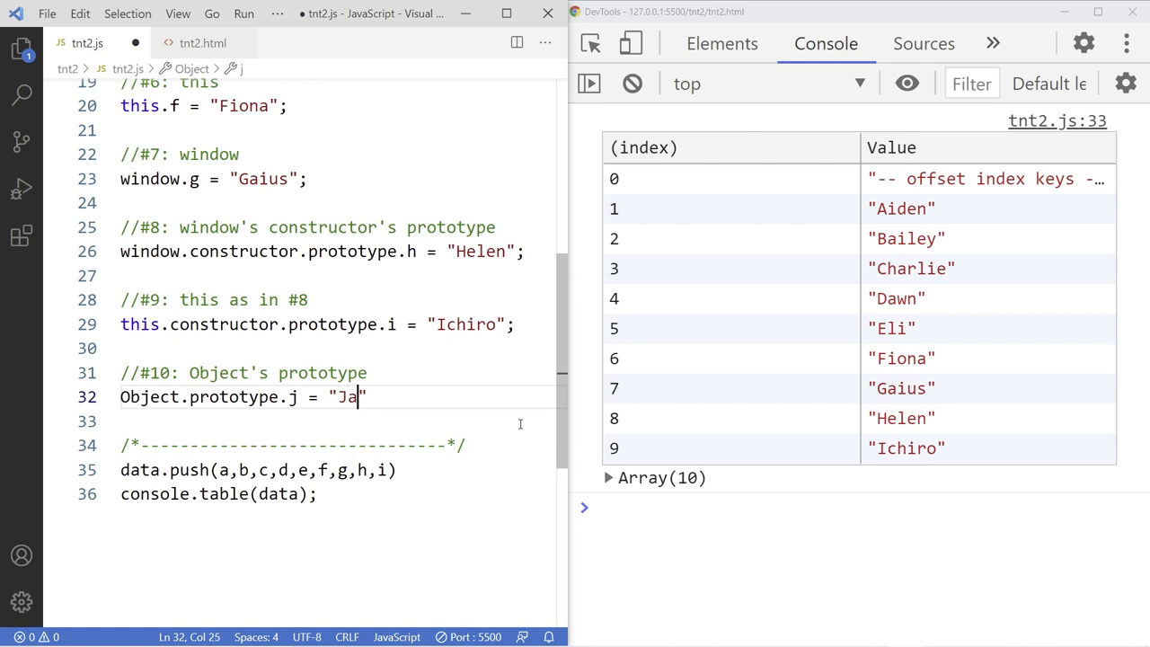
pyautogui.write('smine";')
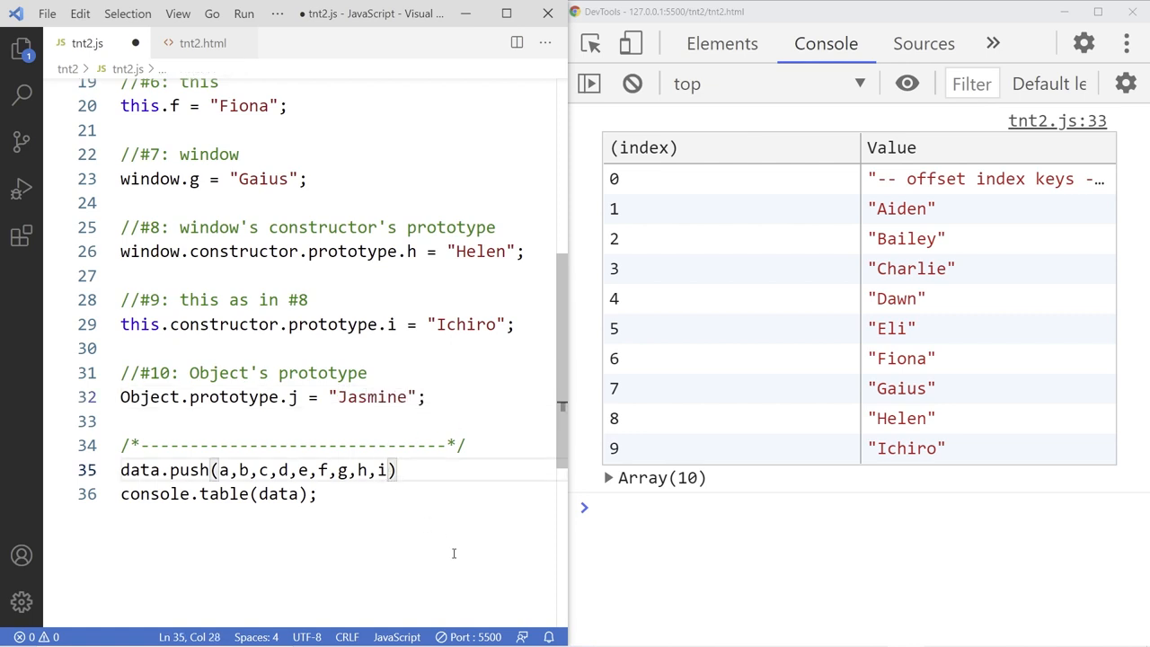
pyautogui.write(',j')
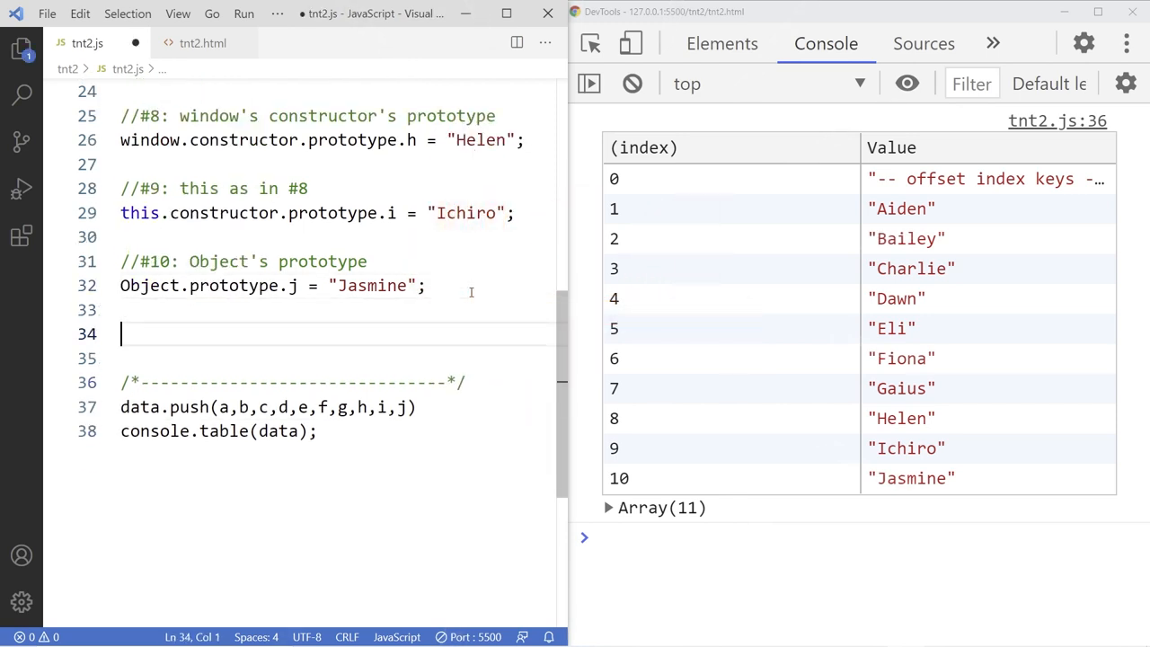
# Add the comment //#11: Object instance __proto__
pyautogui.write('//#11:')
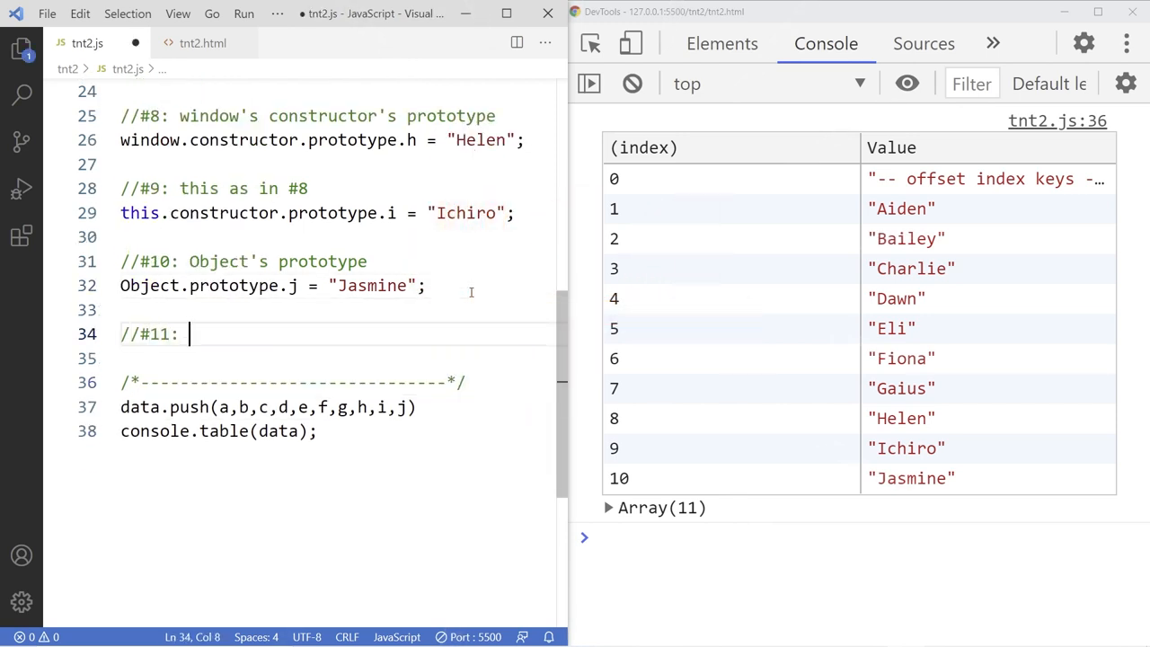
pyautogui.write('Object')
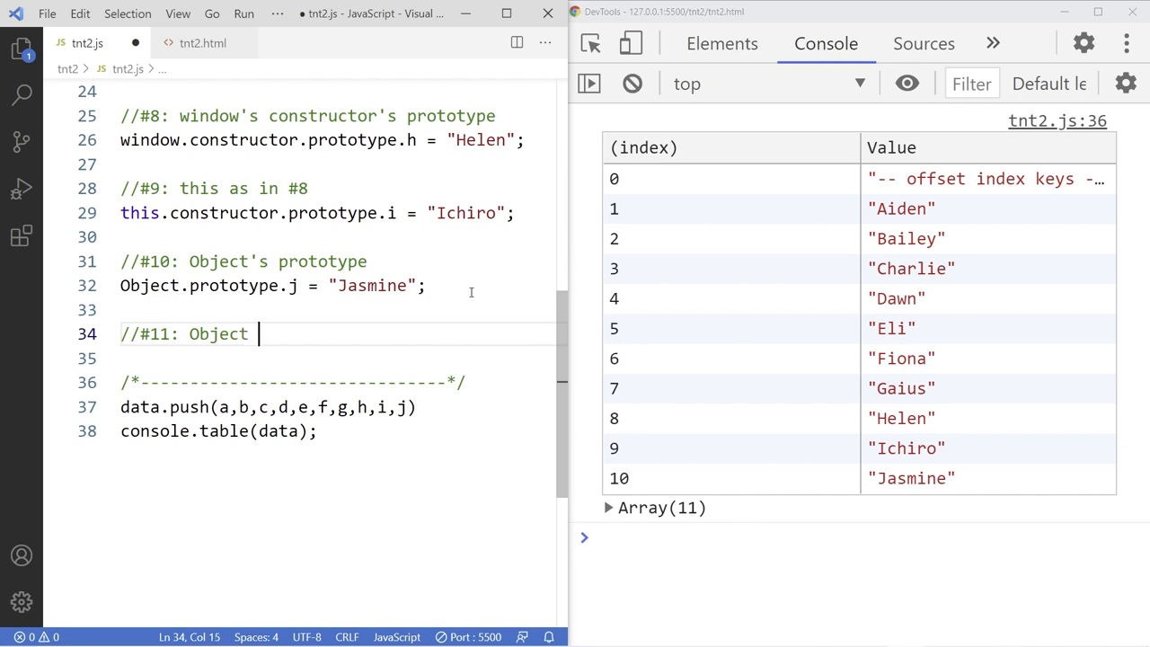
pyautogui.write('instance __pro')
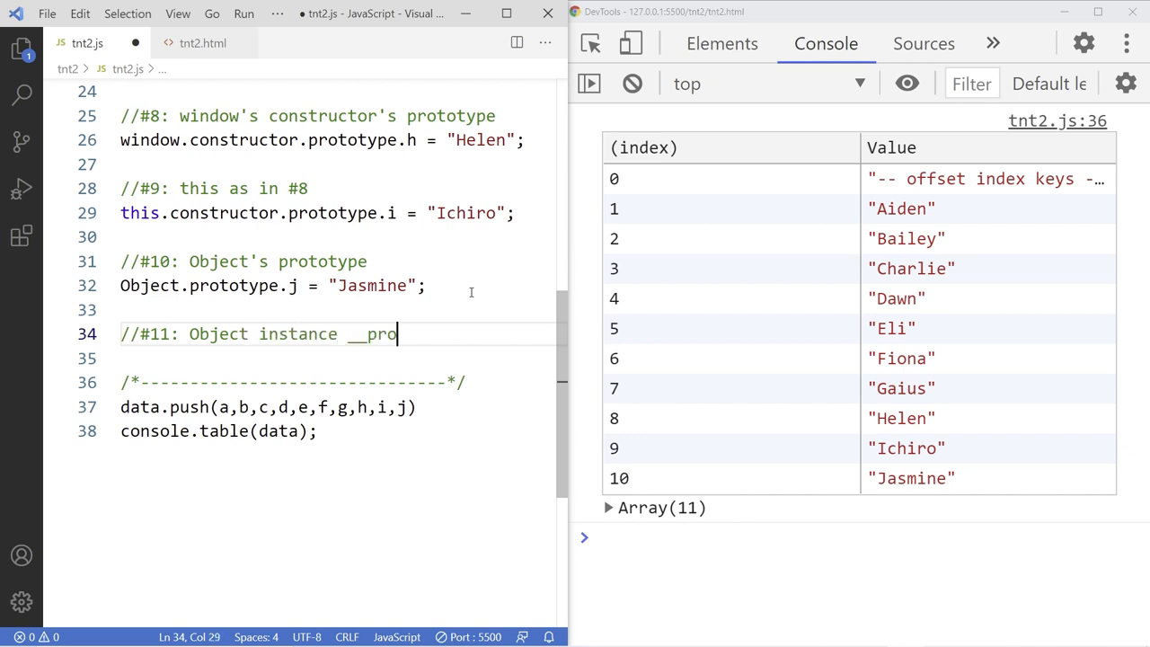
pyautogui.write('to__')
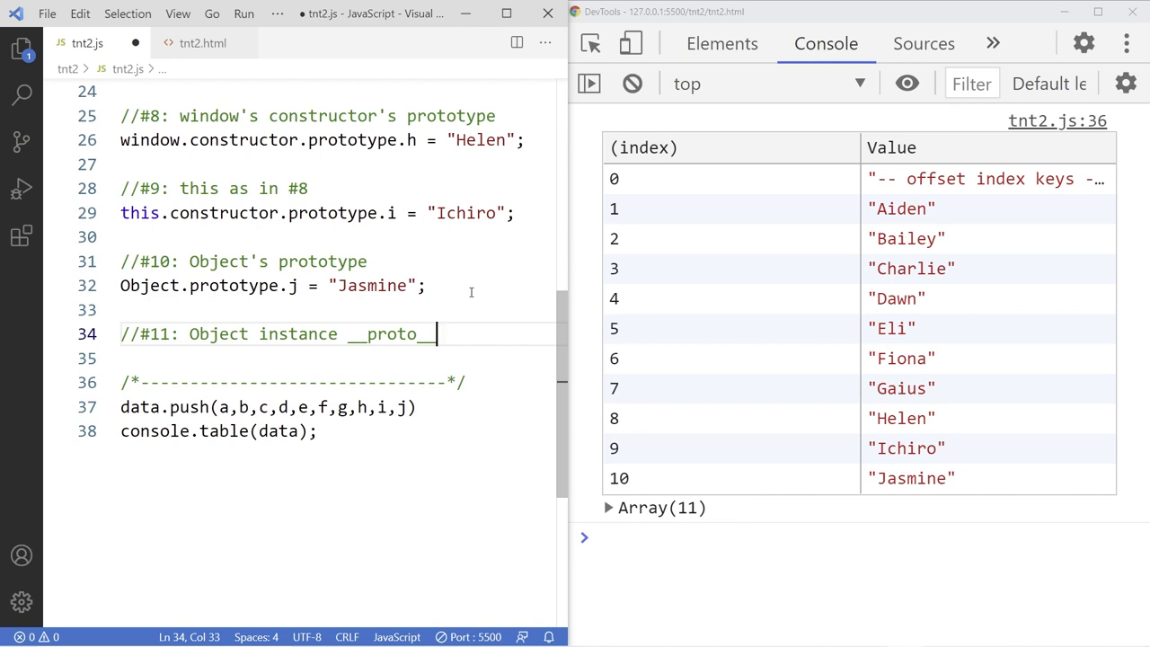
# Declare const obj = new Object(); using IntelliSense for Object
pyautogui.write('const')
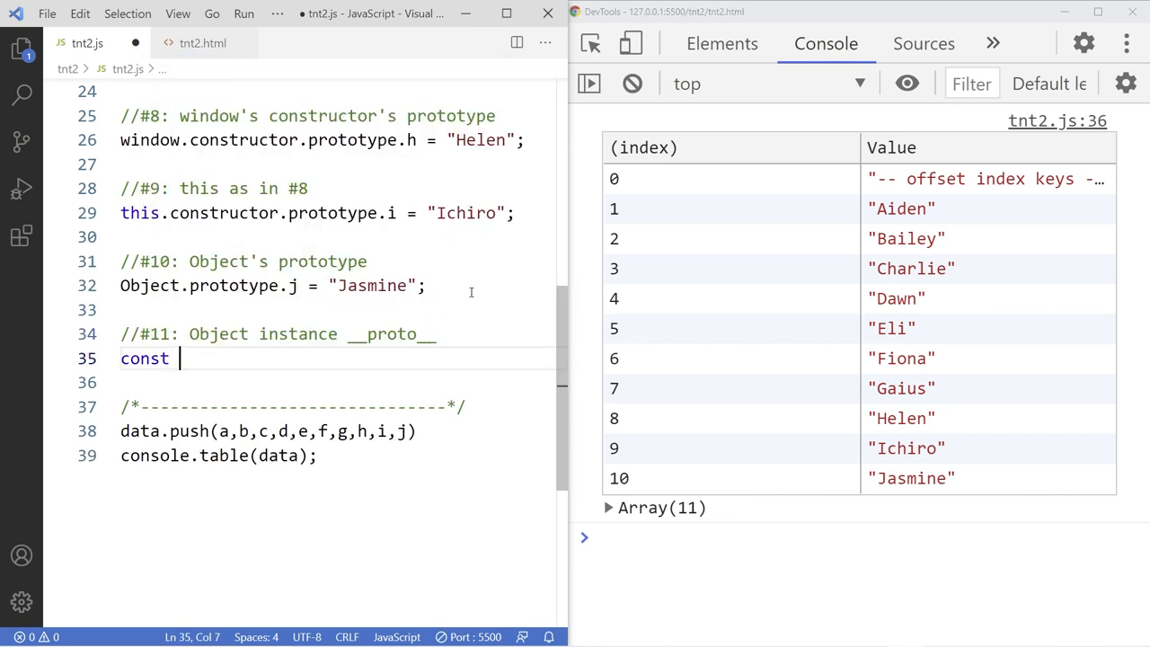
pyautogui.write('obj =')
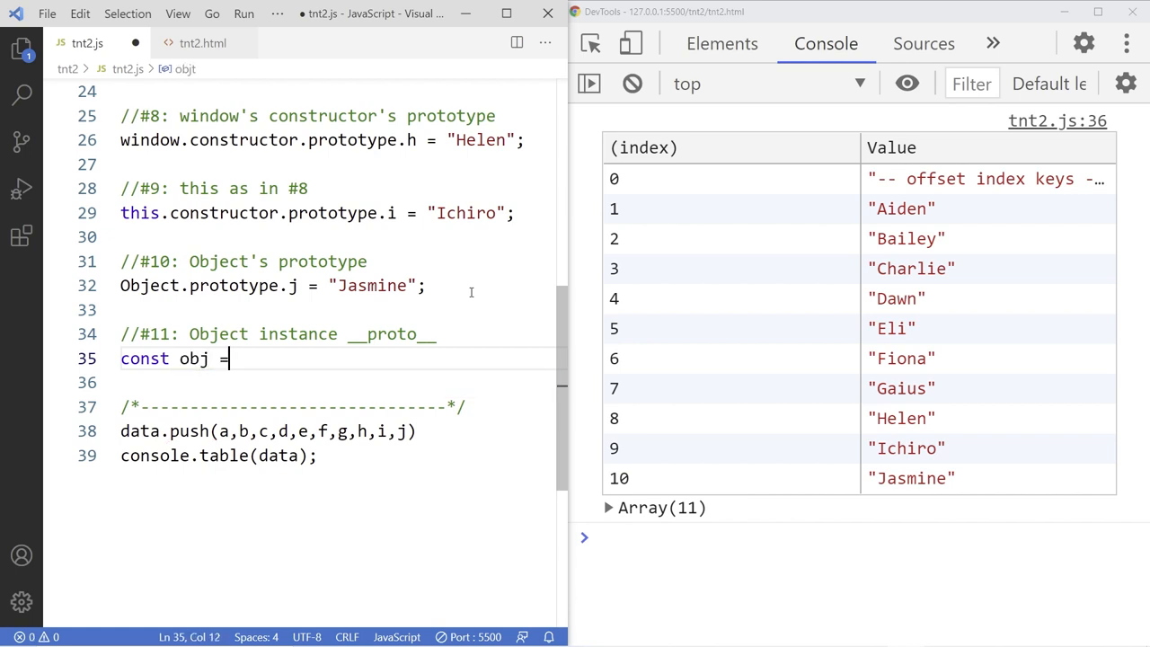
pyautogui.write('new OB')
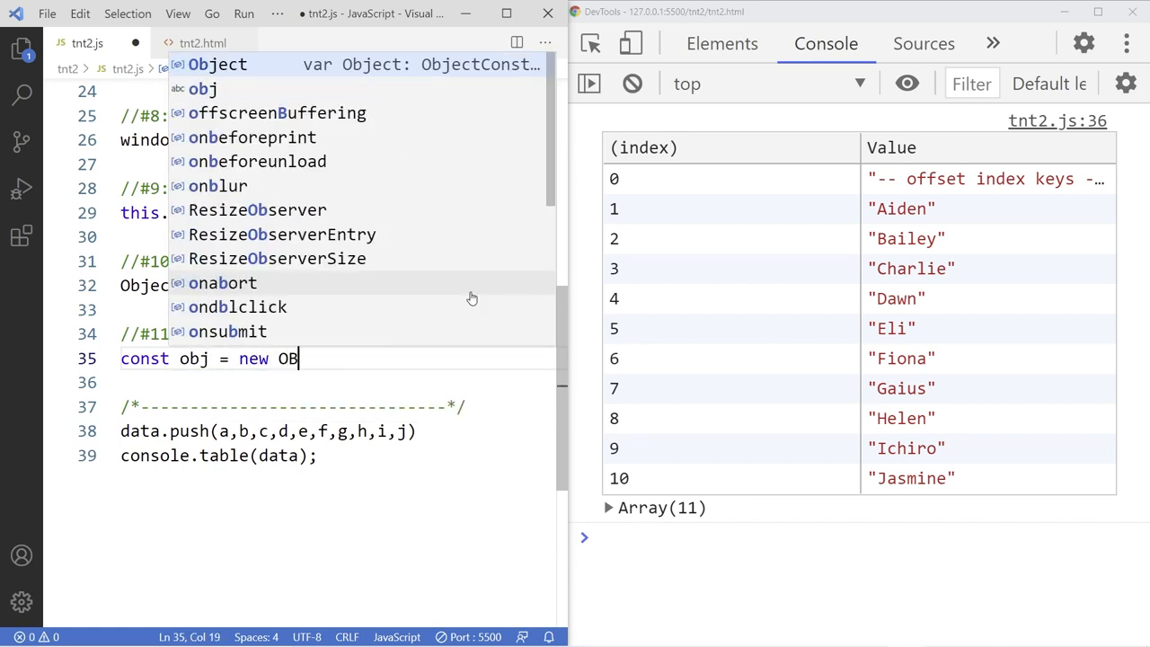
pyautogui.write('ject();')
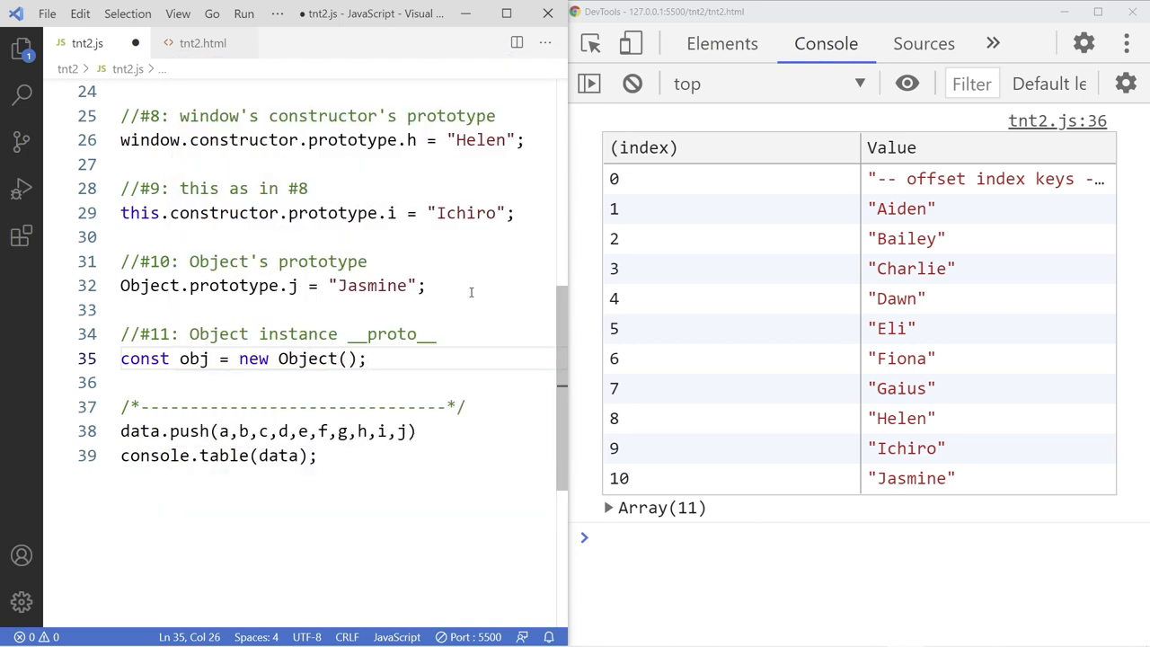
# Write obj.__proto__.k = "Kal-el"; and add k to data.push
pyautogui.write('obj.__proto')
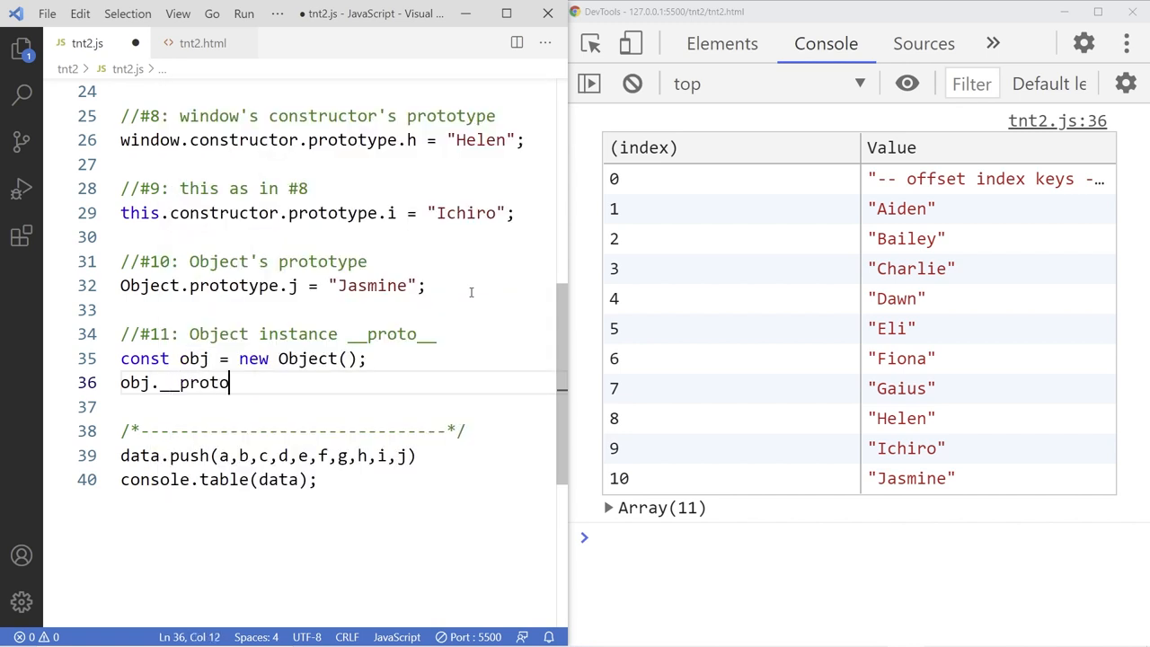
pyautogui.write('__')
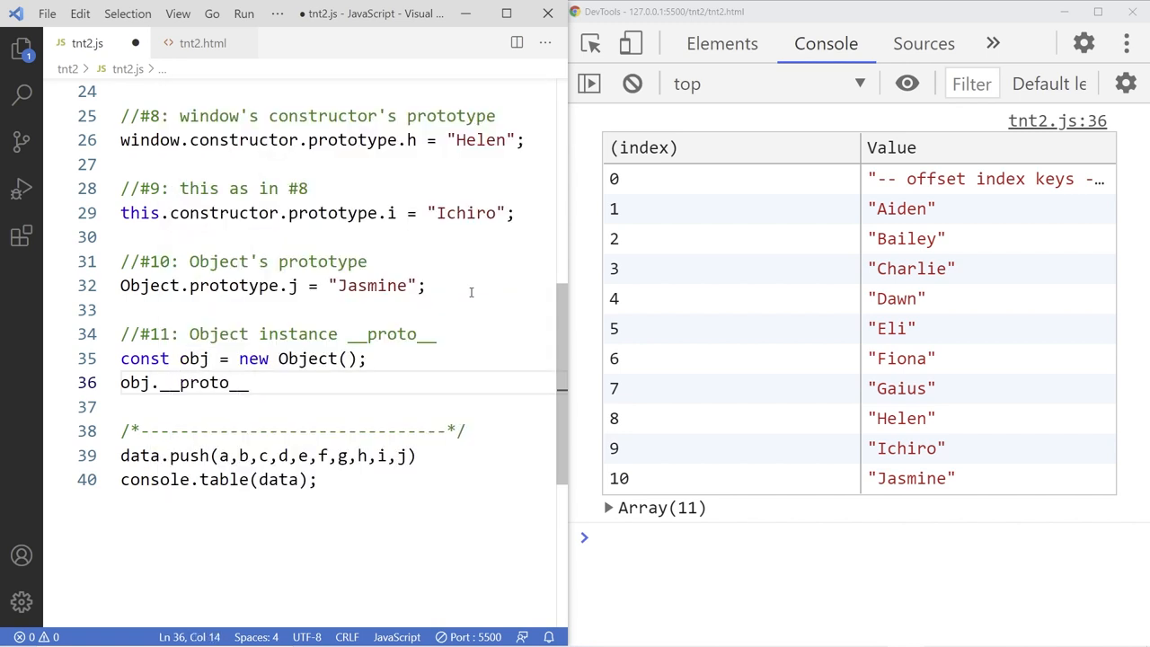
pyautogui.write('.k =')
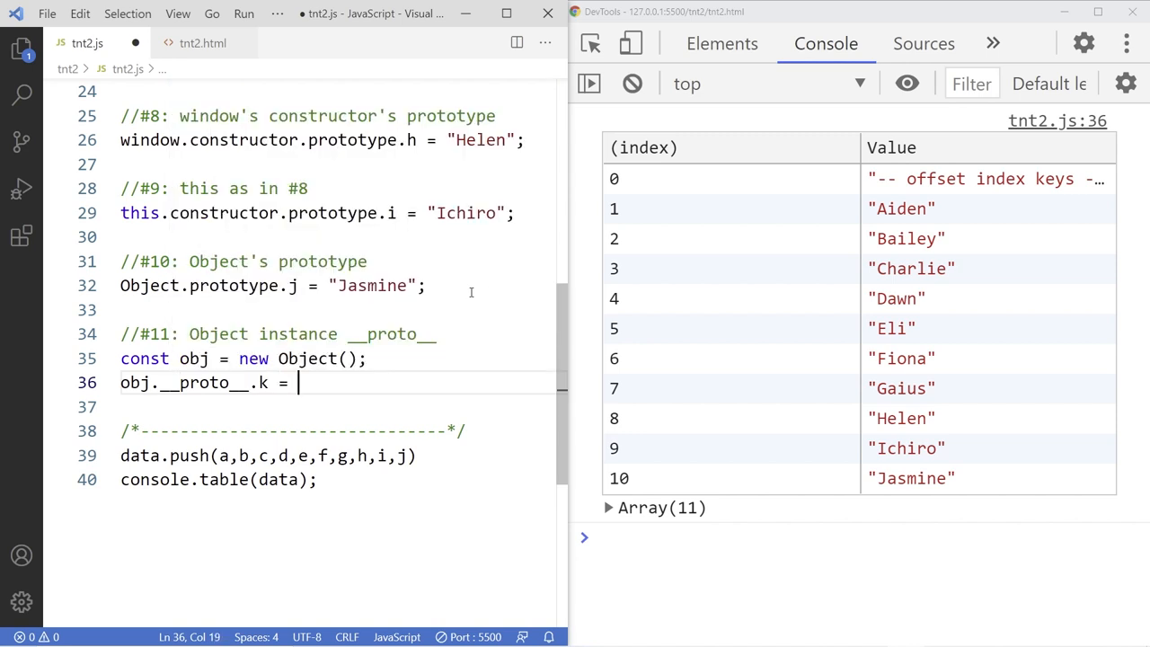
pyautogui.write('"Kal-"')
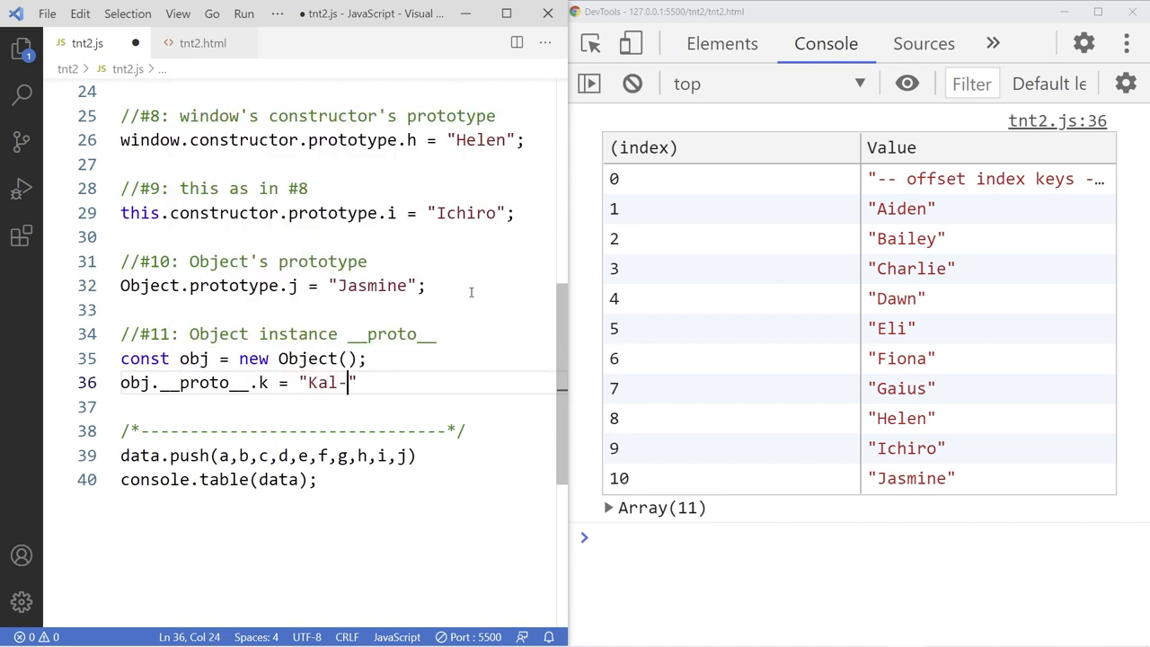
pyautogui.write('el";')
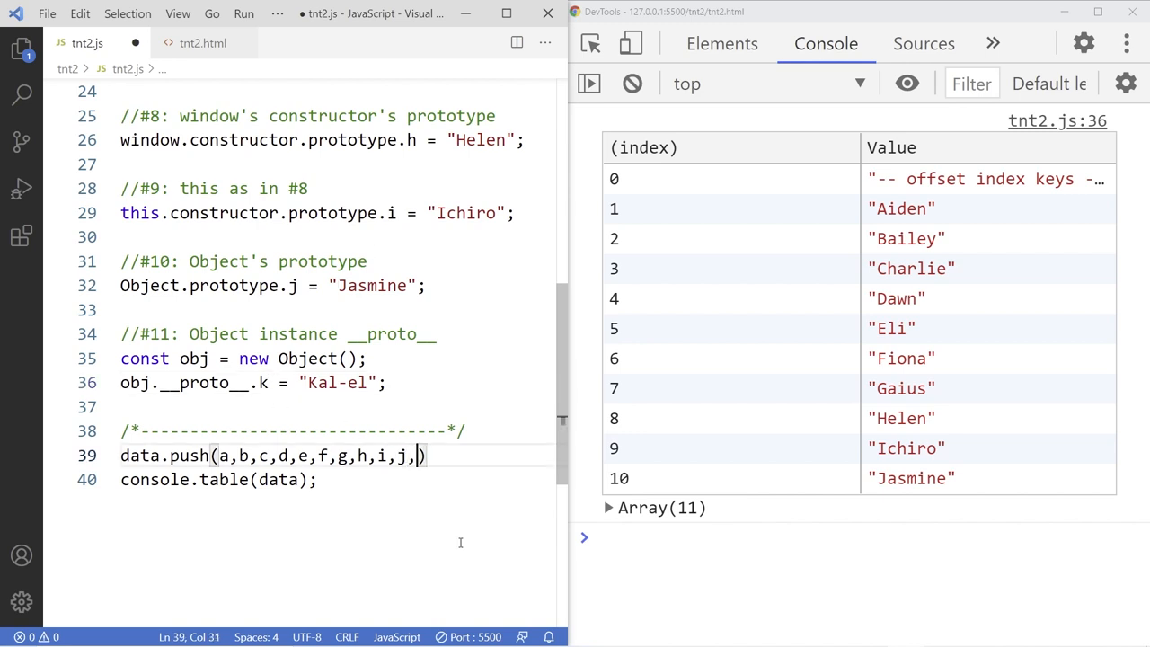
pyautogui.write('k')
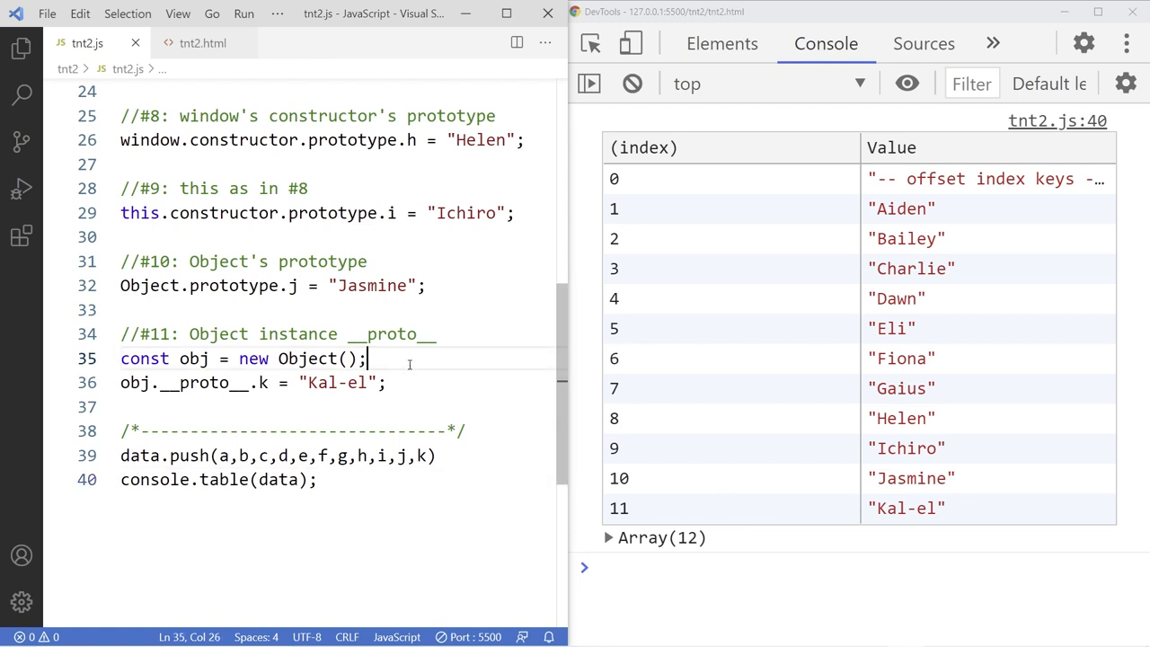
# Declare const obj = {}; on a new line in place of the commented new Object() version
pyautogui.press('Enter')
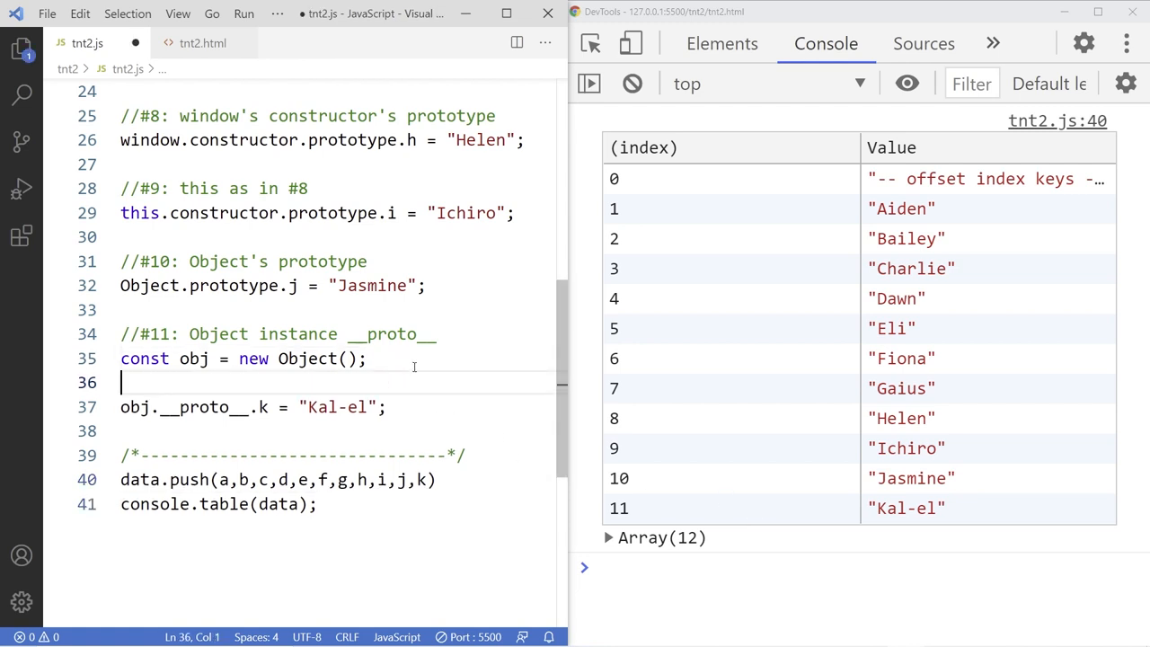
pyautogui.write('c')
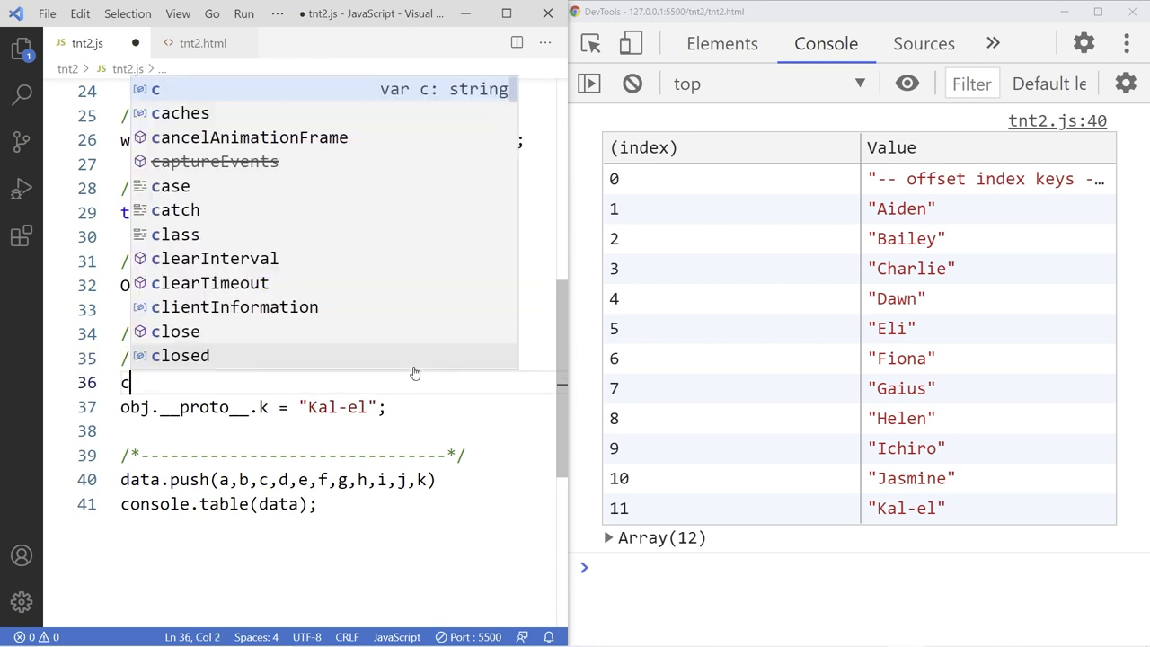
pyautogui.write('onst')
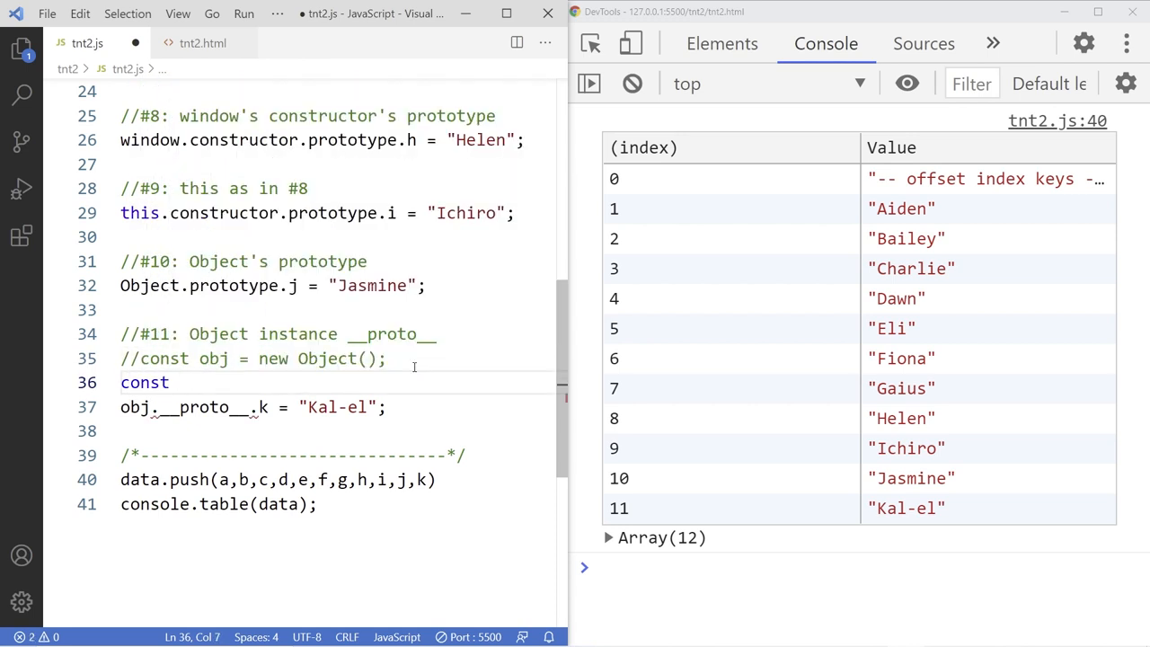
pyautogui.write('obj =')
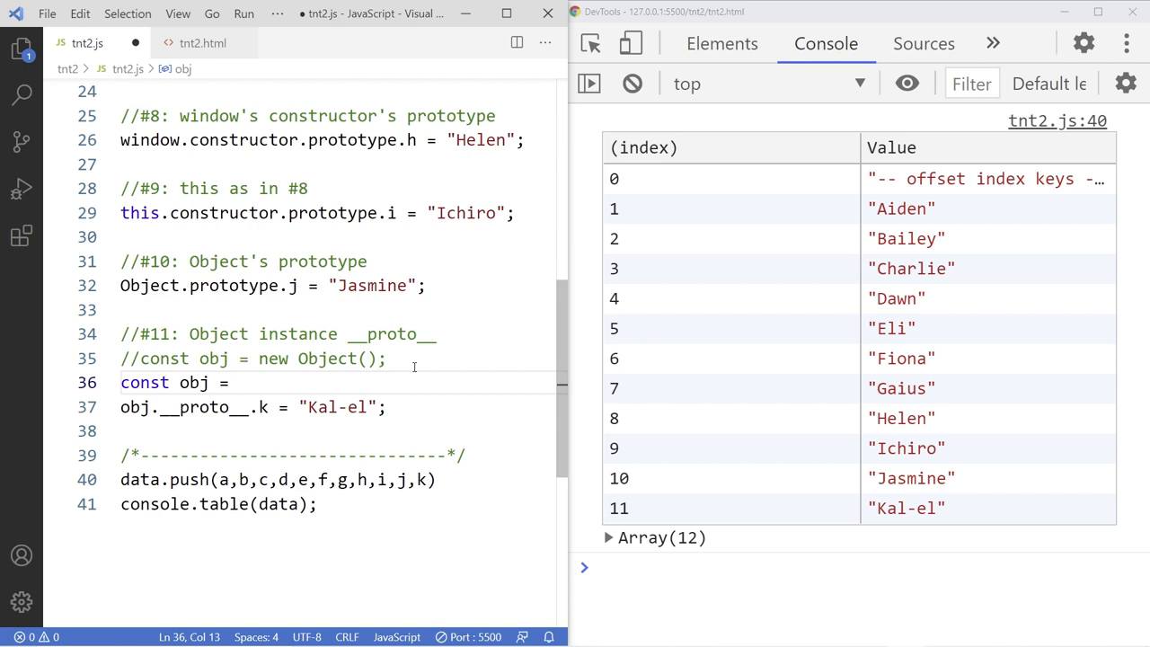
pyautogui.write('{};')
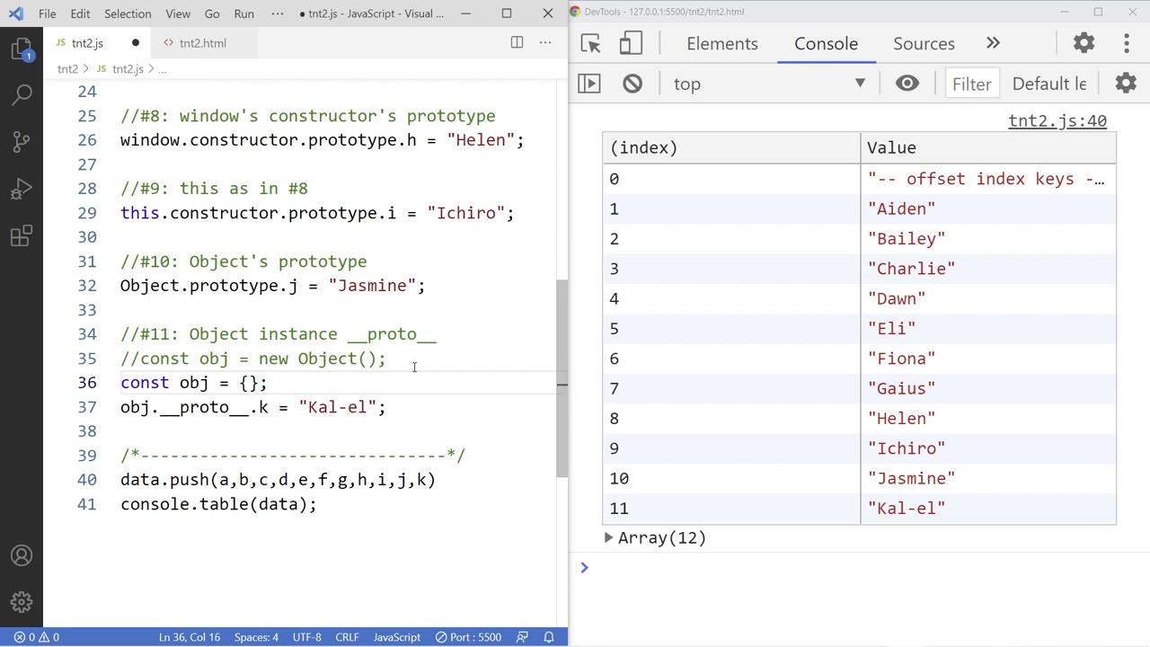
pyautogui.click(407, 406)
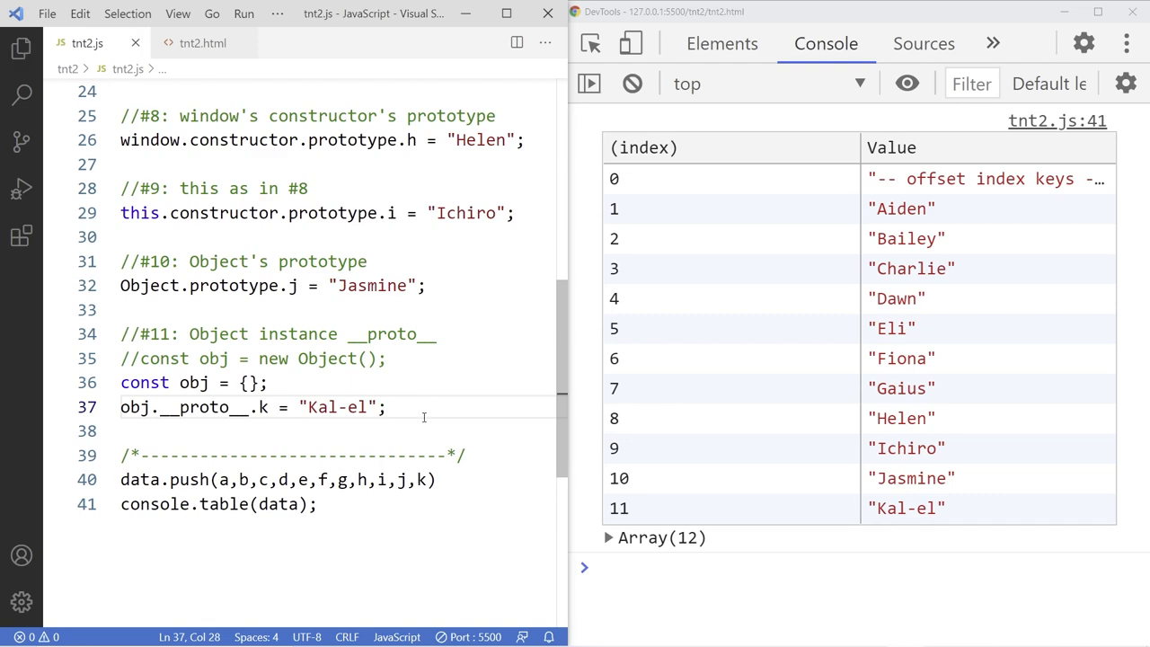
pyautogui.moveTo(869, 570)
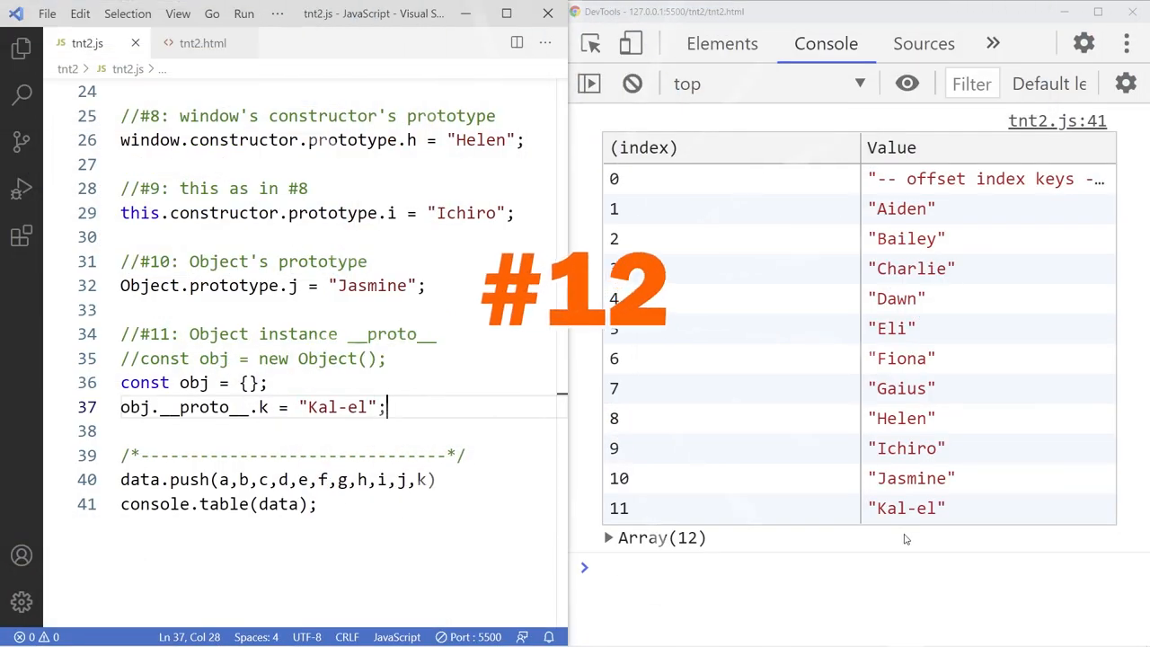
# Add the comment //#12: Object literal __proto__ above the separator
pyautogui.scroll(-3)
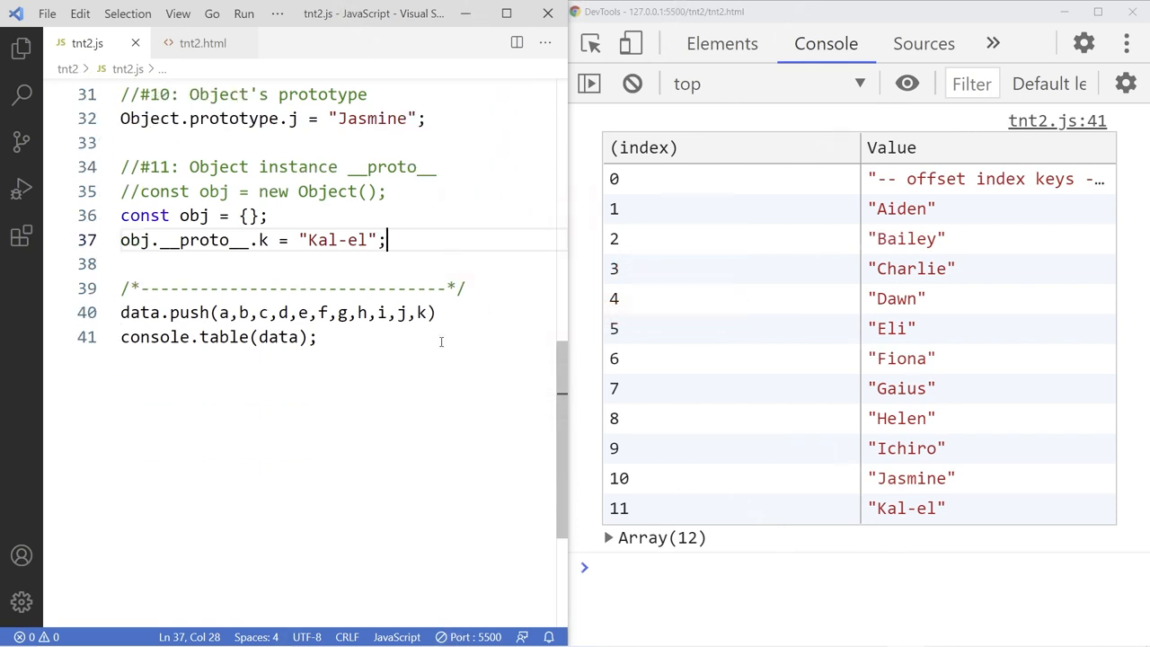
pyautogui.write('//#1')
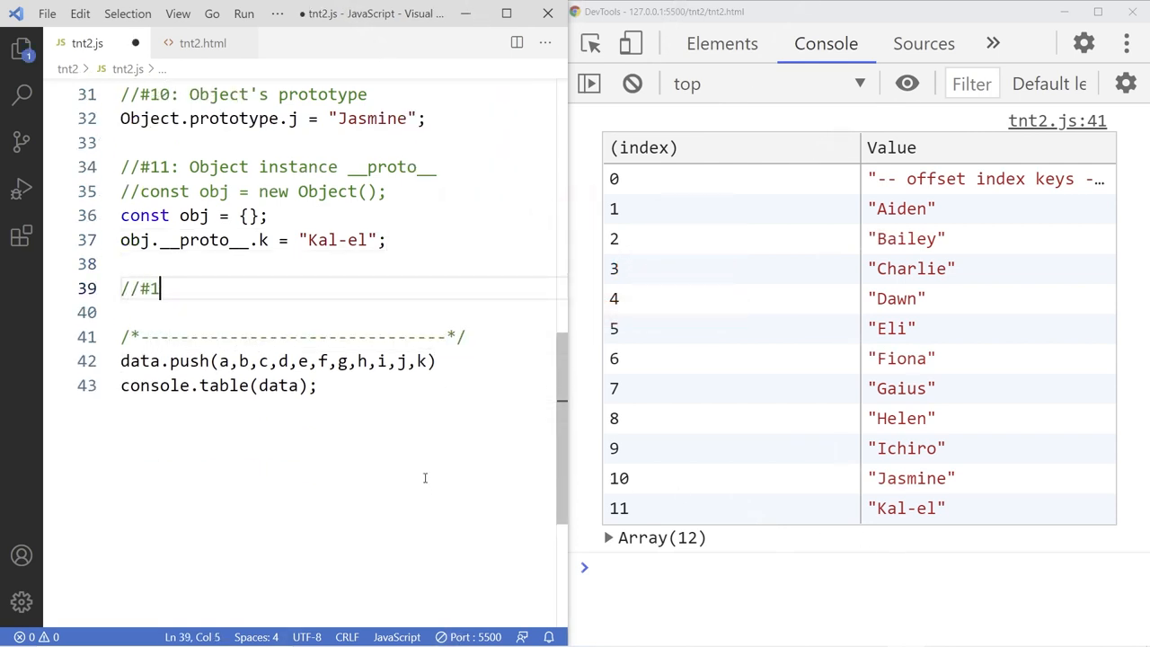
pyautogui.write('2: Object litera')
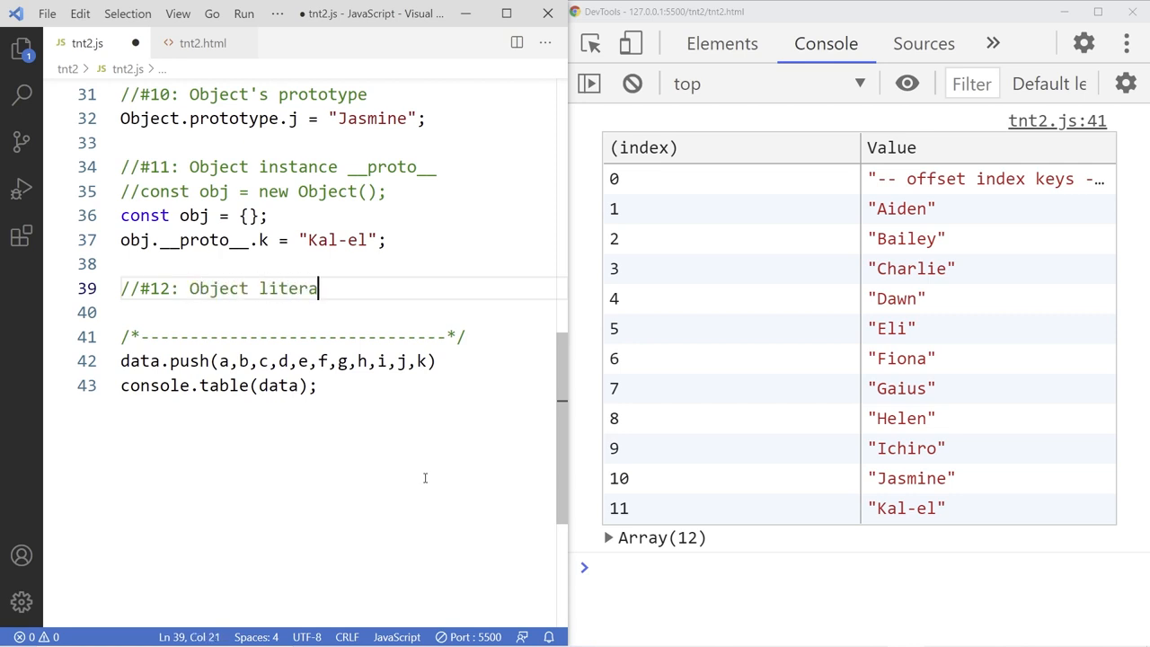
pyautogui.write('__prot_')
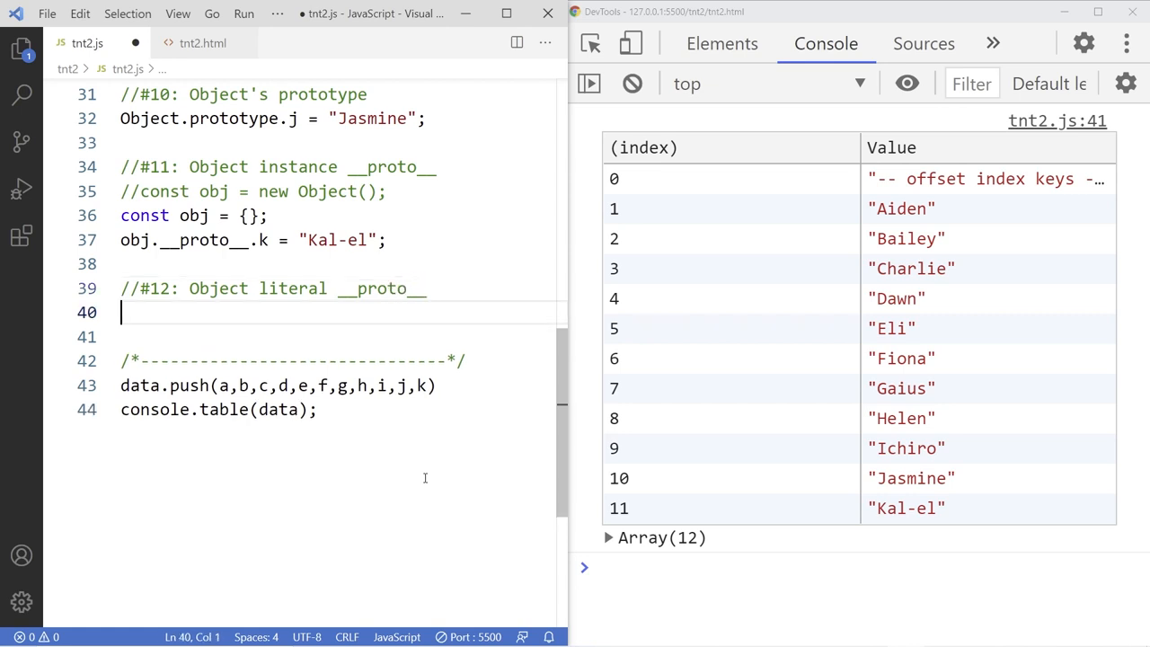
# Write (new Object()).__proto__.l = "Lana"; and add l to data.push
pyautogui.write('()')
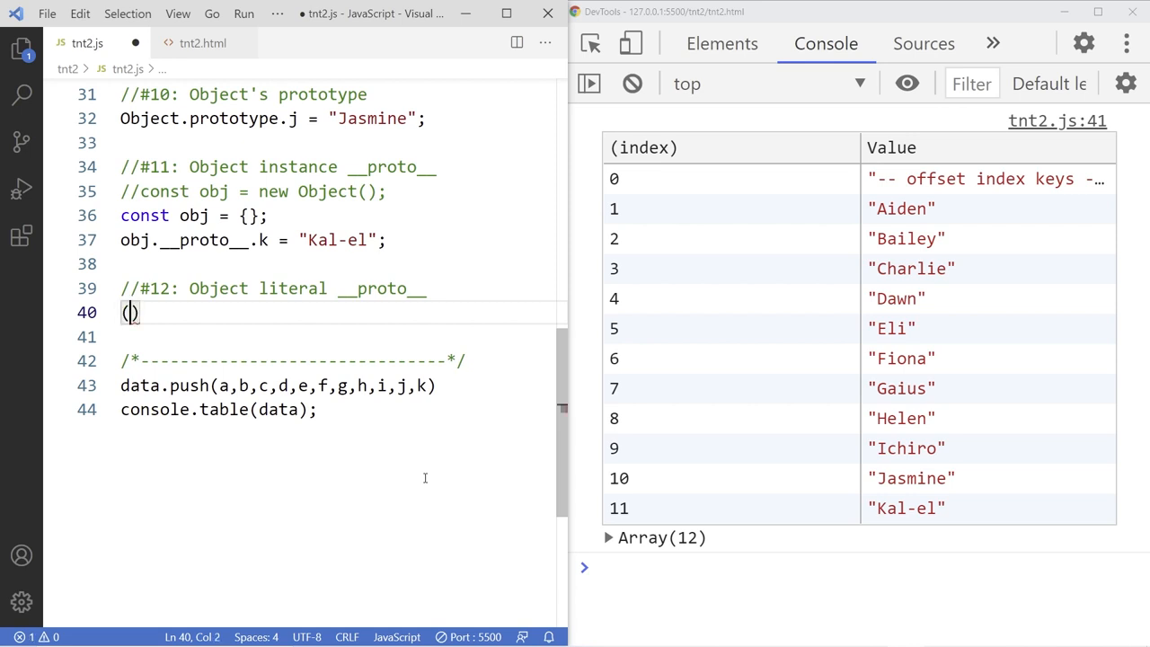
pyautogui.write('new Object')
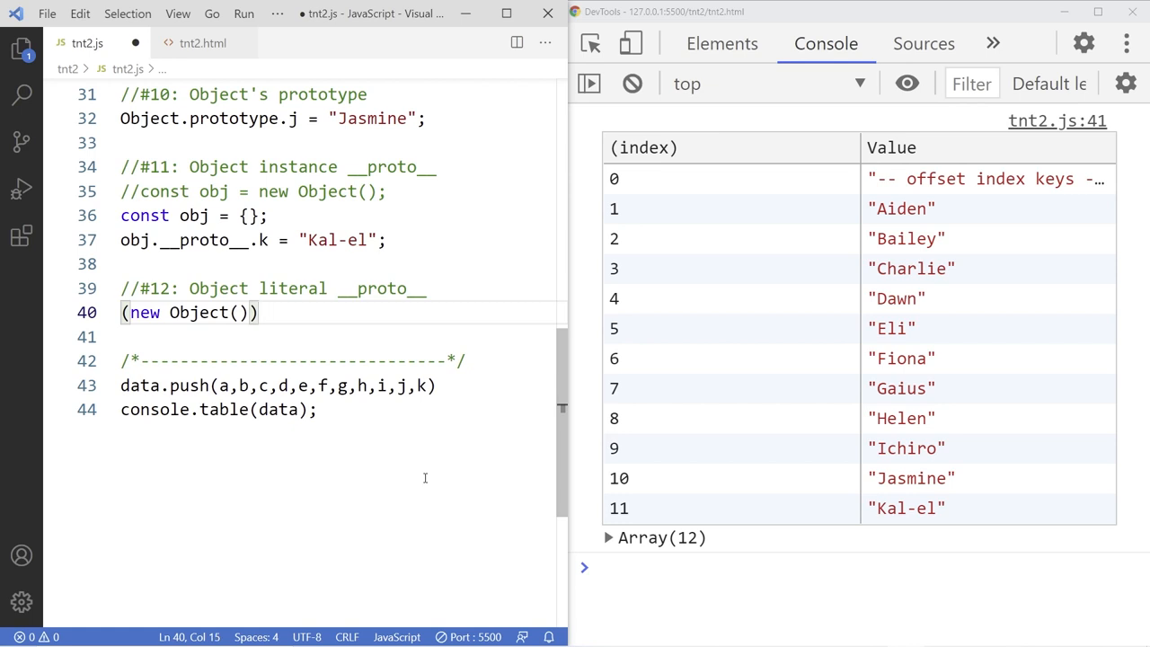
pyautogui.write('.__')
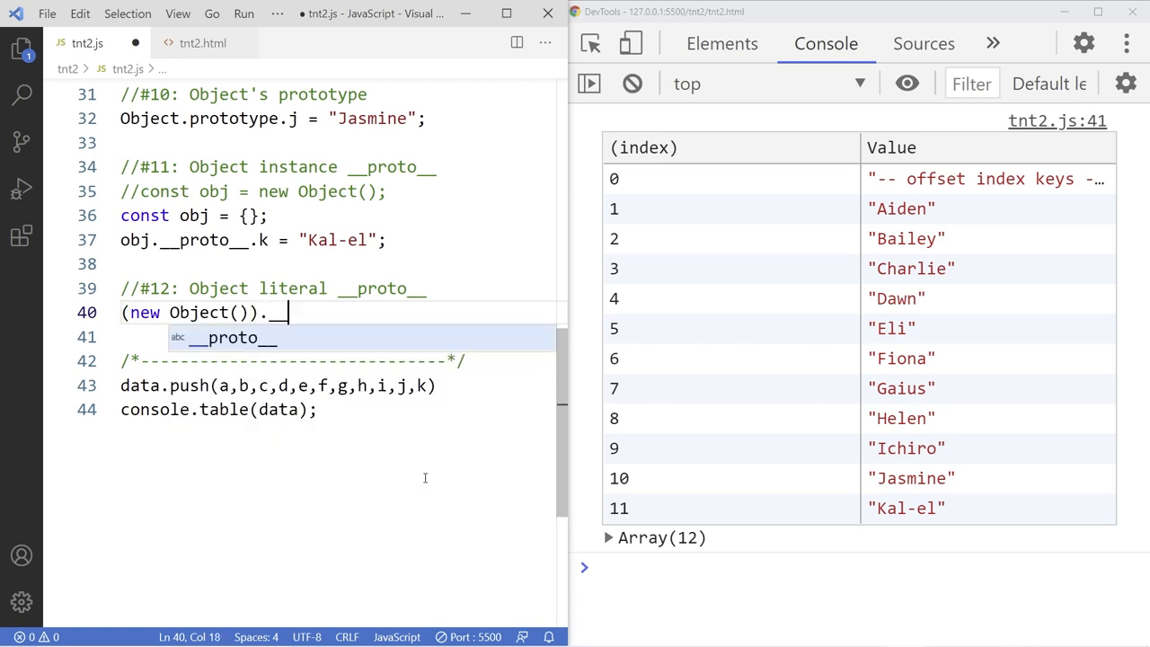
pyautogui.write('proto__')
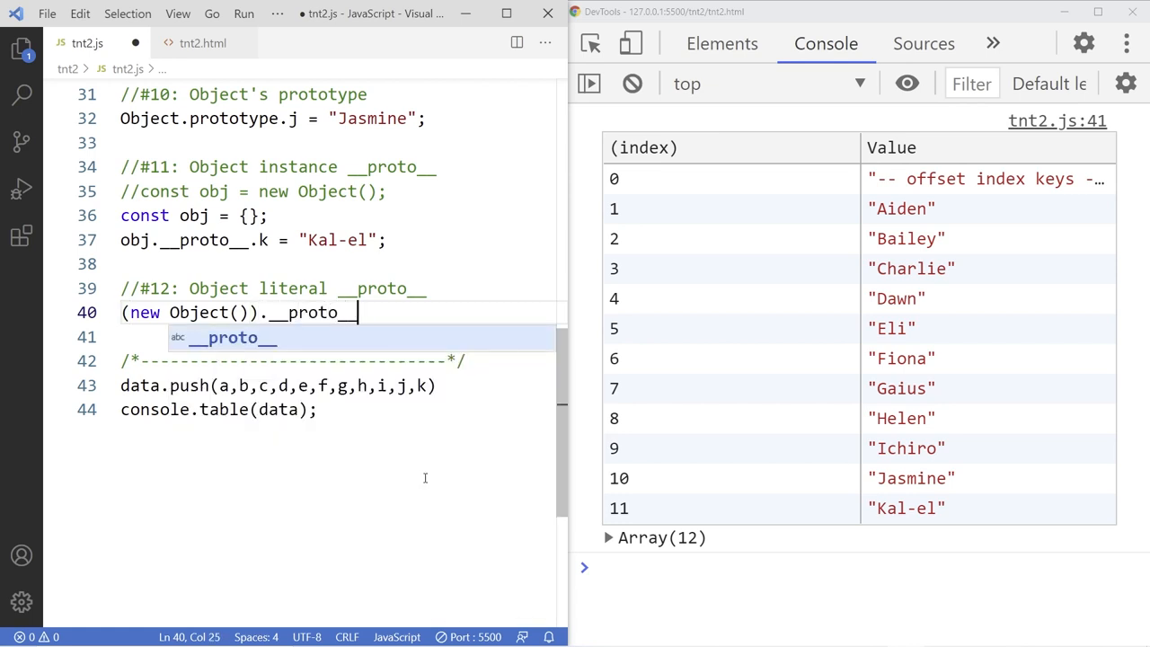
pyautogui.write('.')
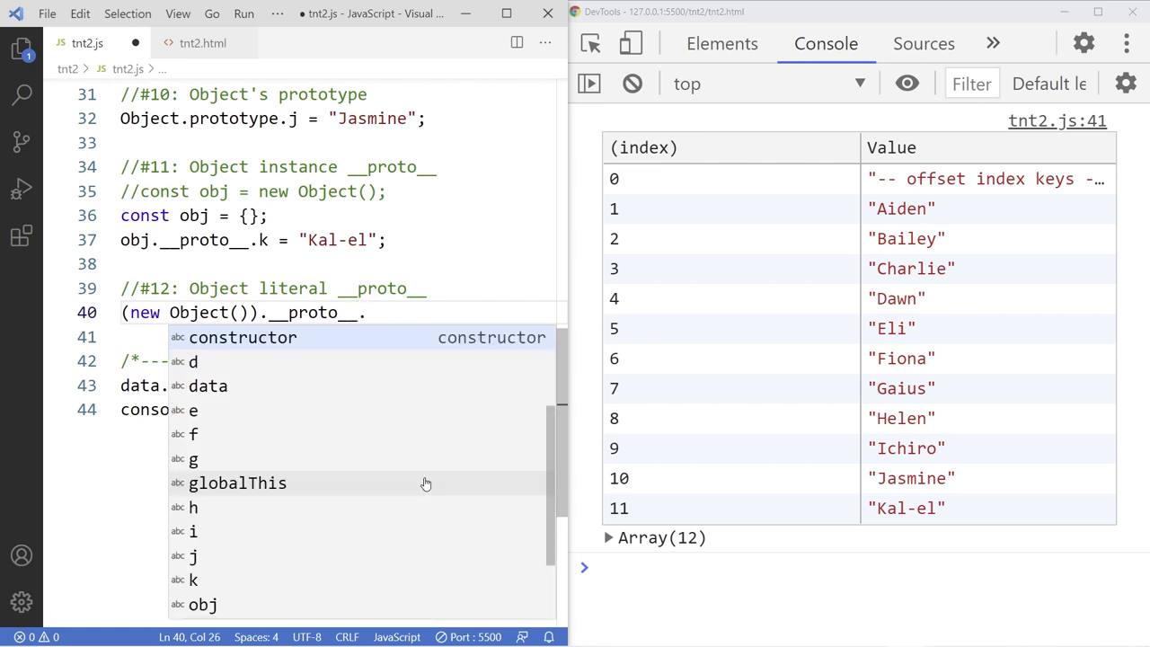
pyautogui.write('l = "')
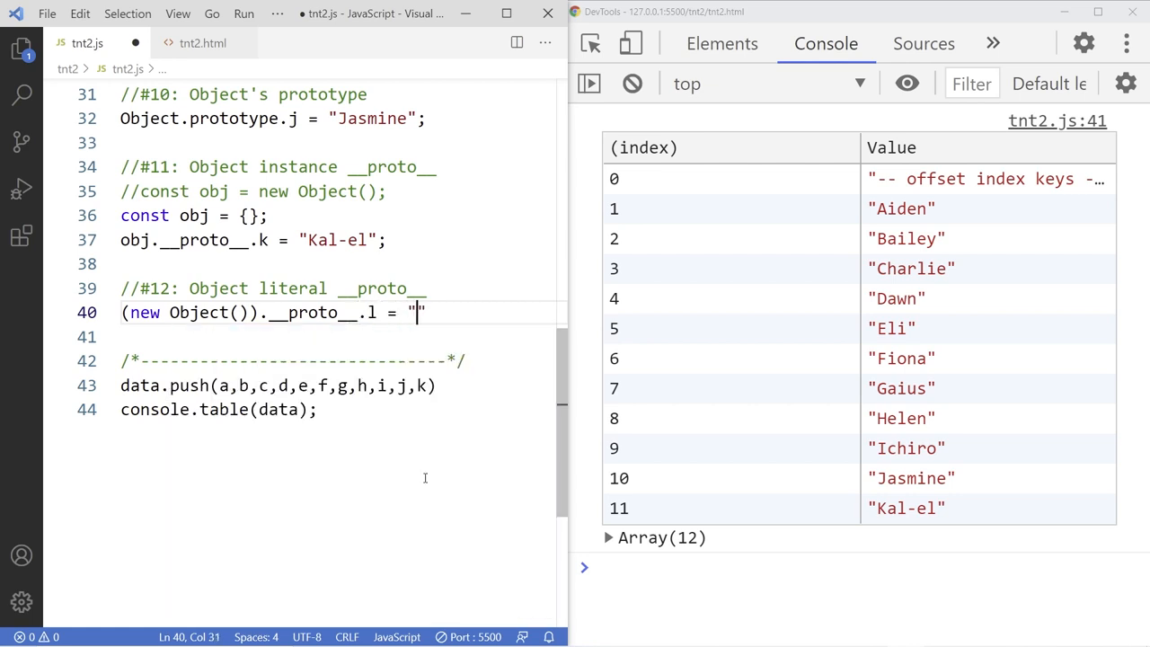
pyautogui.write('Lana')
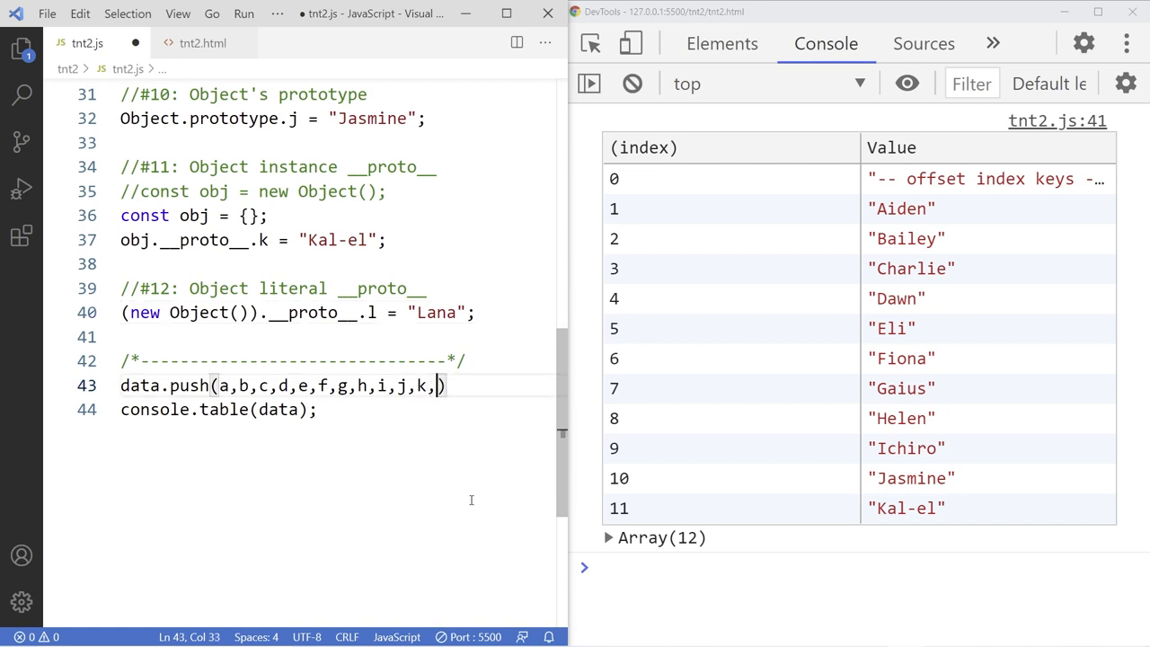
pyautogui.write('l')
pyautogui.click(299, 313)
pyautogui.write('//')
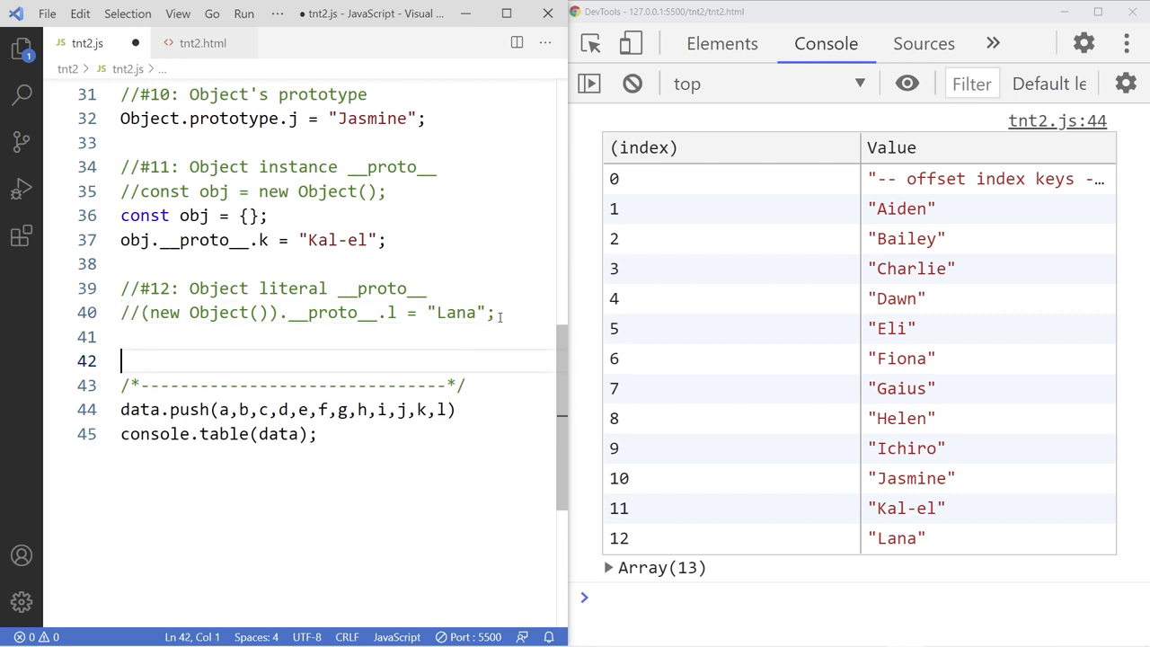
# Write ({}).__proto__.l = "Lana"; below the commented-out version
pyautogui.write('(')
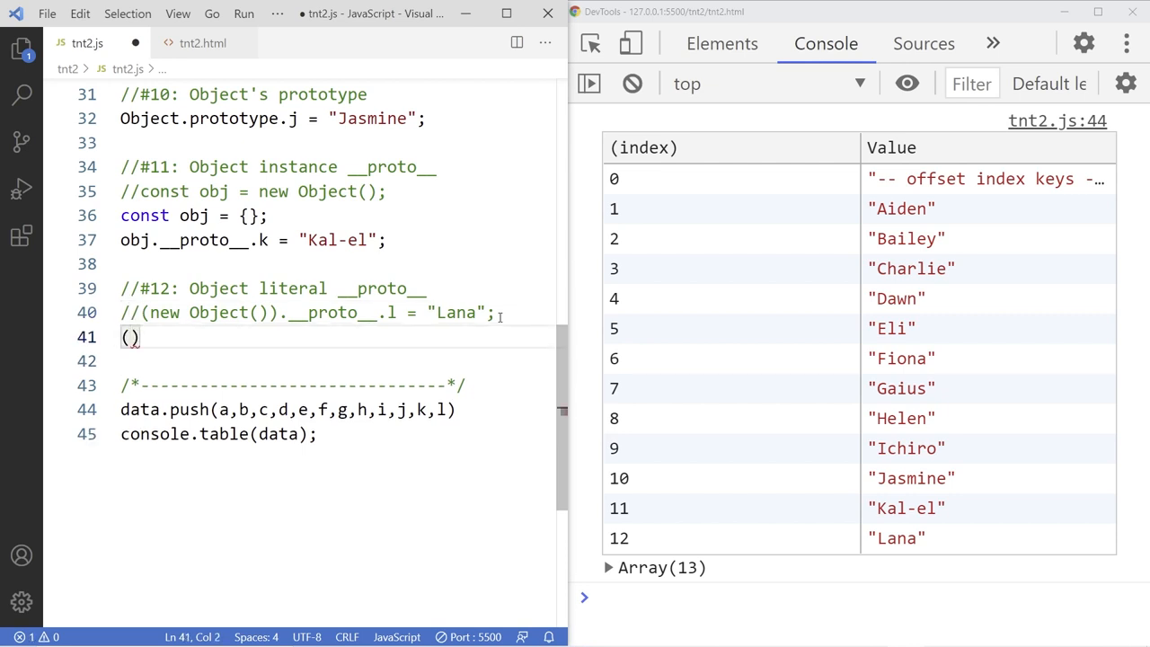
pyautogui.write('{')
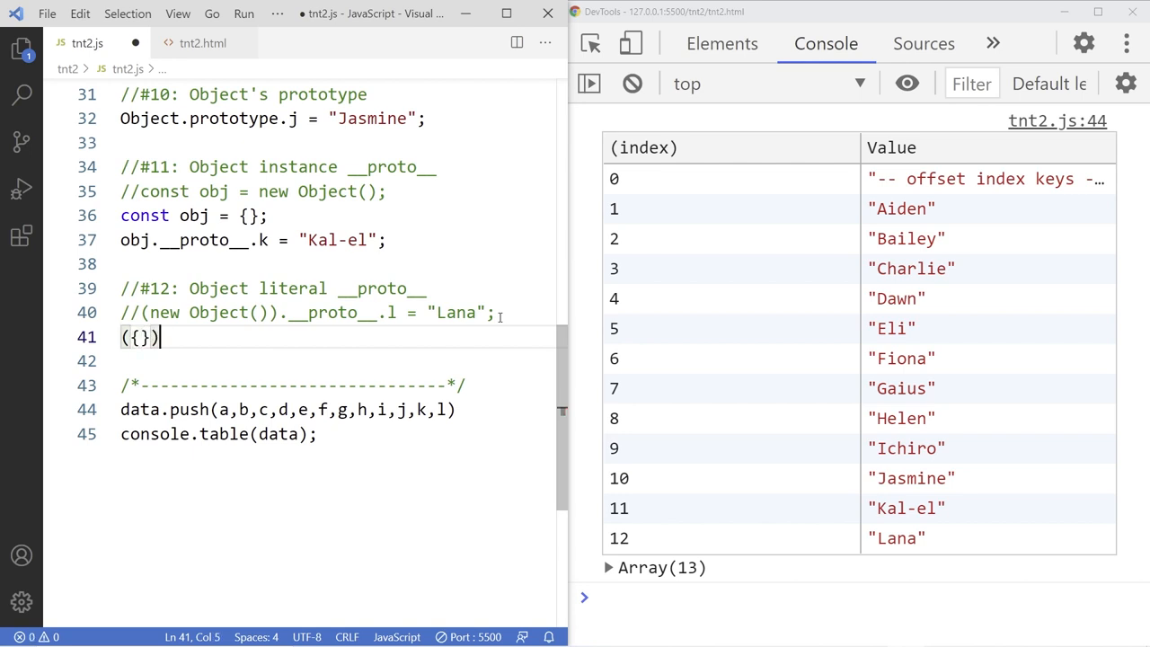
pyautogui.write('.')
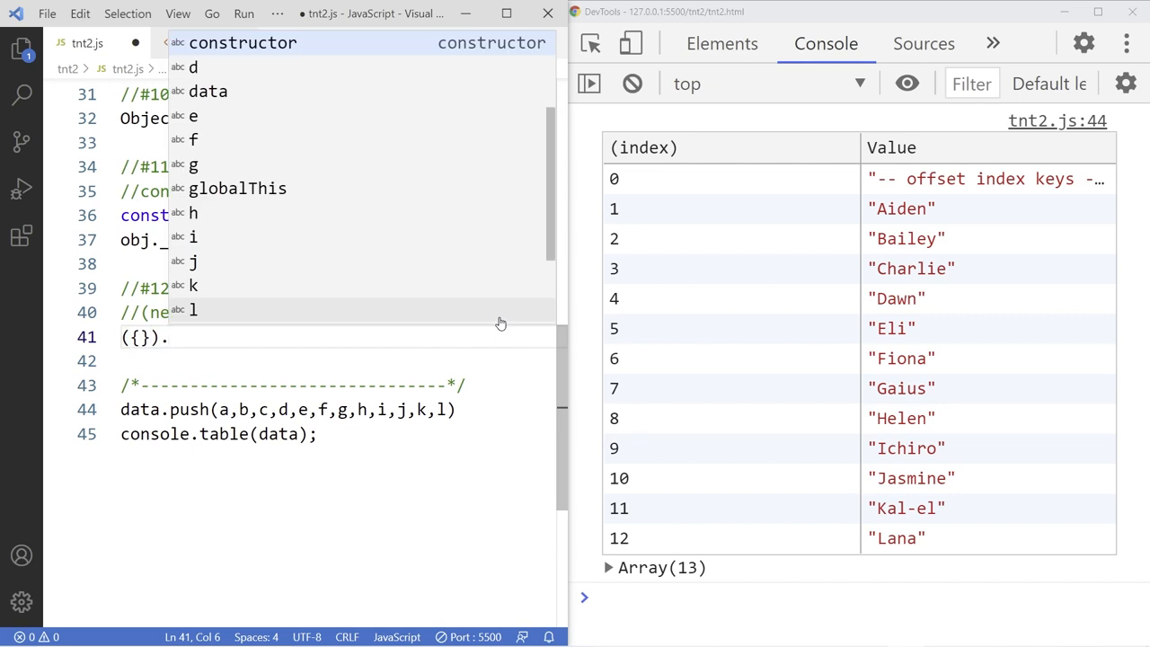
pyautogui.write('__proto__')
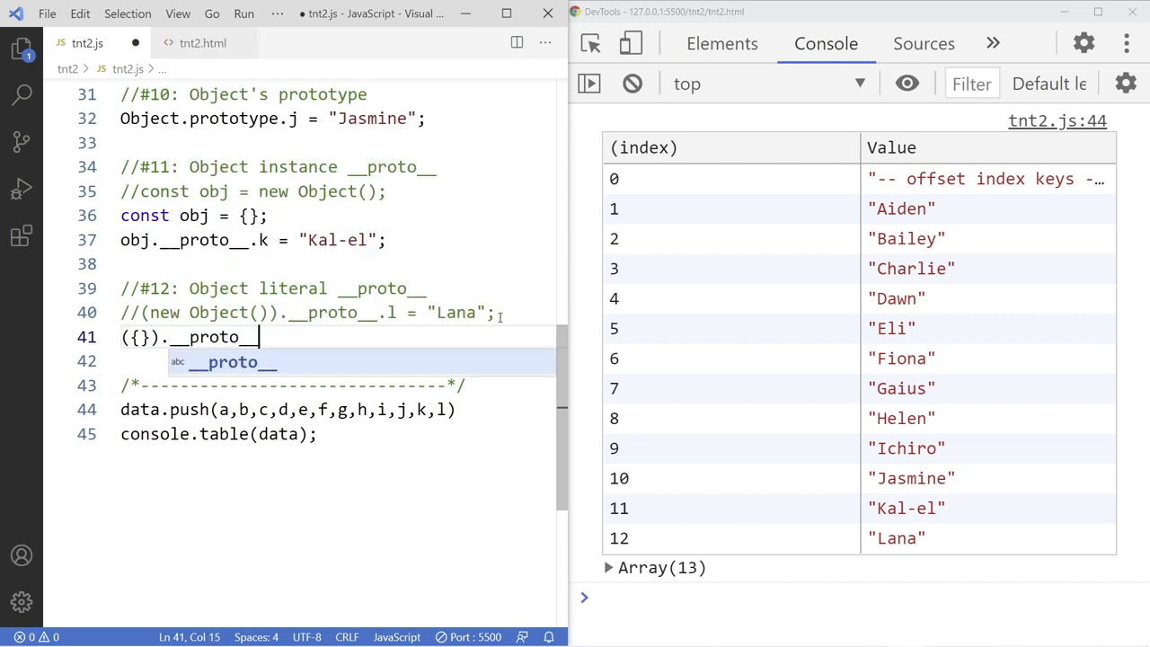
pyautogui.write('.l = ""')
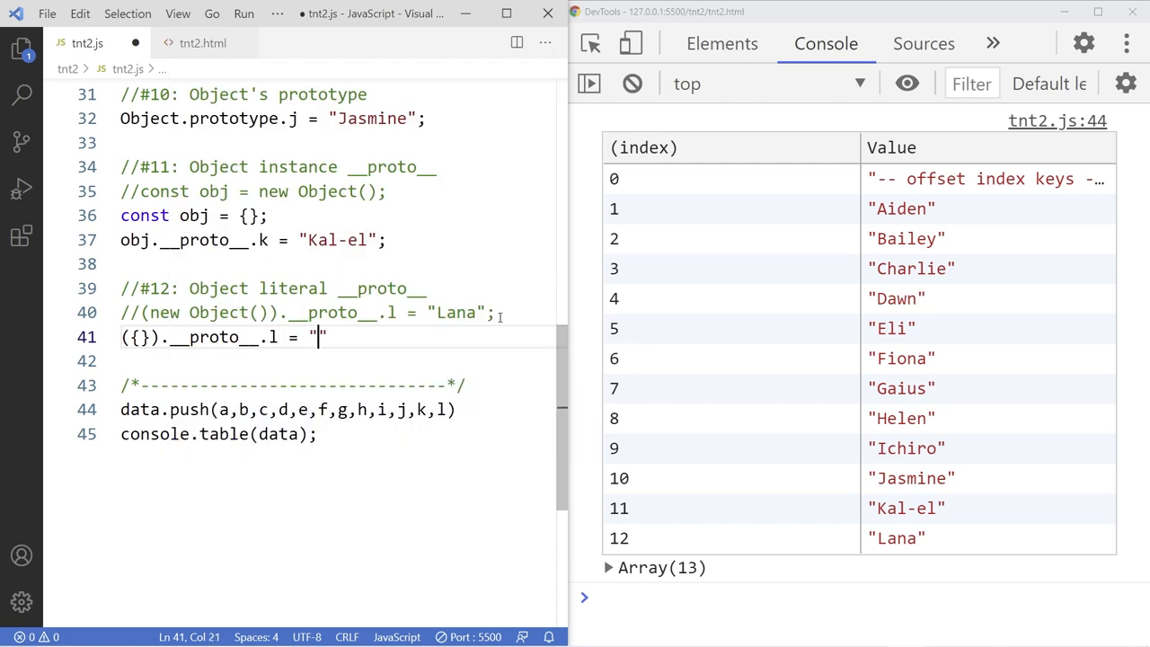
pyautogui.write('Lana";')
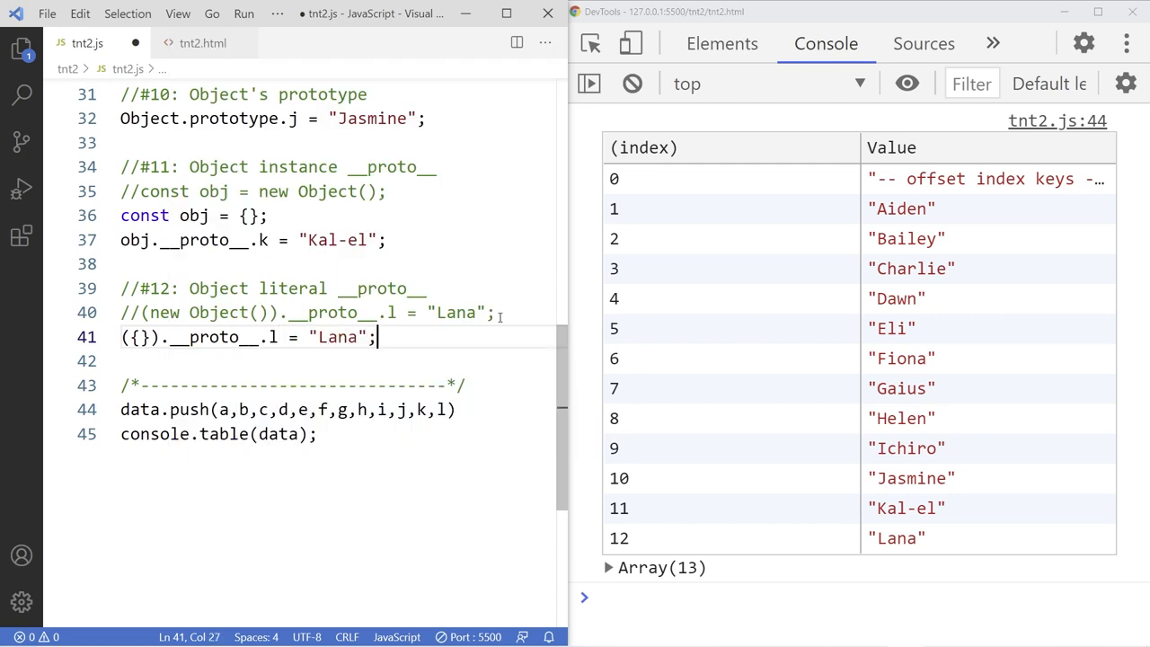